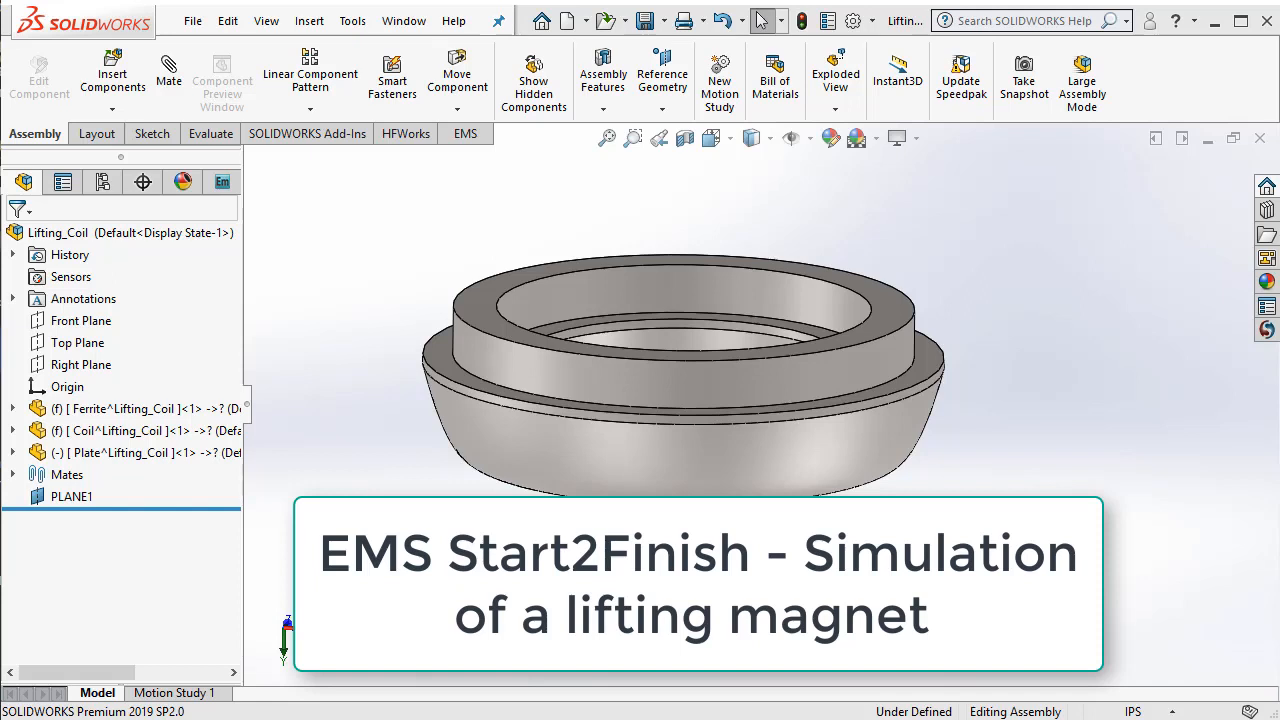
mouse_move(1084, 373)
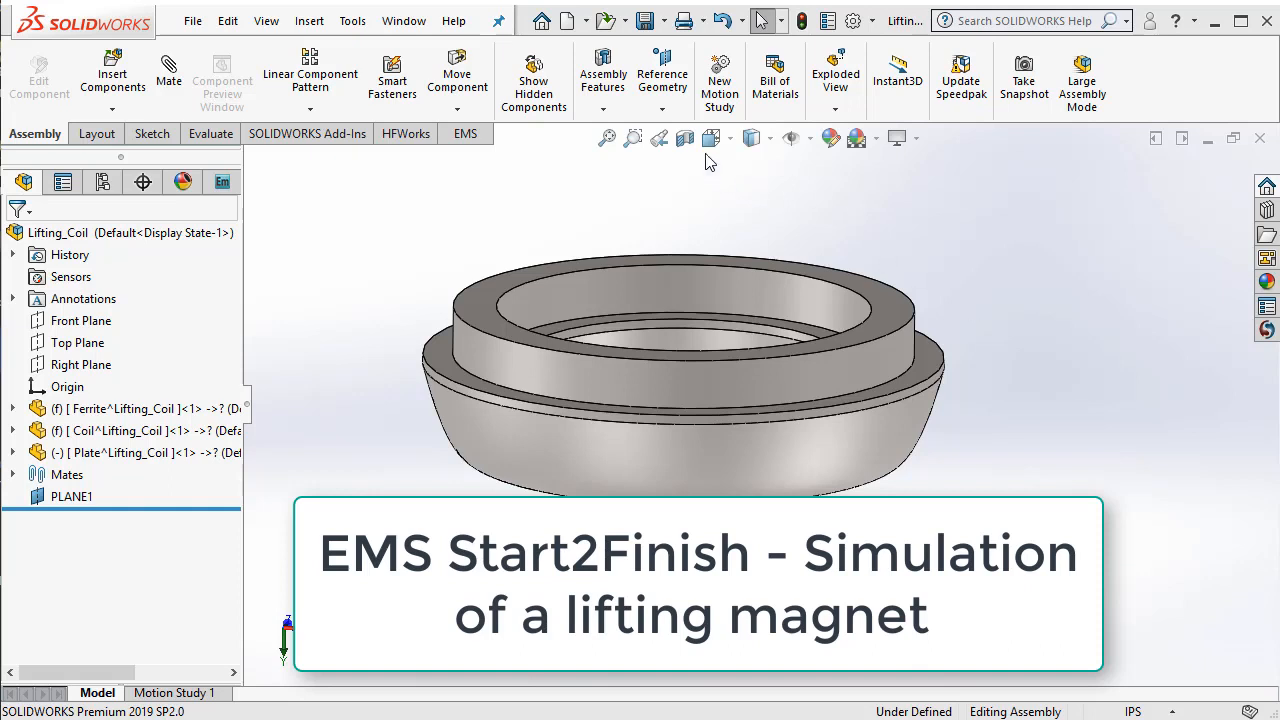
mouse_move(685, 138)
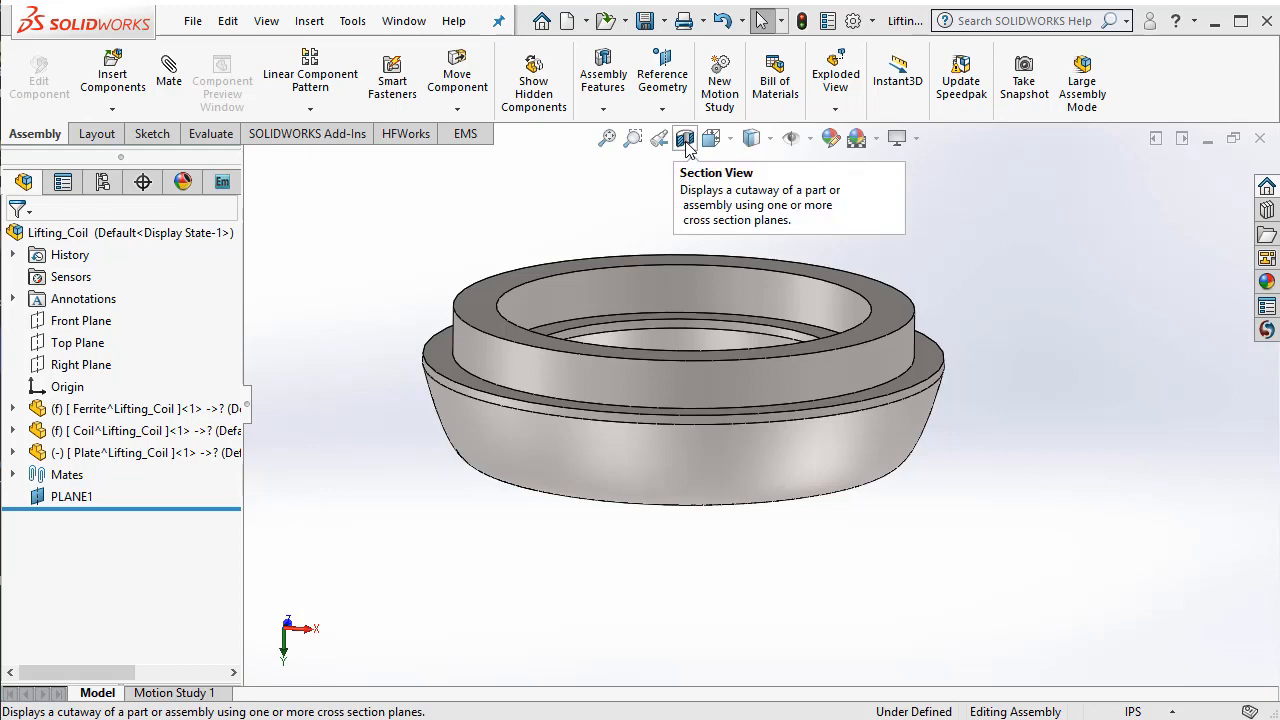
Section the assembly to see inside, select the plate, and bring up the Coil's options
click(685, 138)
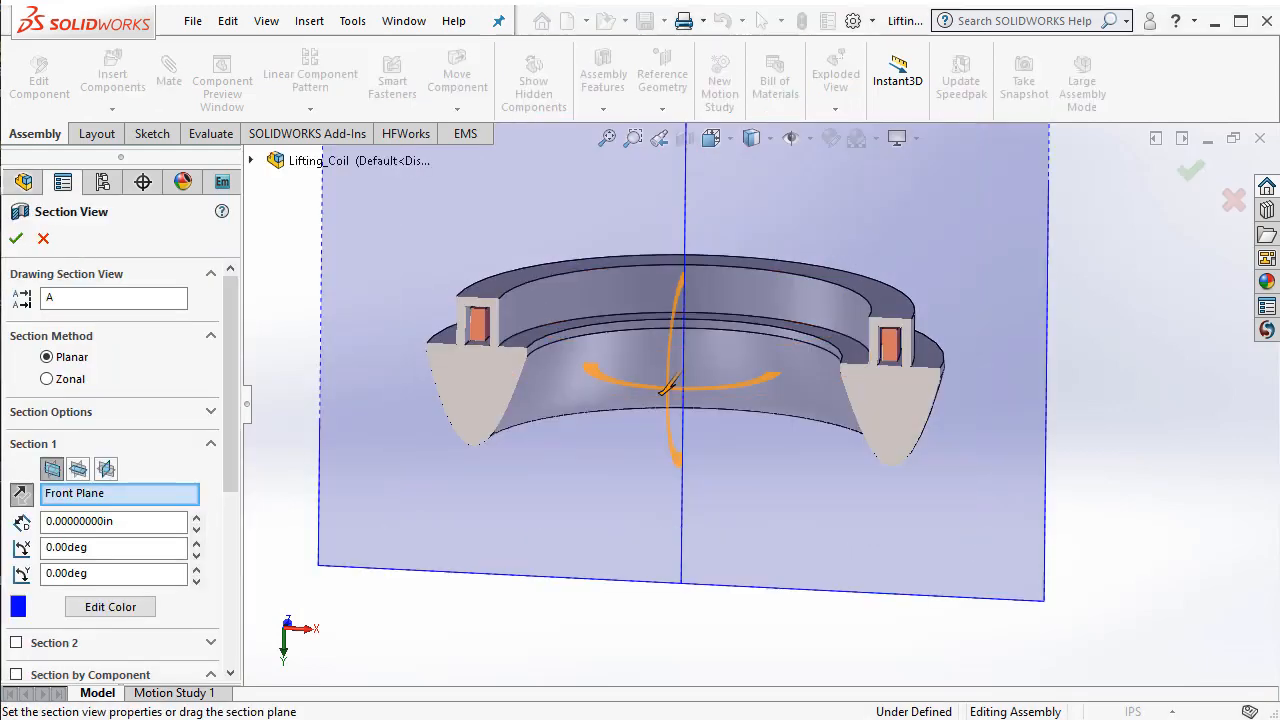
click(15, 238)
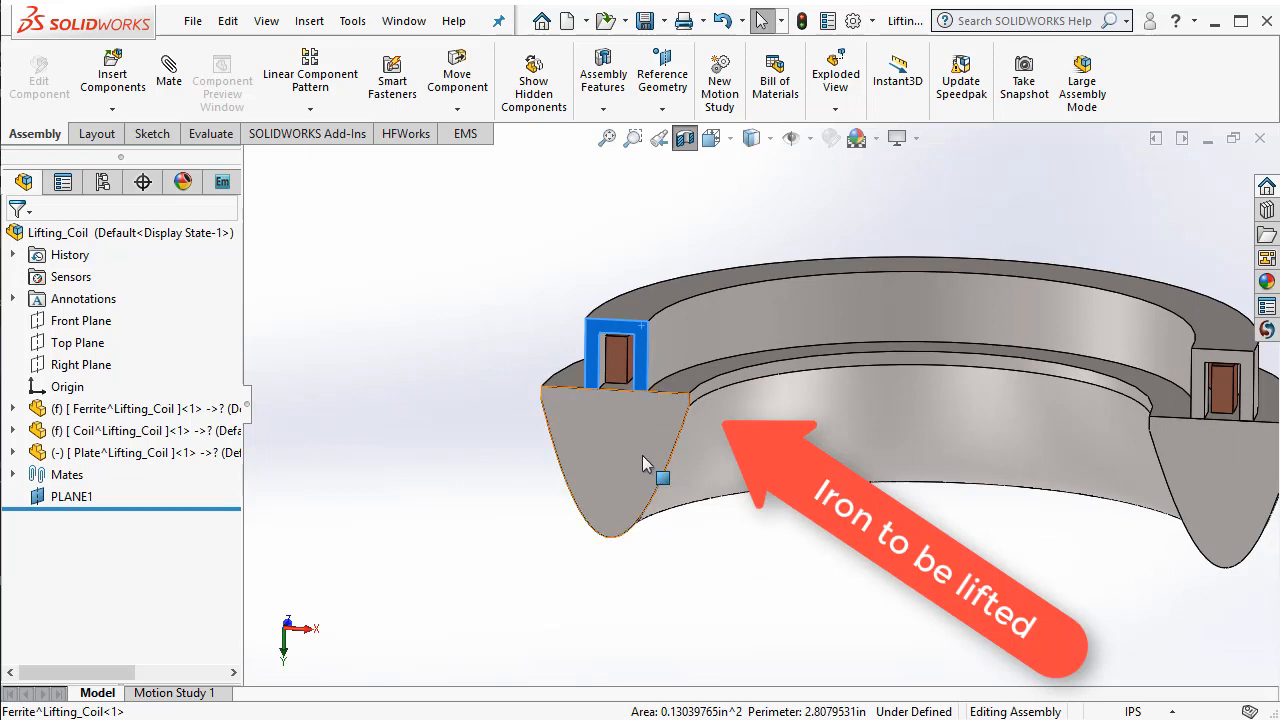
click(640, 470)
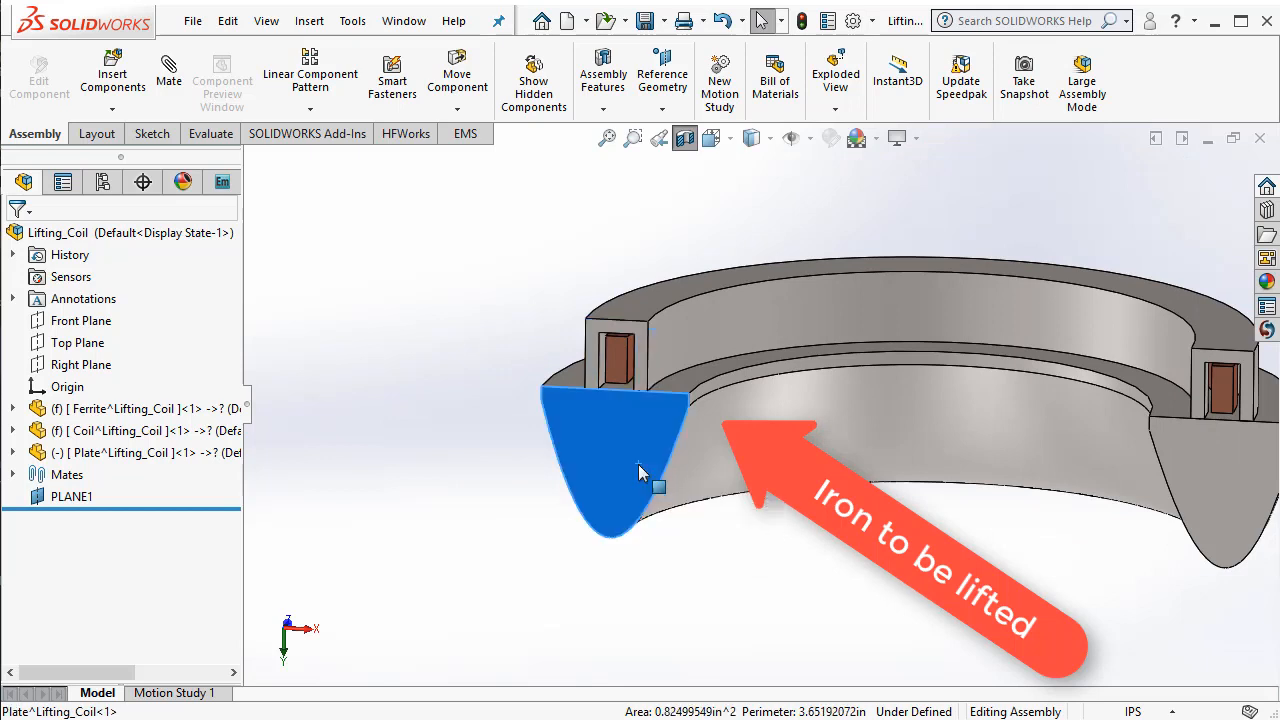
mouse_move(750, 608)
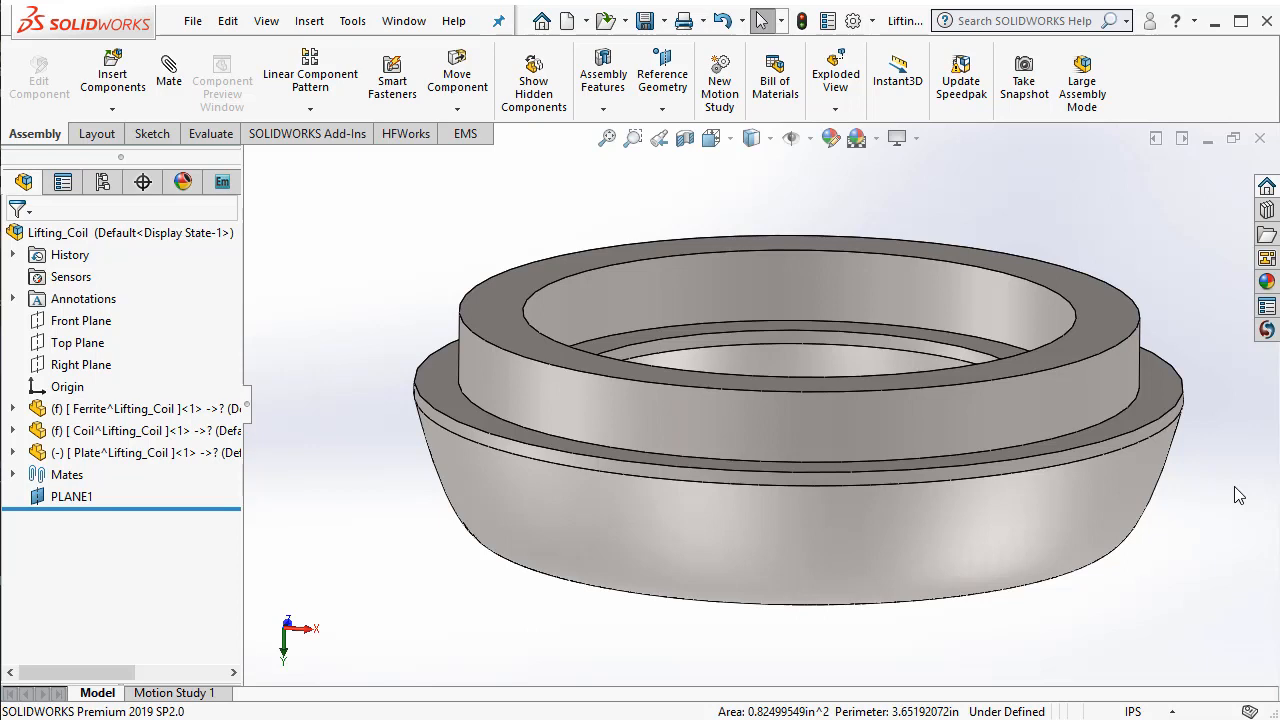
mouse_move(115, 430)
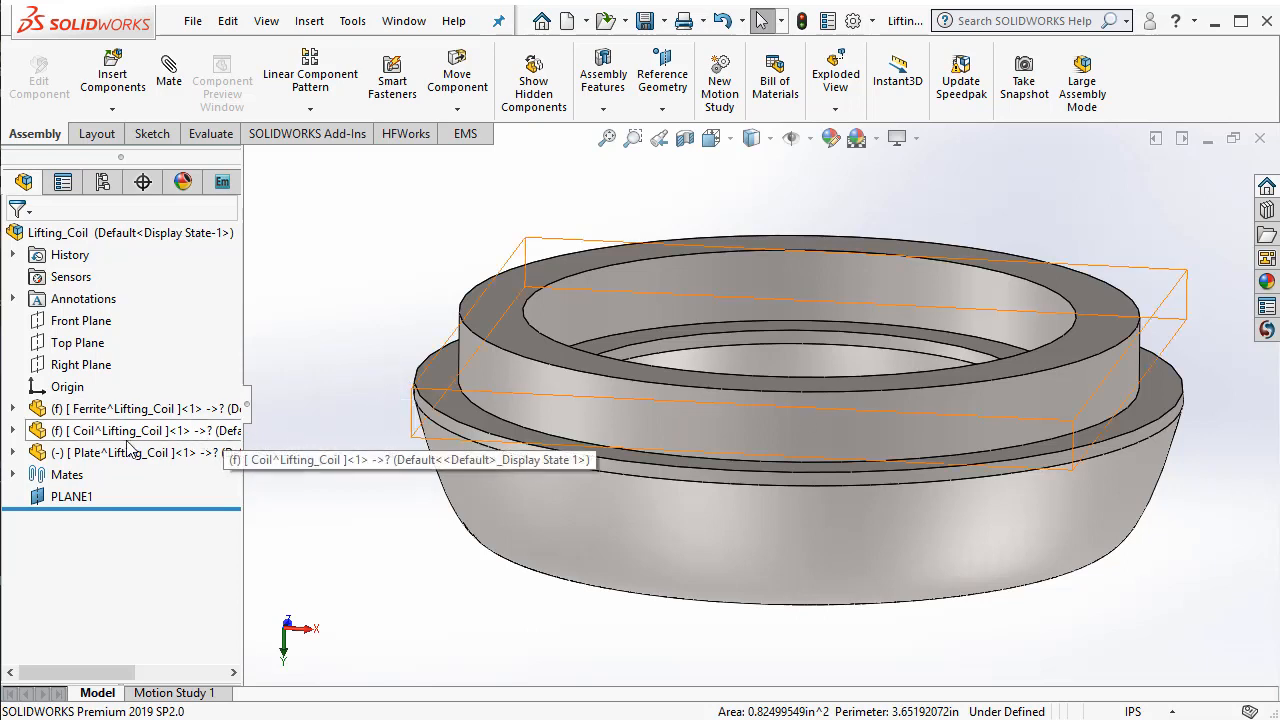
right_click(130, 430)
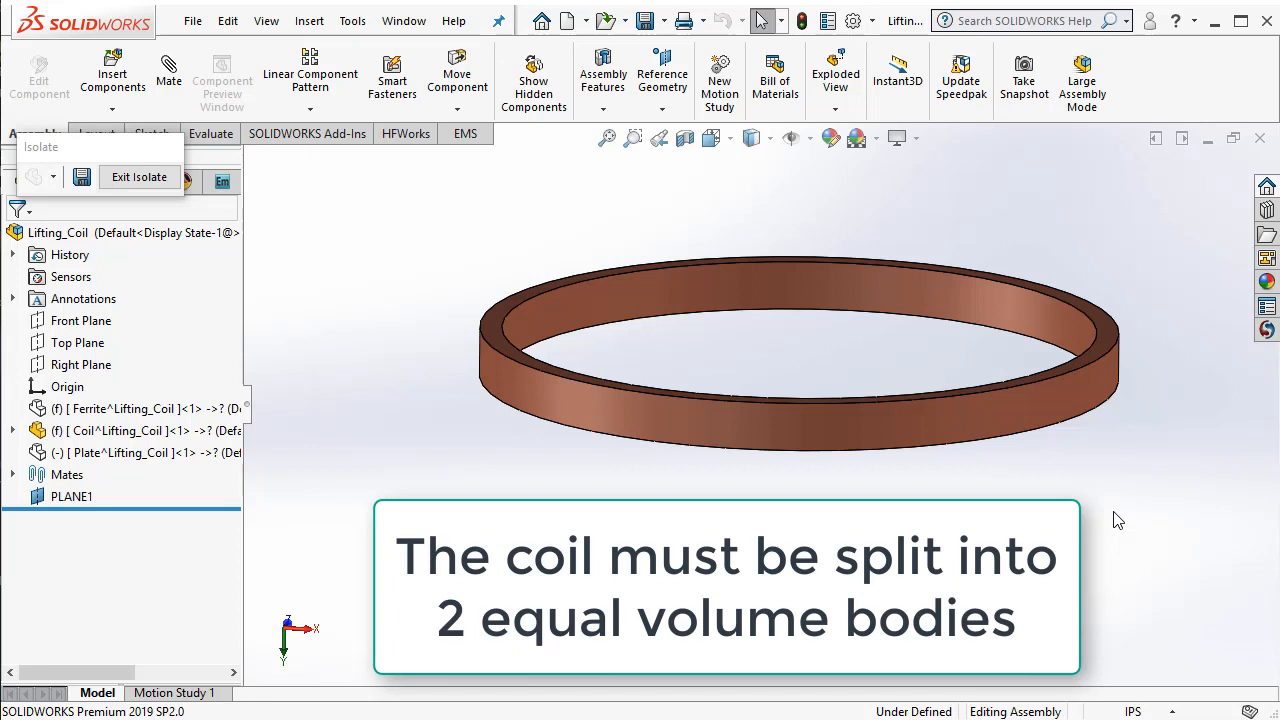
mouse_move(745, 437)
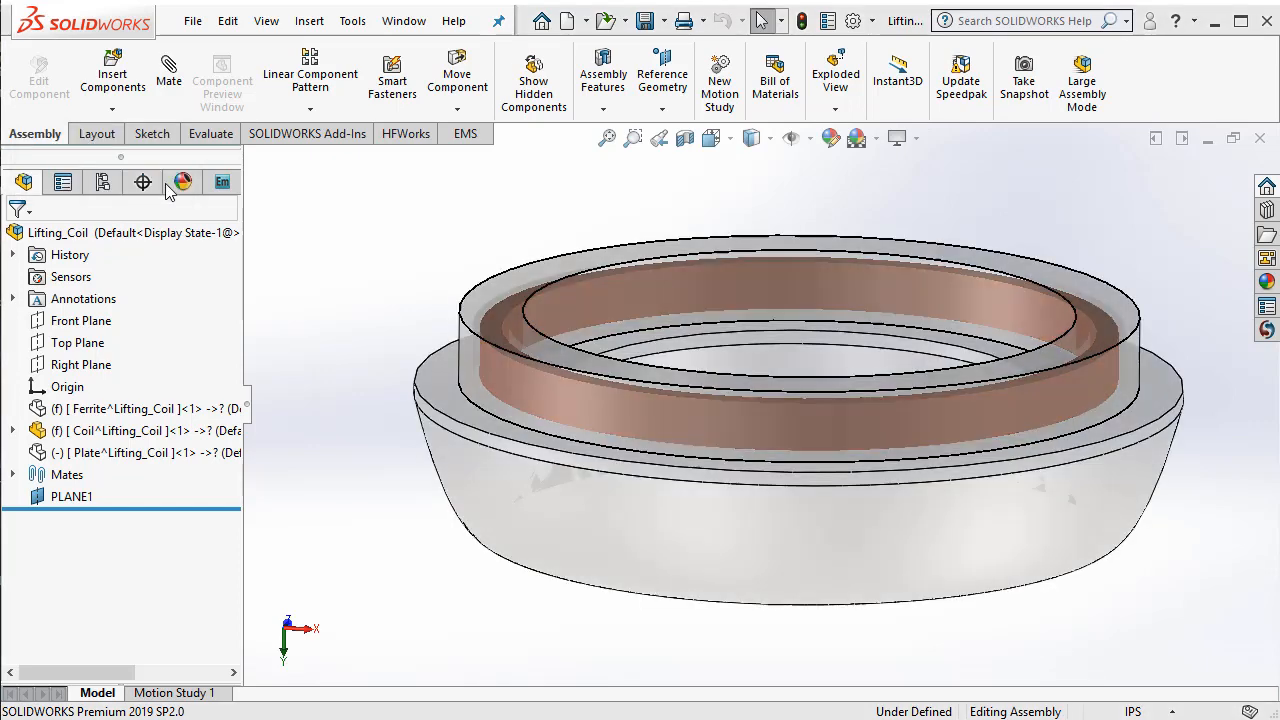
right_click(110, 430)
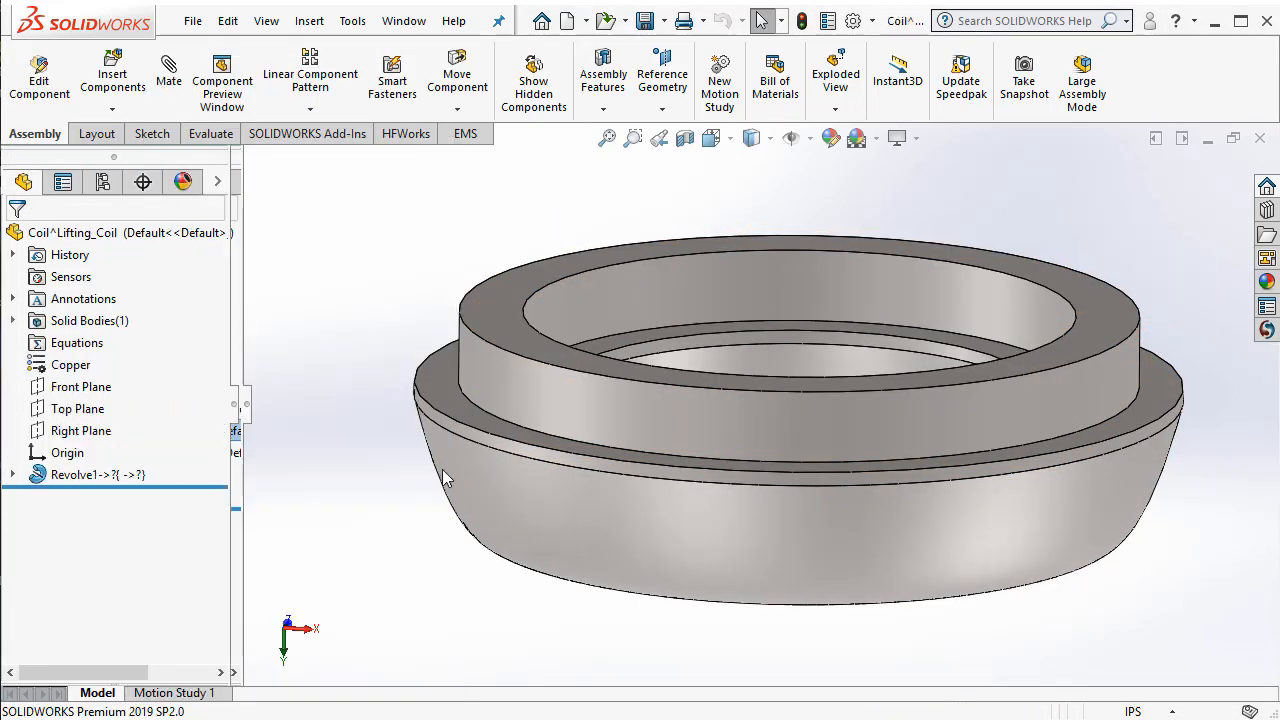
Open the coil as a separate part and select its Front Plane
click(88, 133)
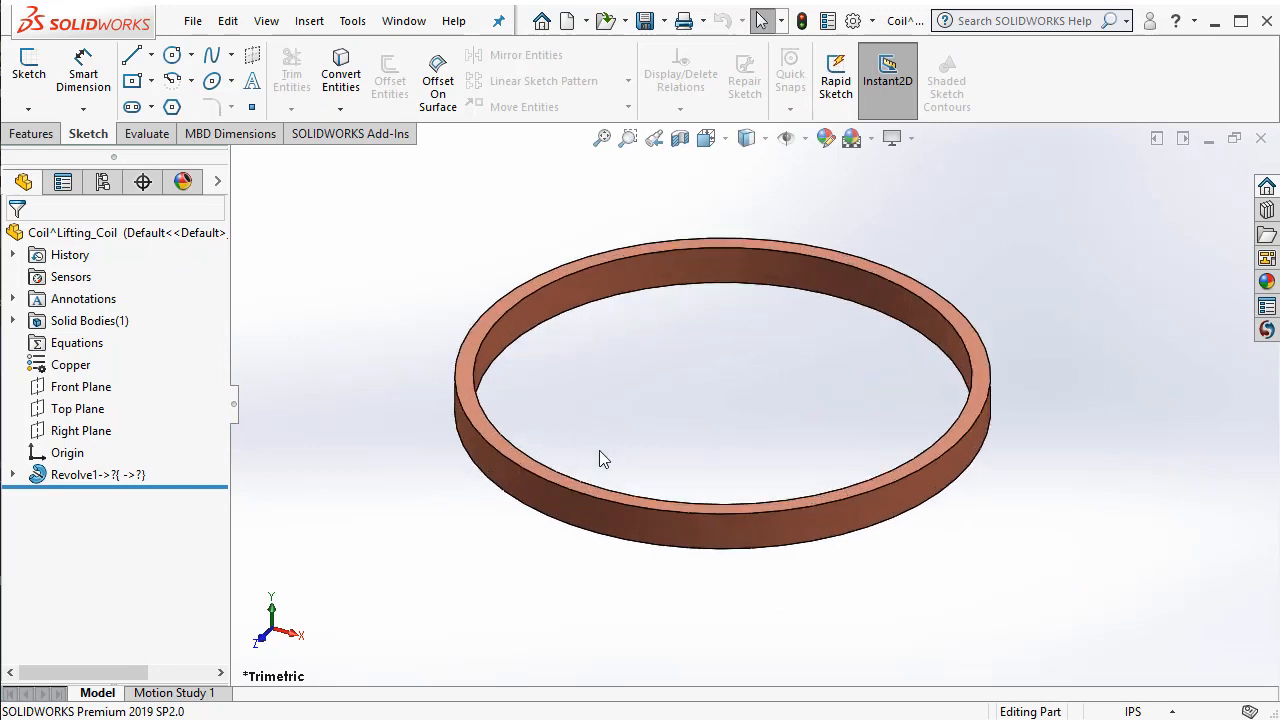
click(81, 386)
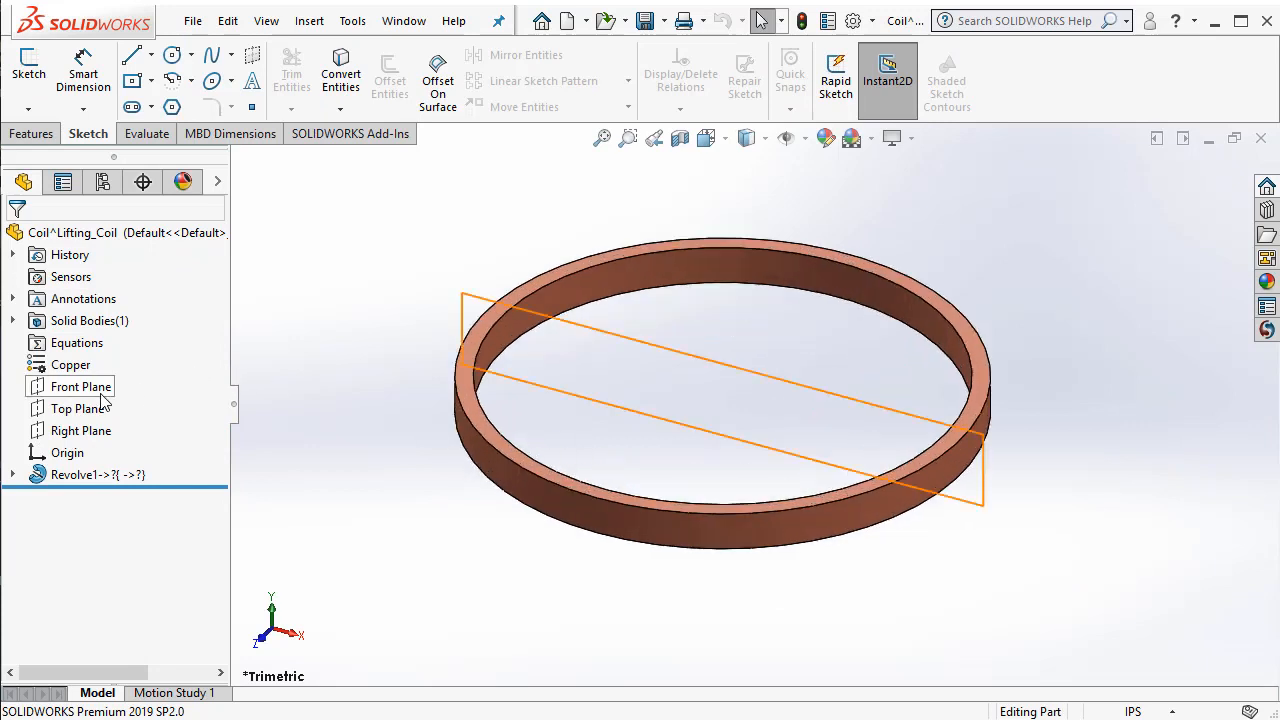
click(81, 386)
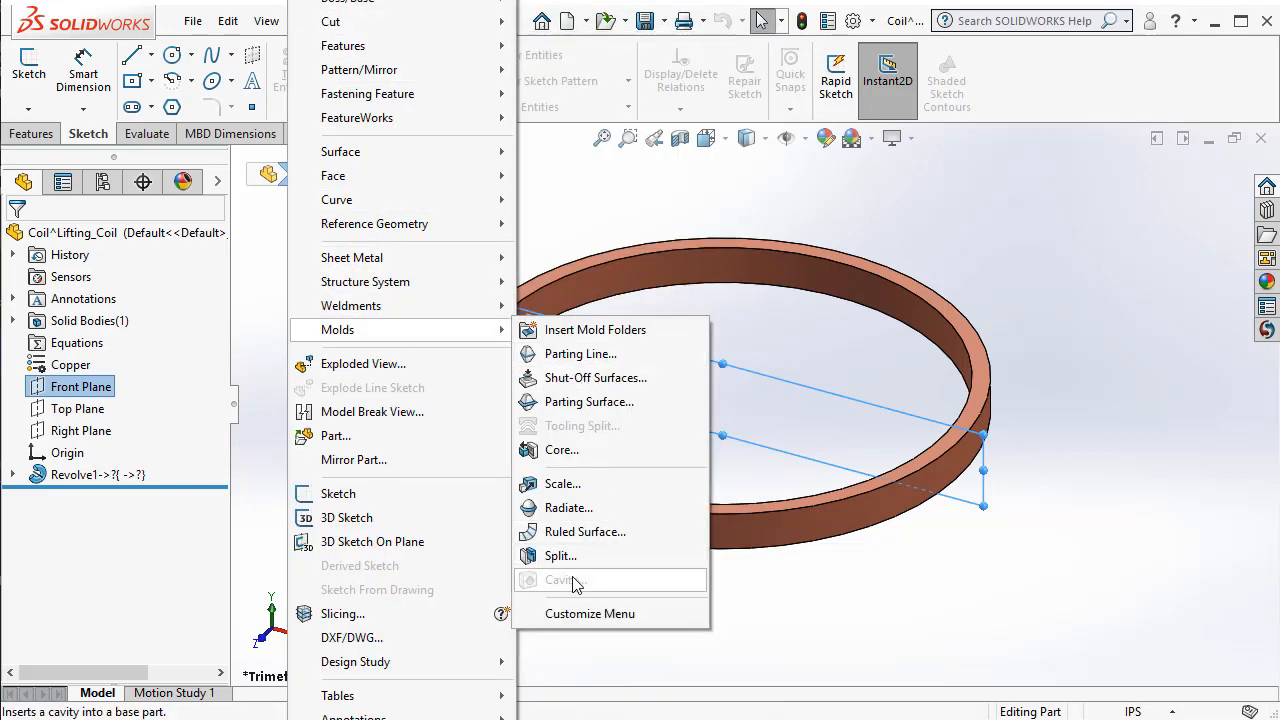
mouse_move(560, 556)
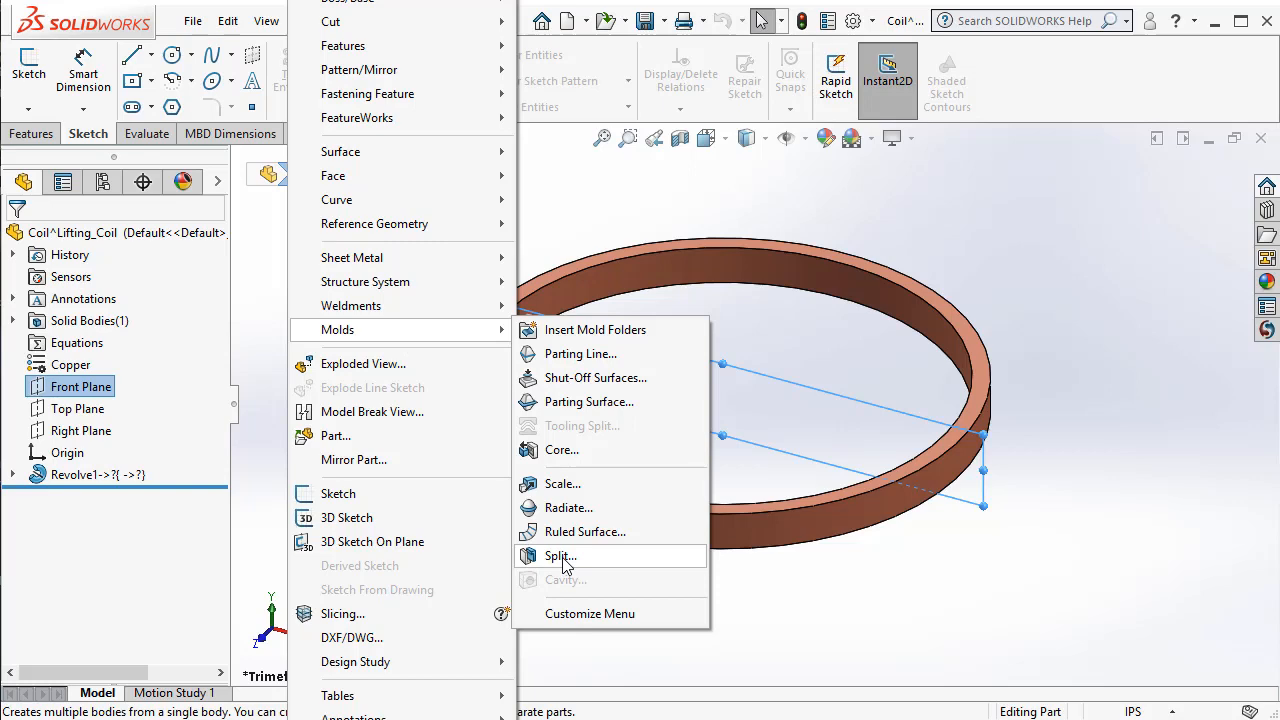
Split the coil along the Front Plane into two bodies
click(560, 556)
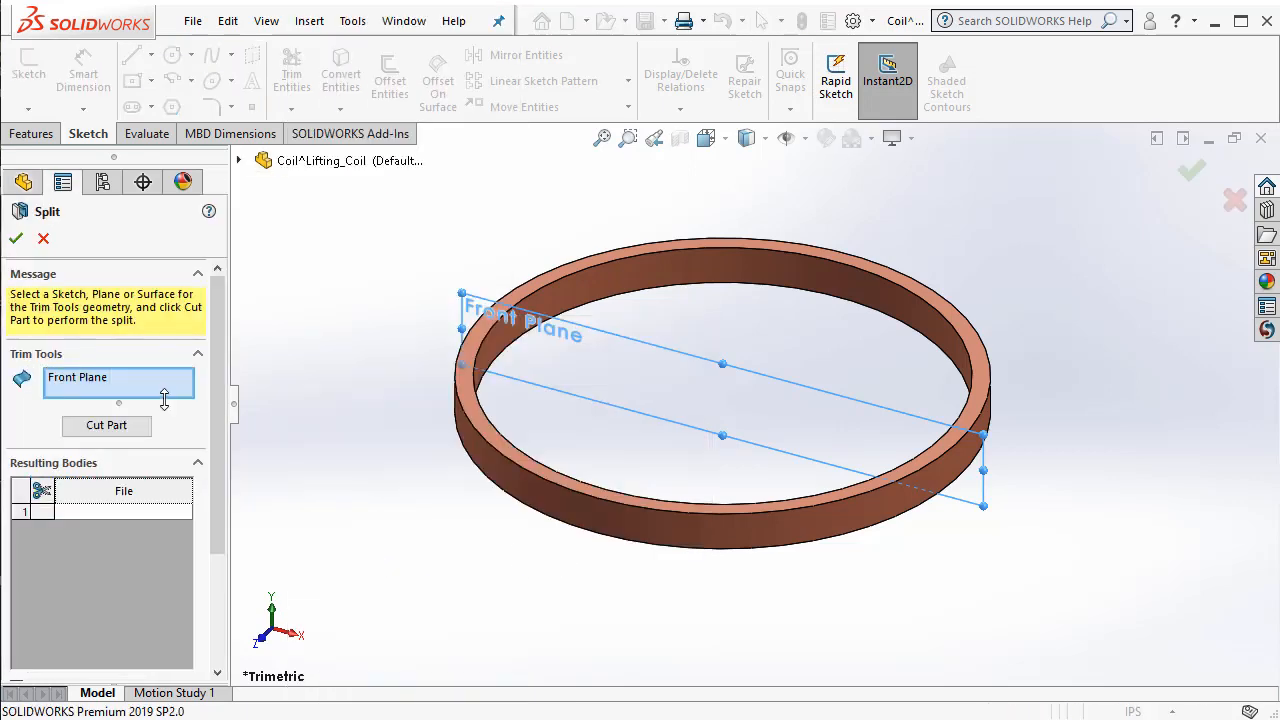
click(106, 425)
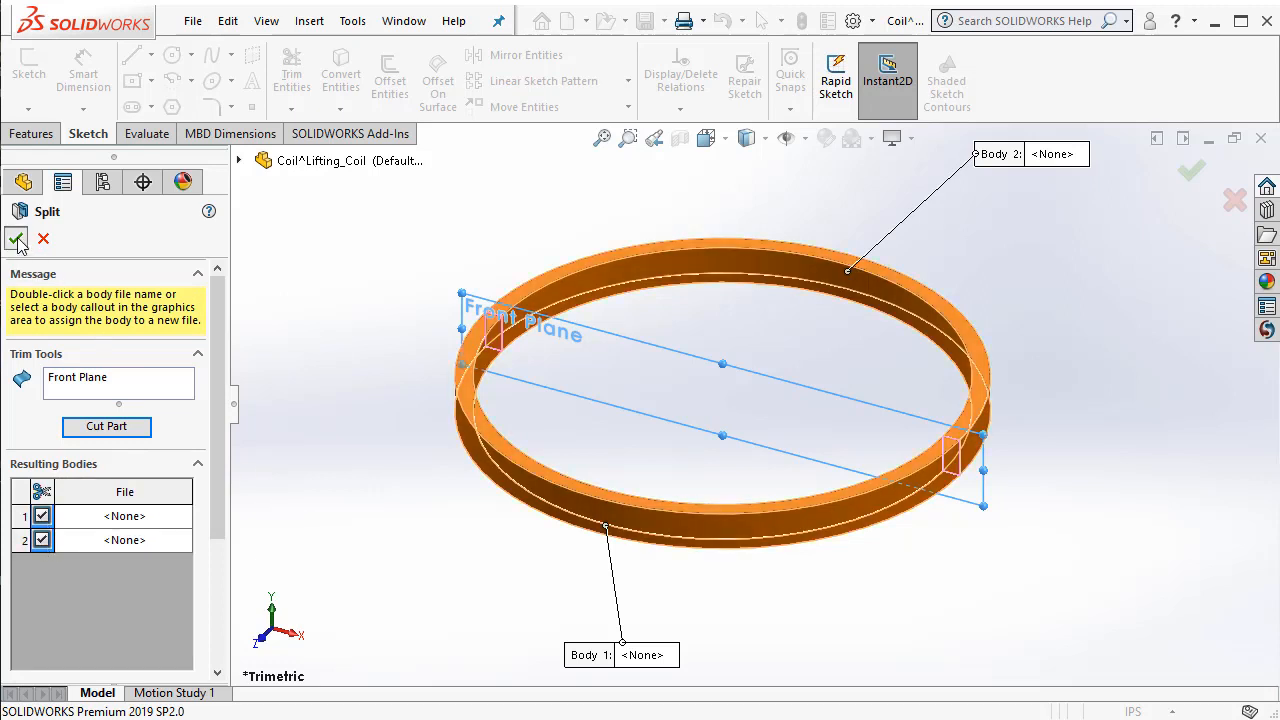
click(16, 240)
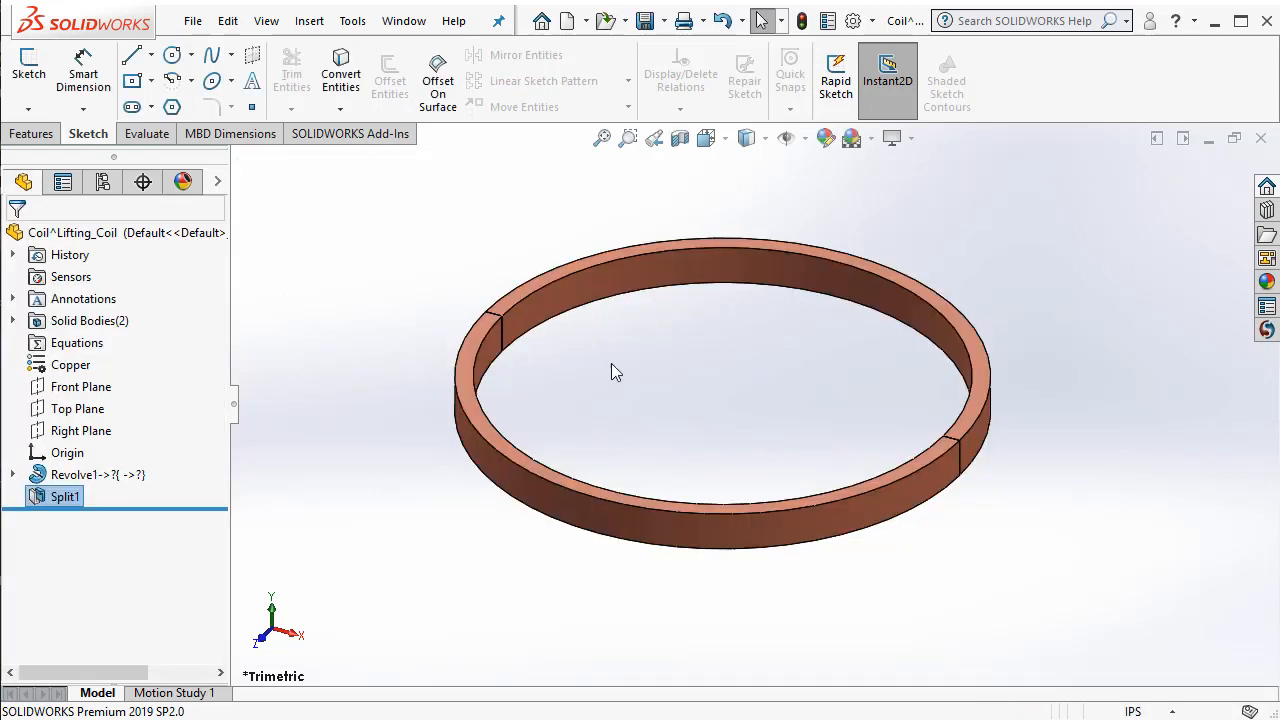
mouse_move(503, 373)
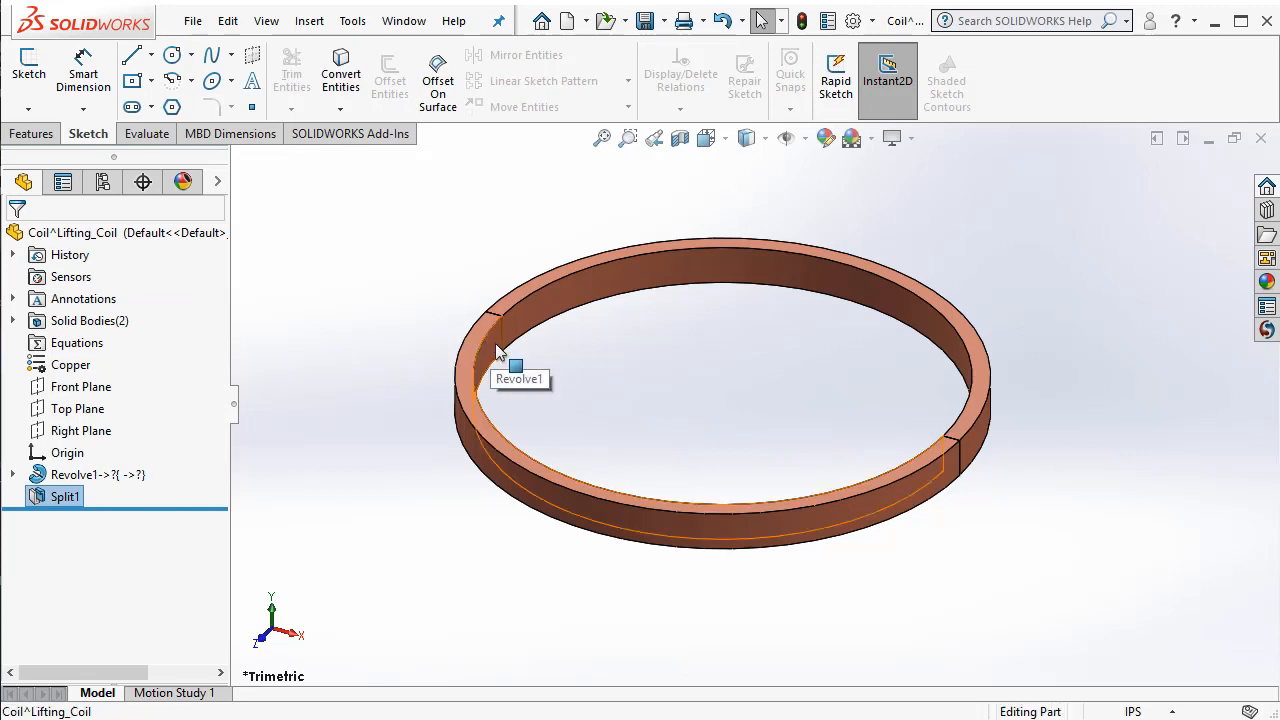
right_click(500, 360)
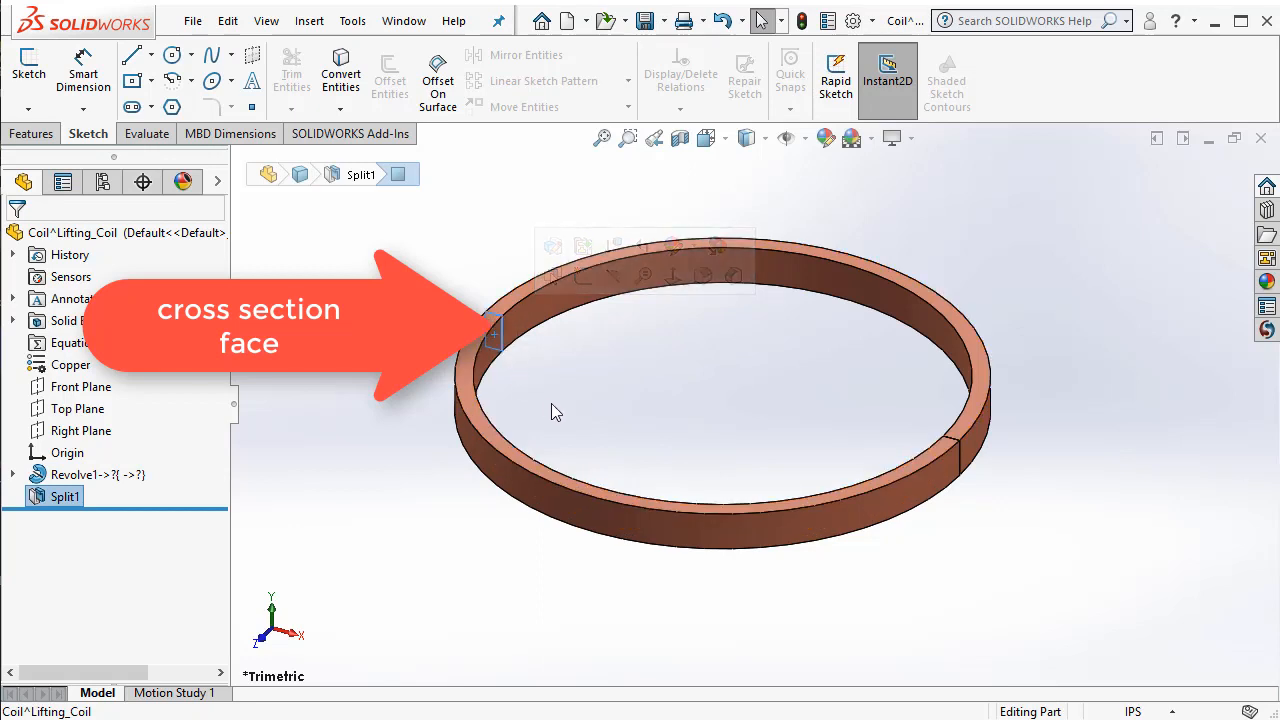
mouse_move(1017, 282)
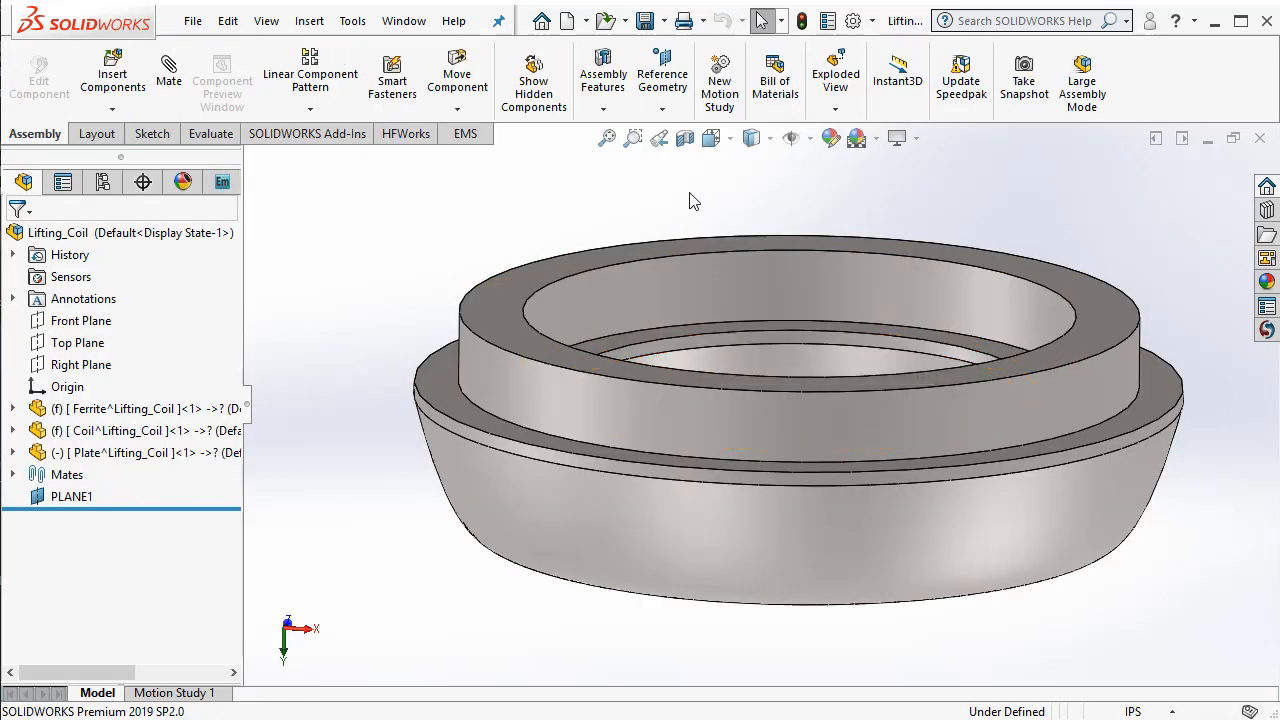
click(13, 364)
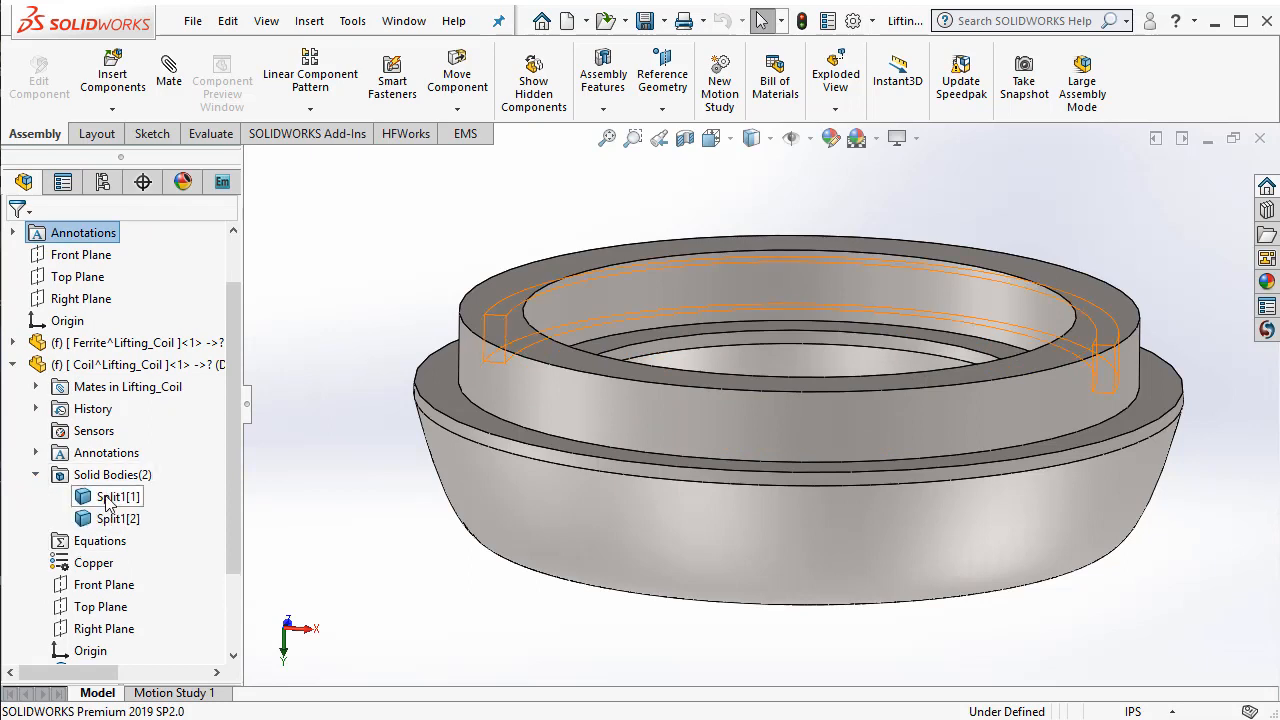
click(117, 518)
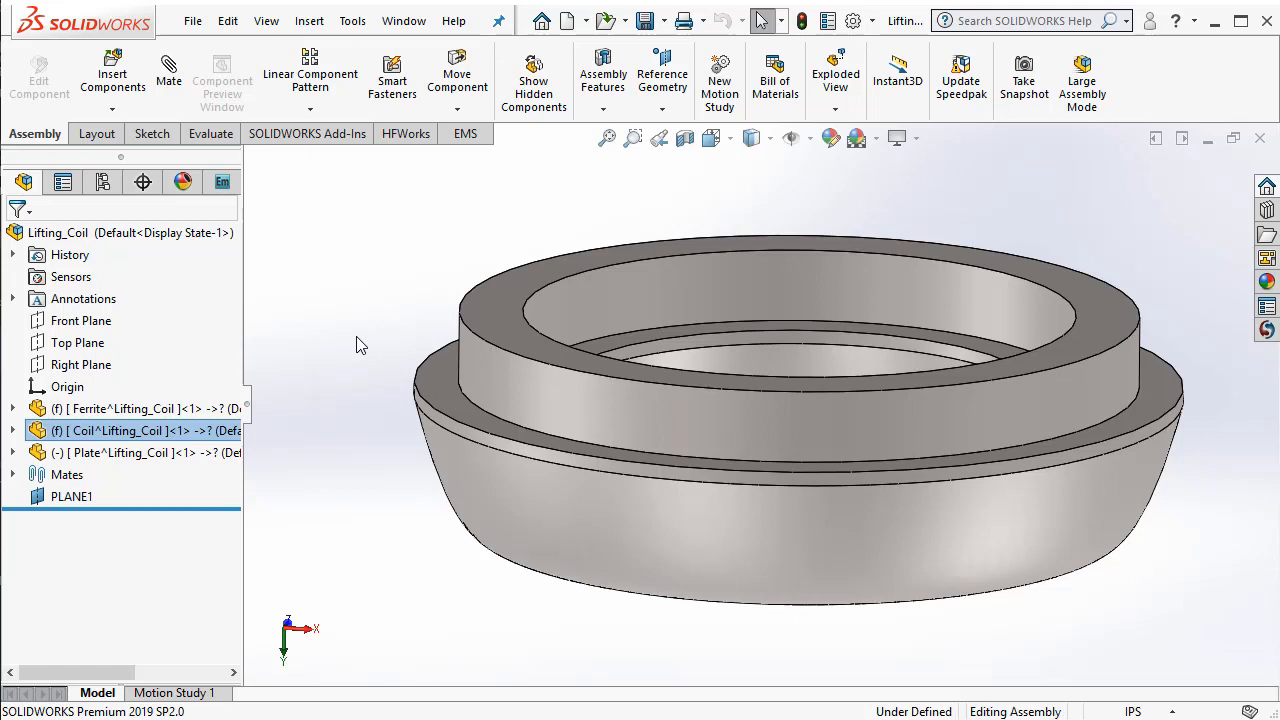
mouse_move(346, 347)
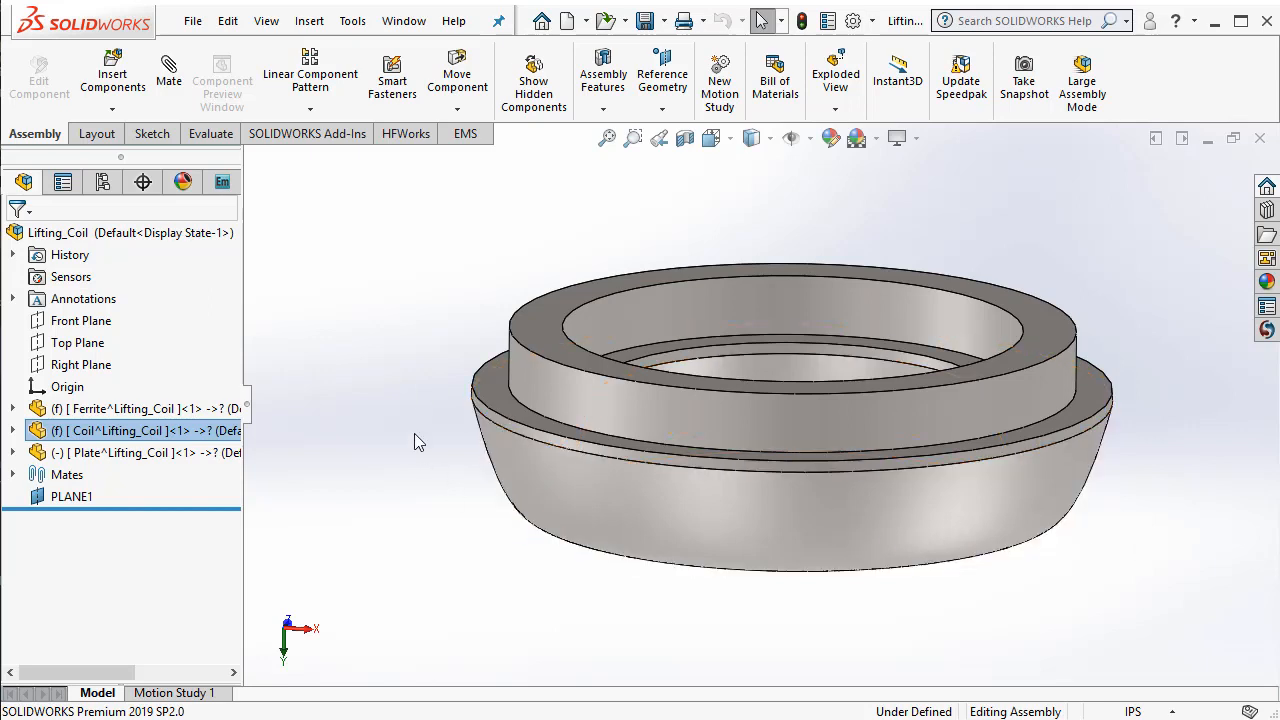
View the assembly from the Front orientation and expand the Mates folder
key(space)
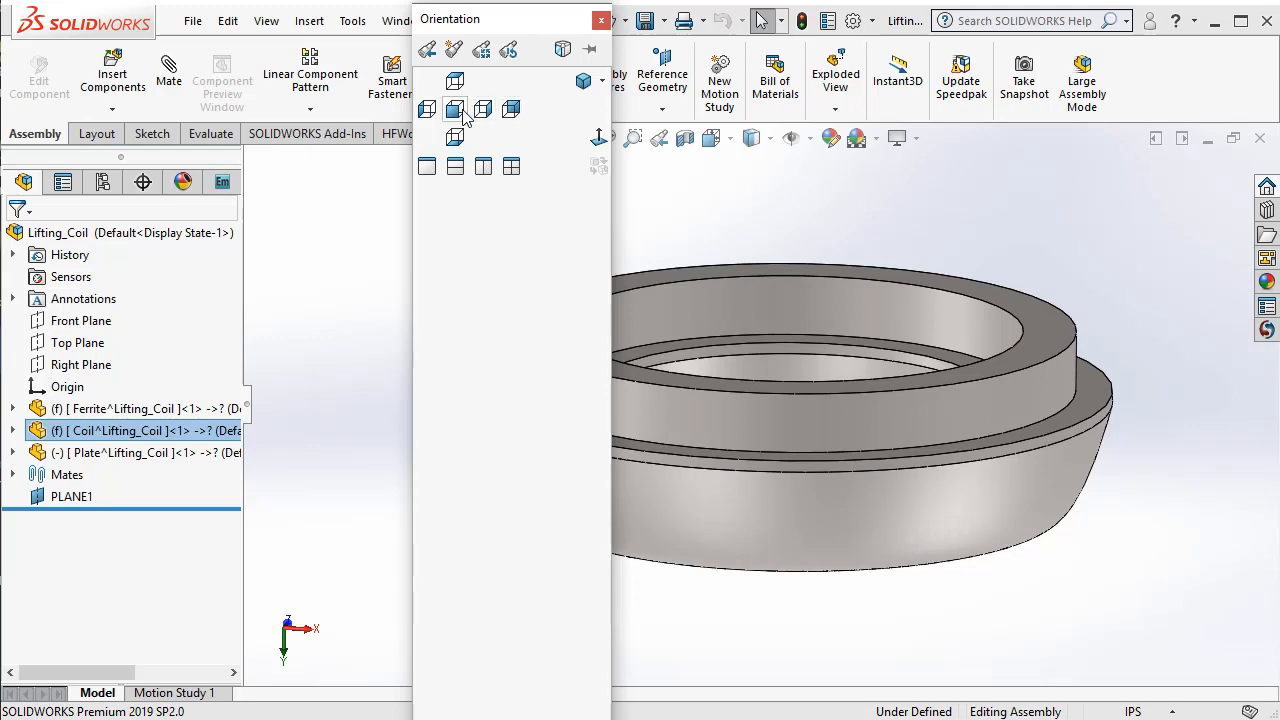
click(455, 110)
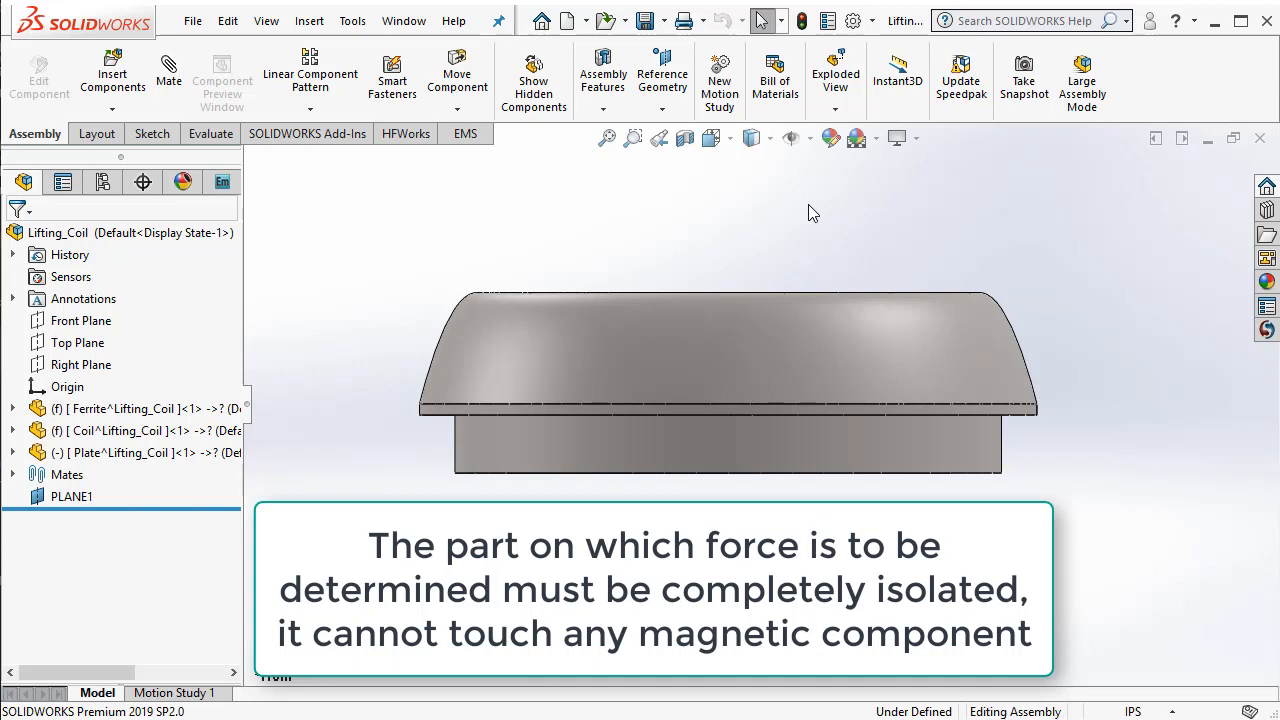
click(483, 413)
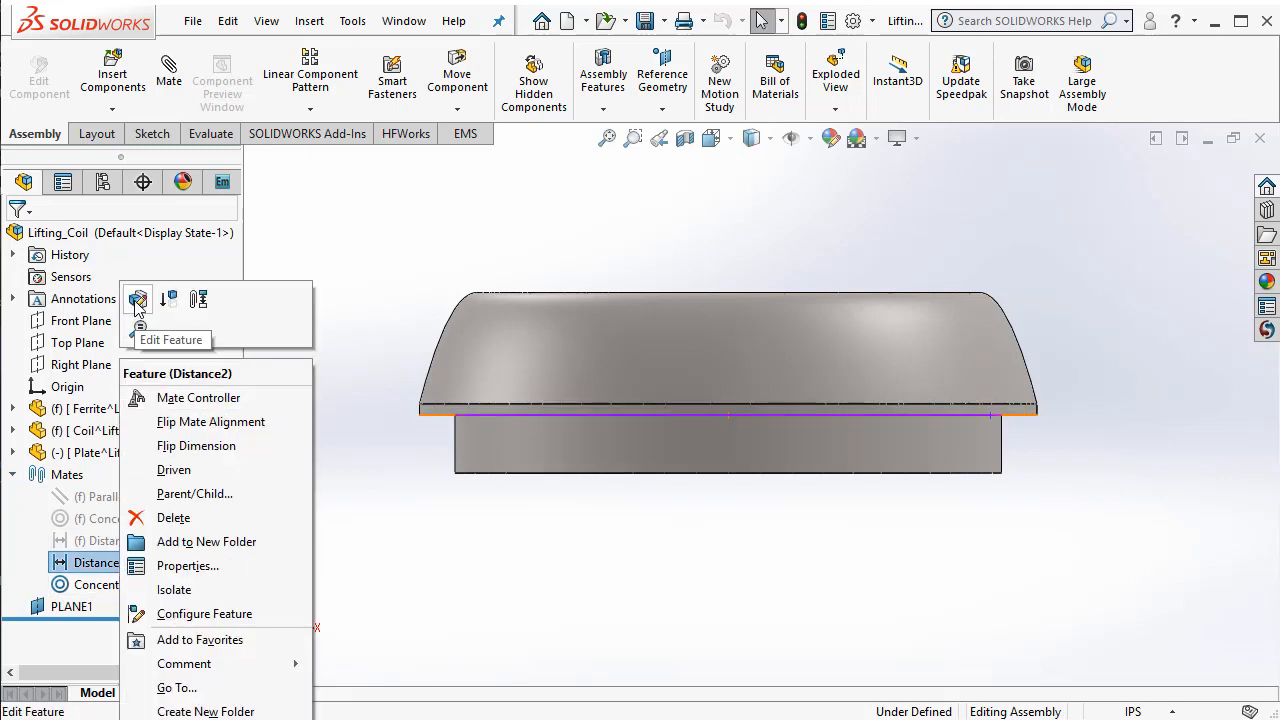
Edit the ferrite-to-plate Distance2 mate to 0.01in and confirm
click(138, 300)
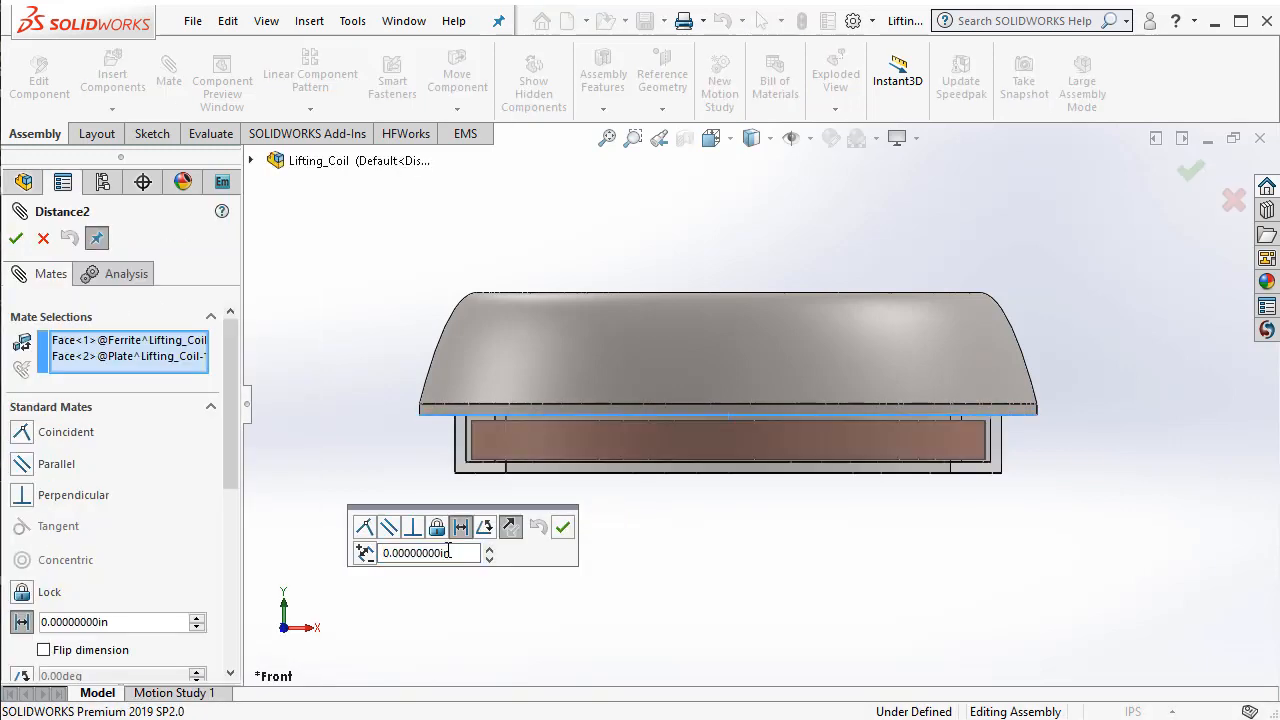
mouse_move(417, 553)
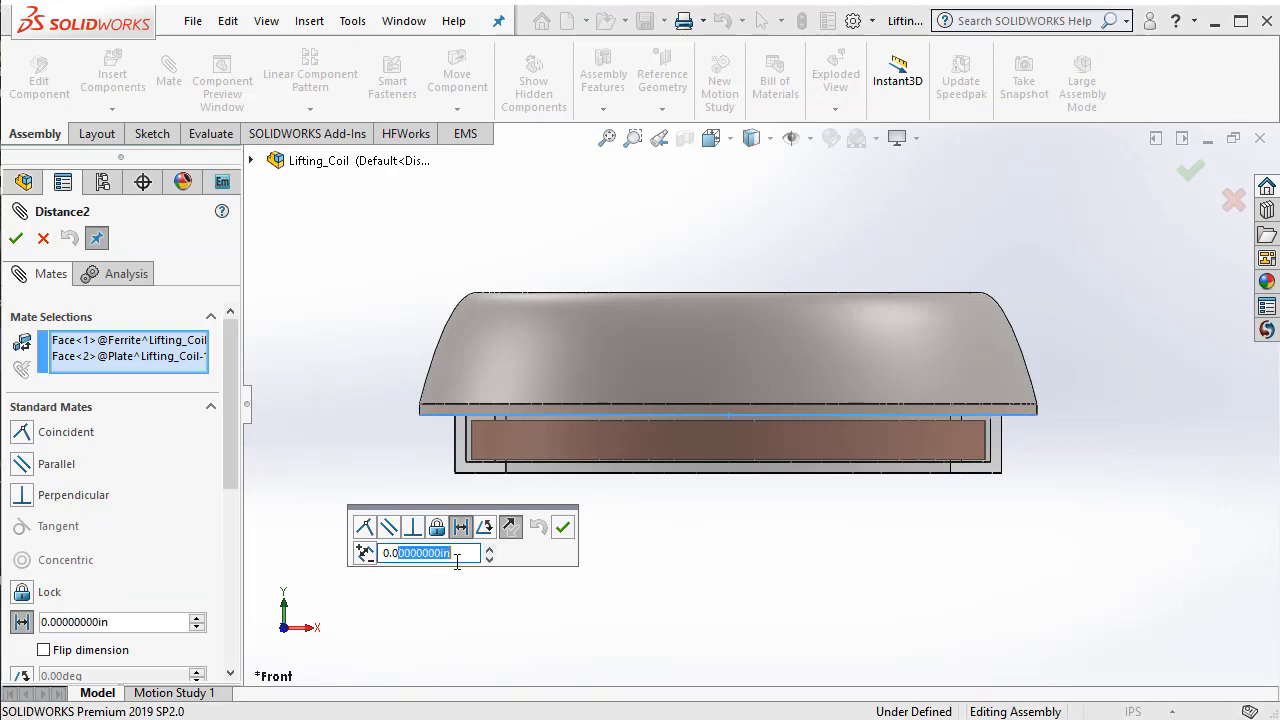
text(0.01in)
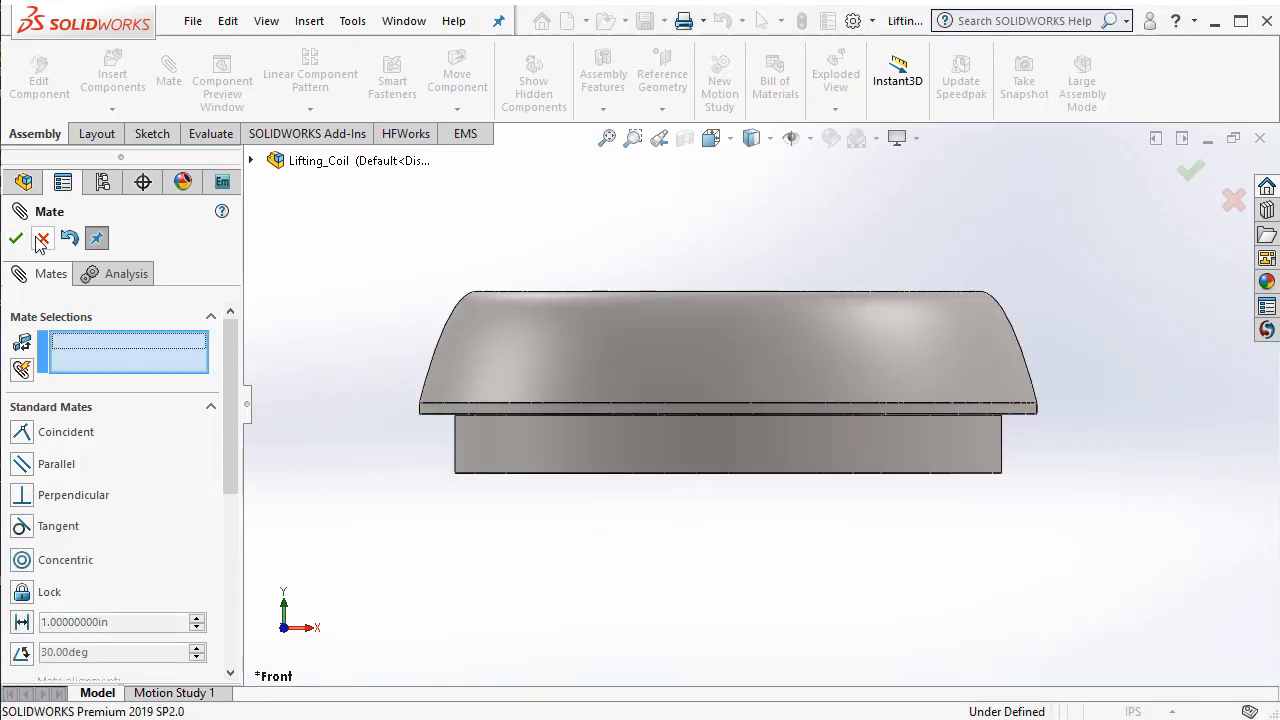
click(15, 238)
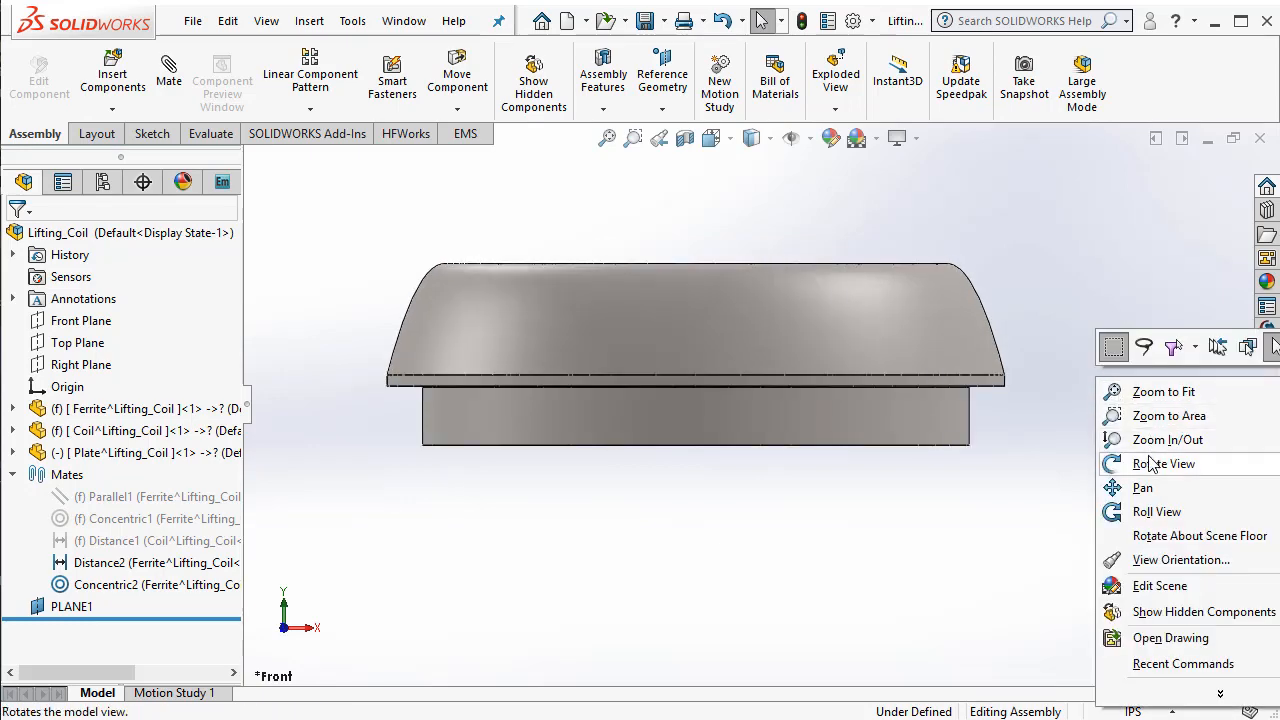
Orbit the assembly into an angled view looking down onto the ring magnet
click(1164, 463)
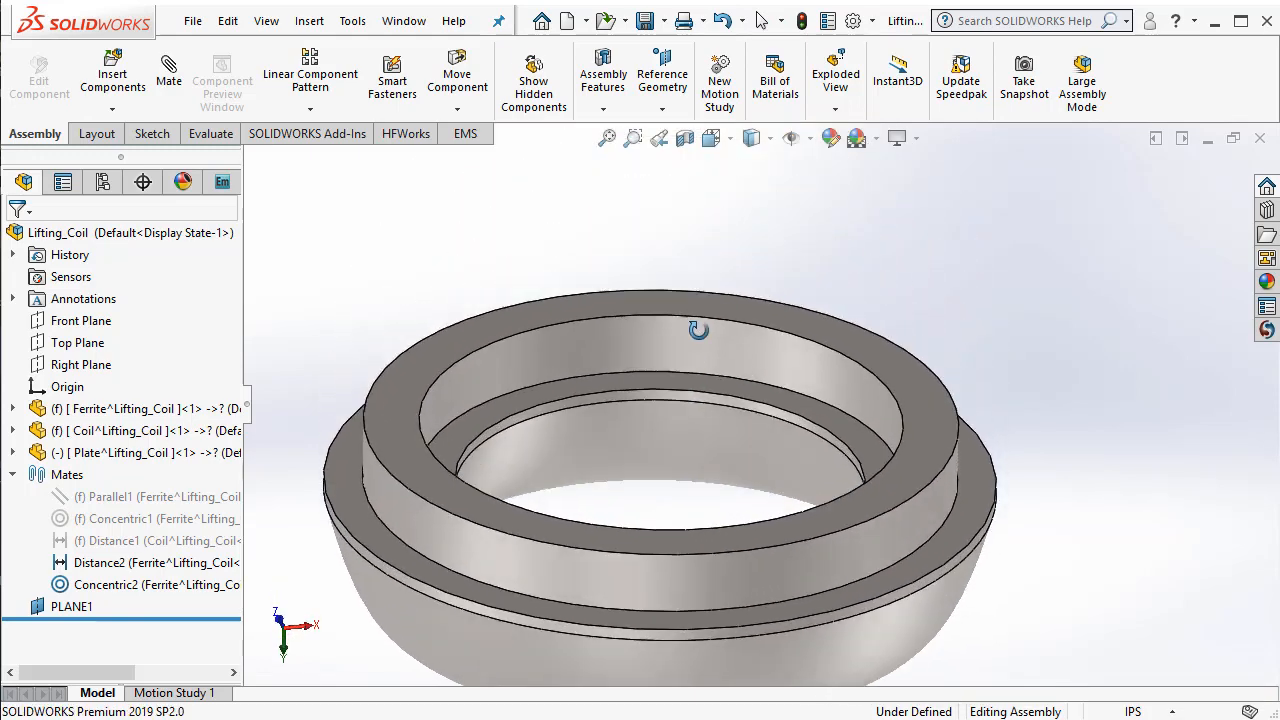
drag(700, 330, 718, 286)
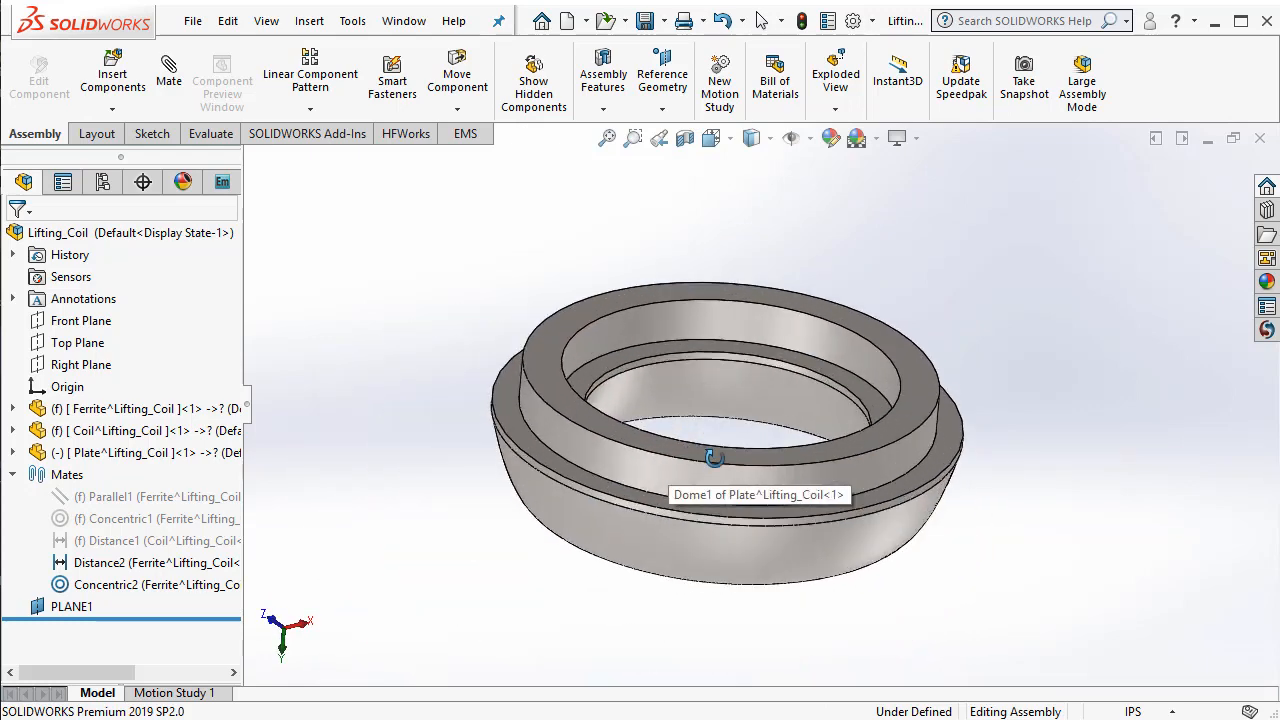
mouse_move(397, 277)
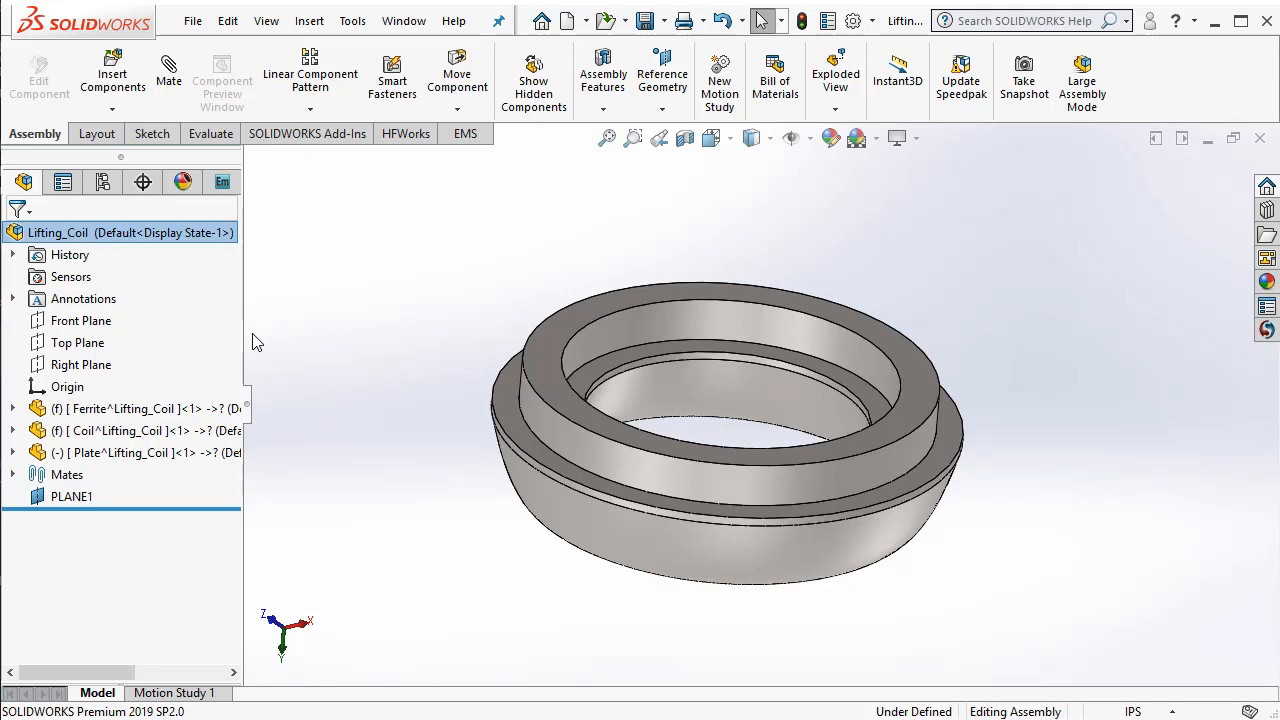
mouse_move(365, 387)
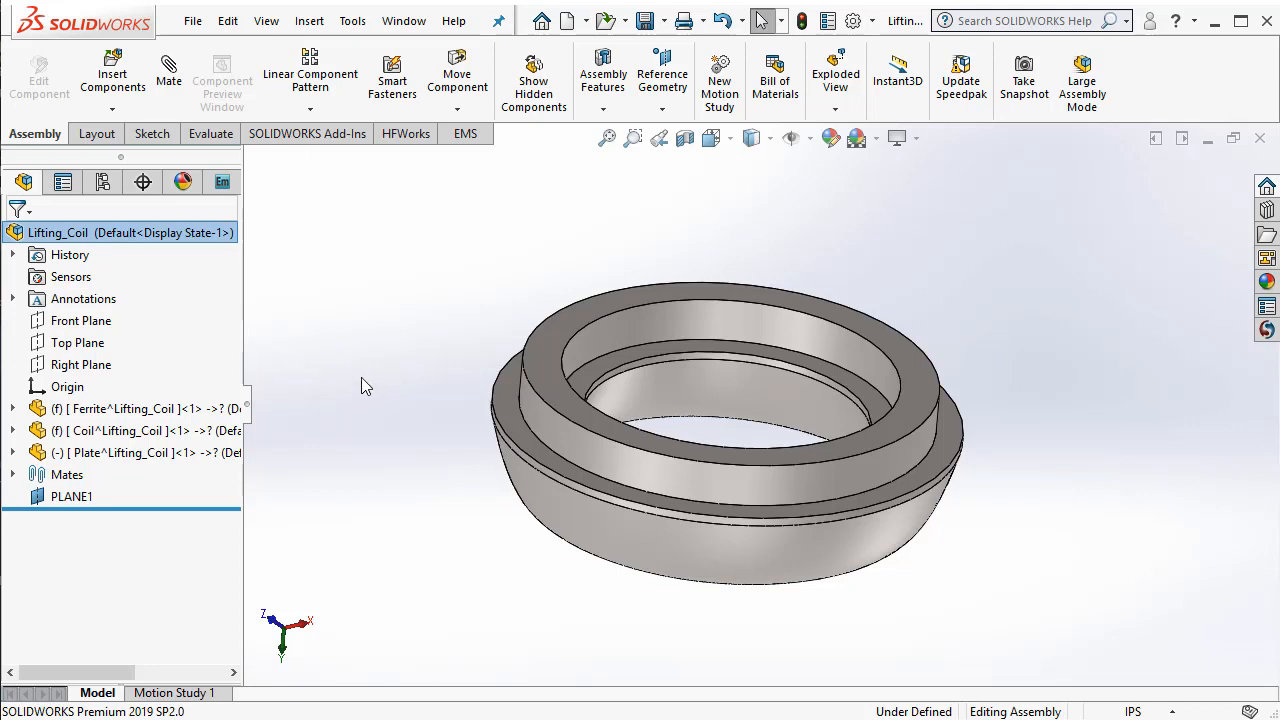
click(309, 20)
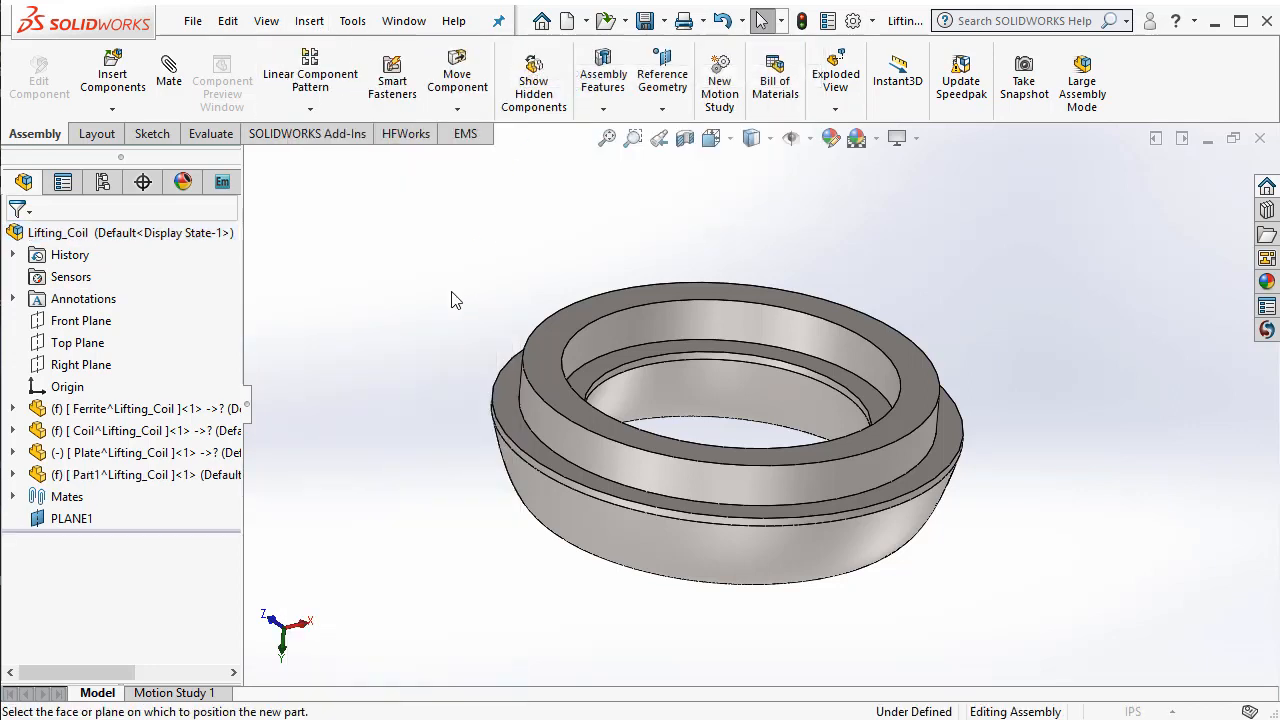
Place the new part on the Top Plane and sketch a large circle centred on the magnet
click(77, 342)
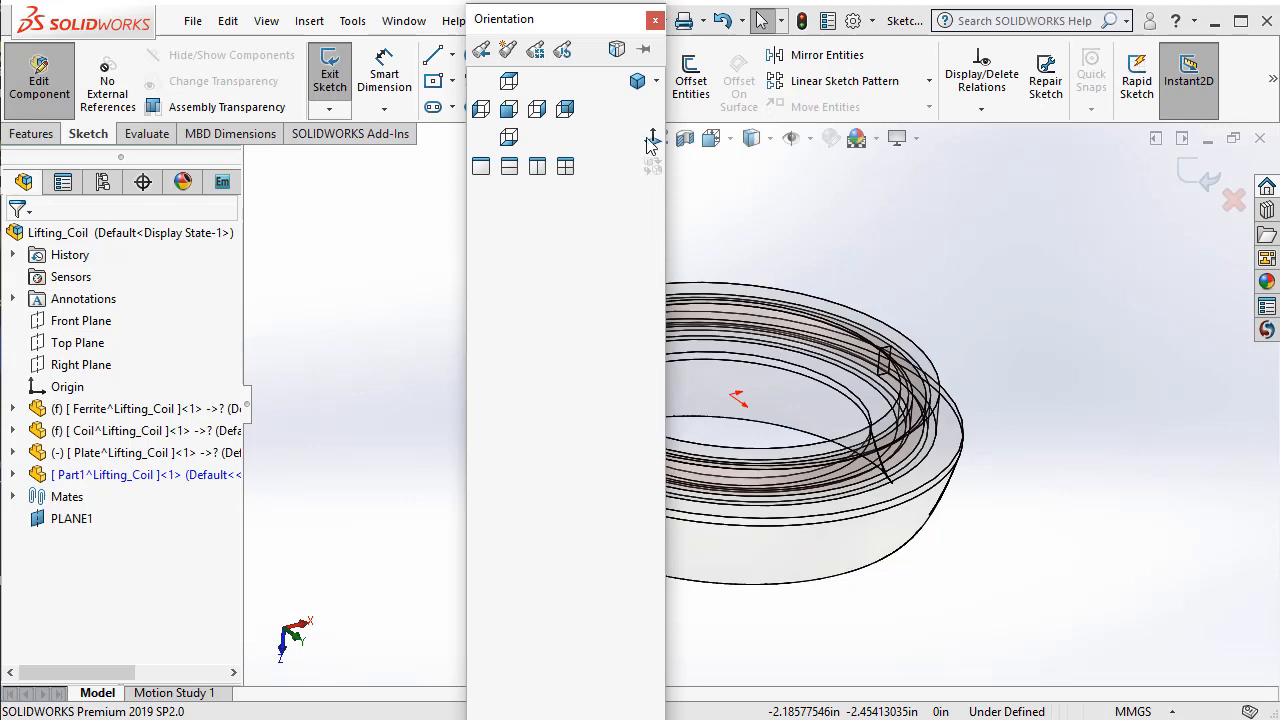
click(508, 137)
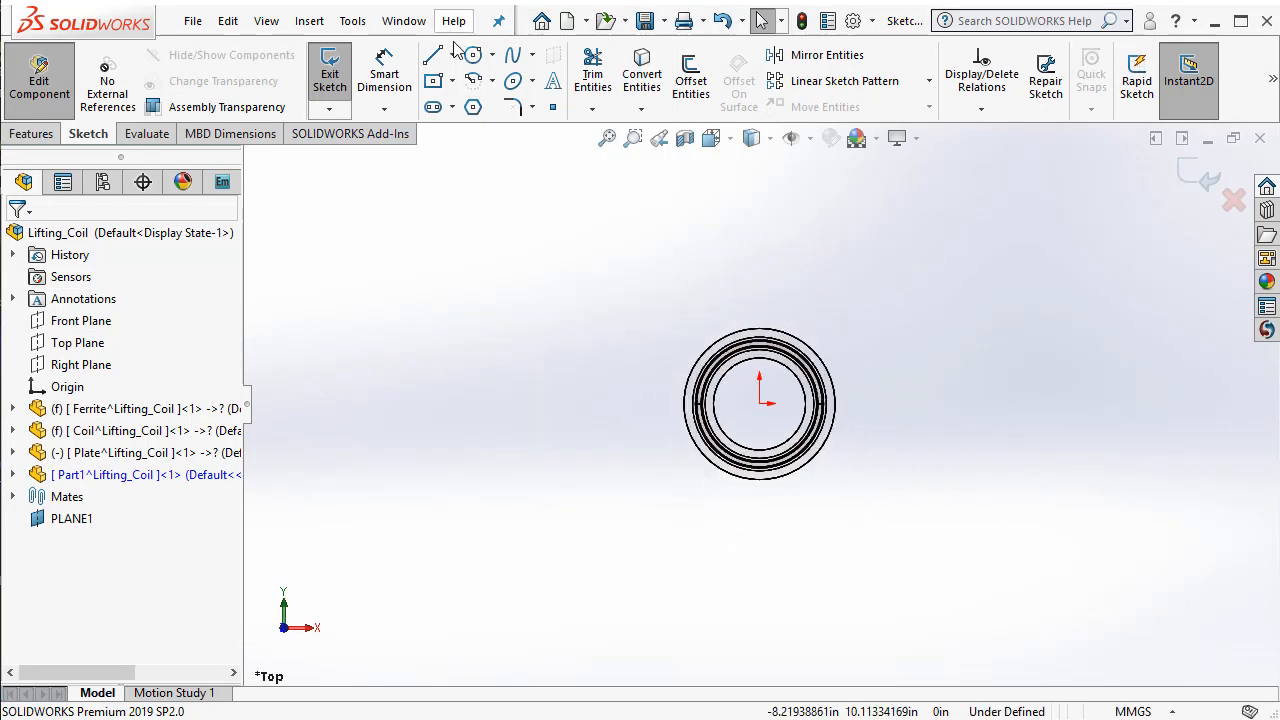
click(472, 54)
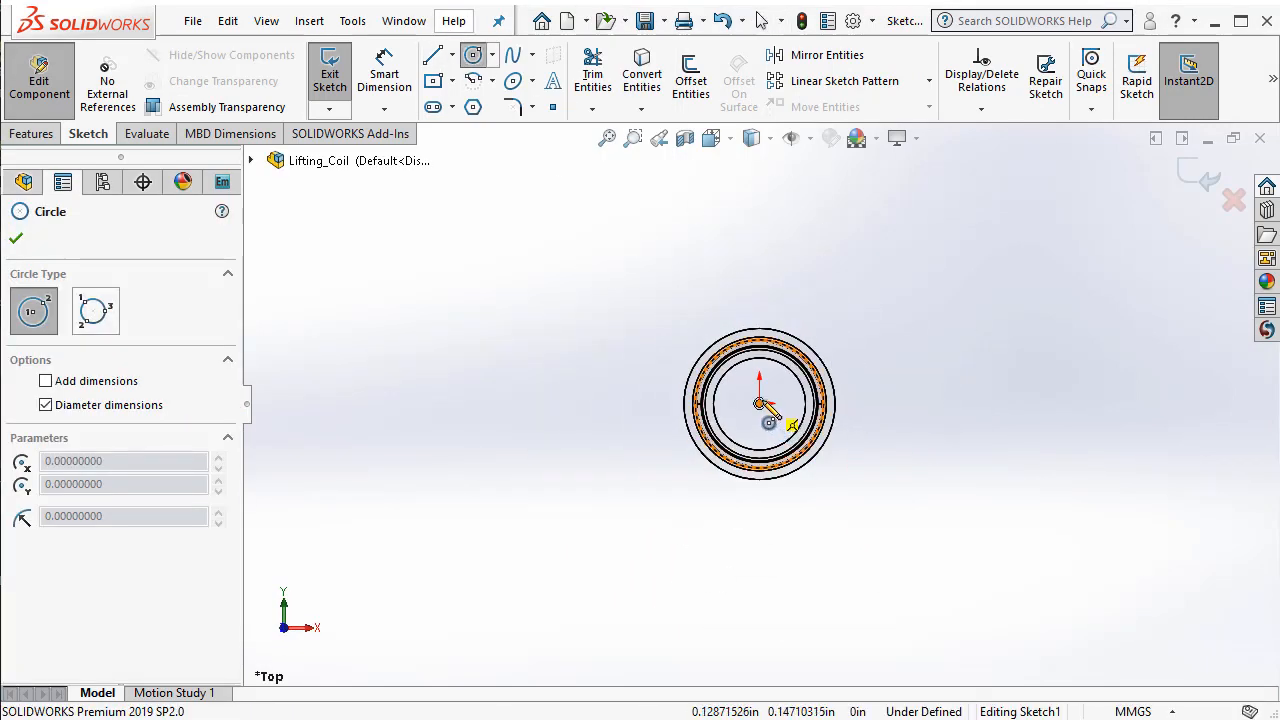
drag(765, 405, 895, 300)
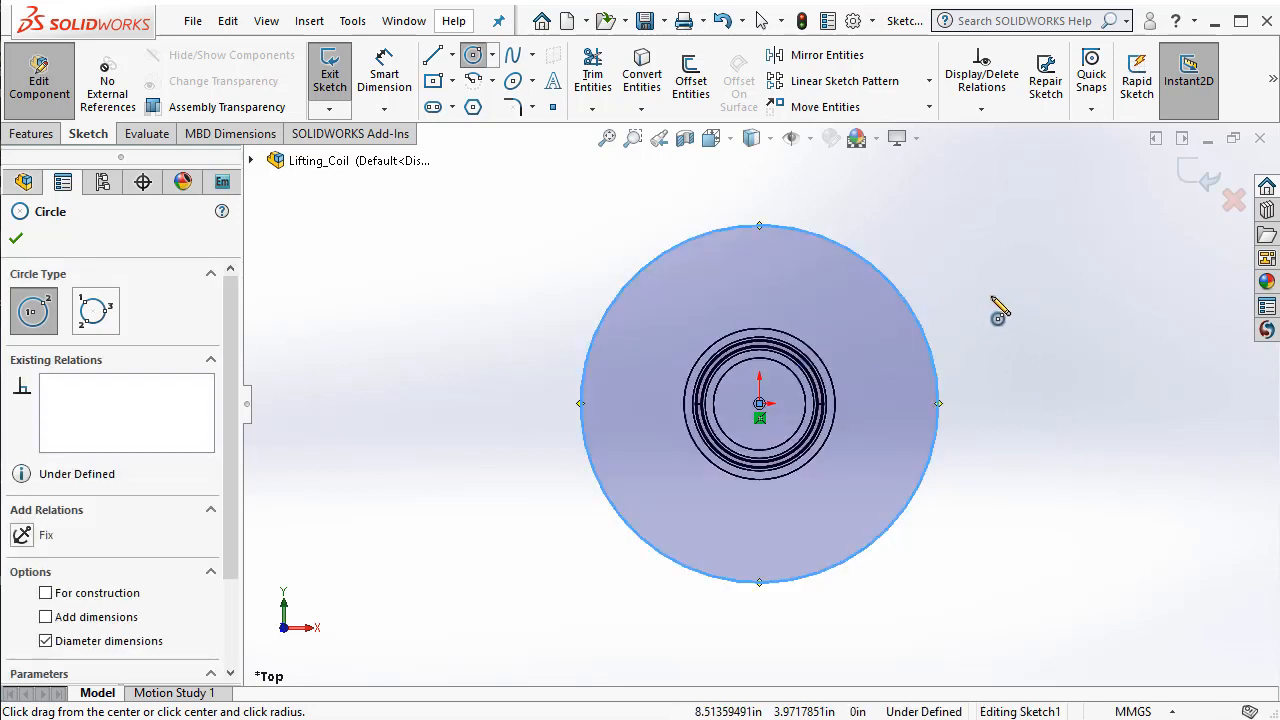
click(32, 133)
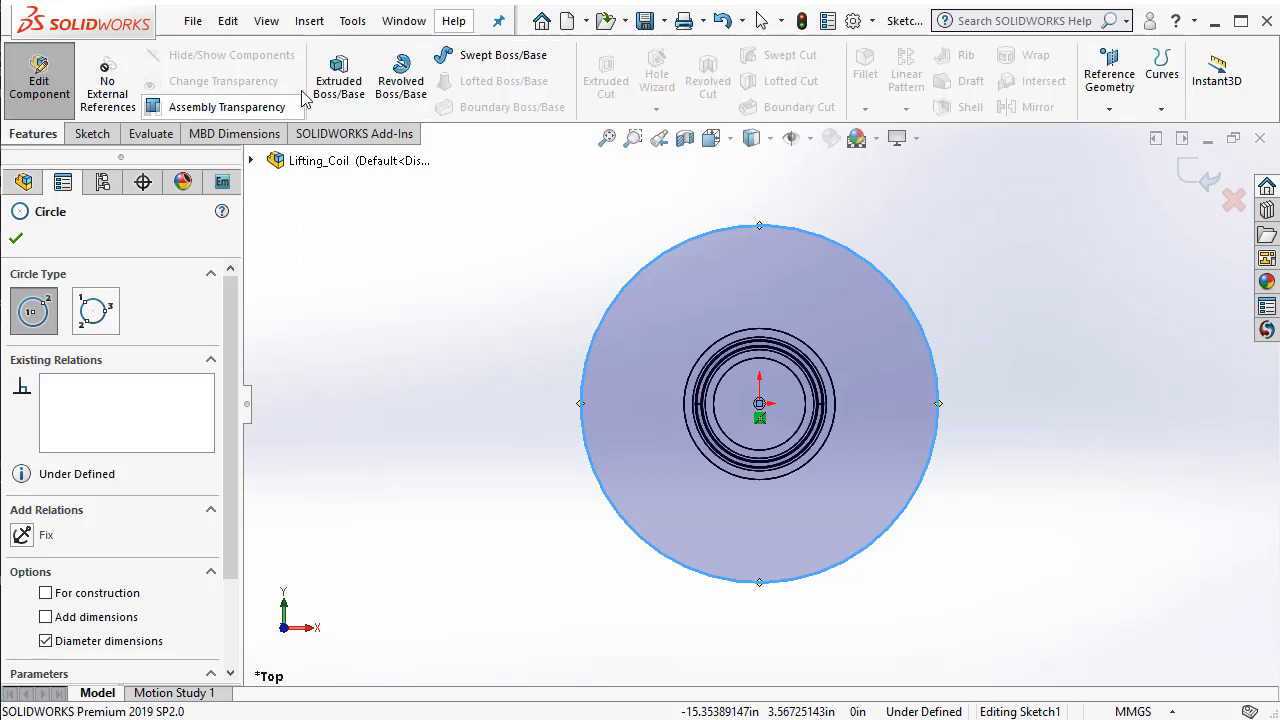
Extrude the circle Blind 60 mm in both directions into a solid cylinder
click(338, 75)
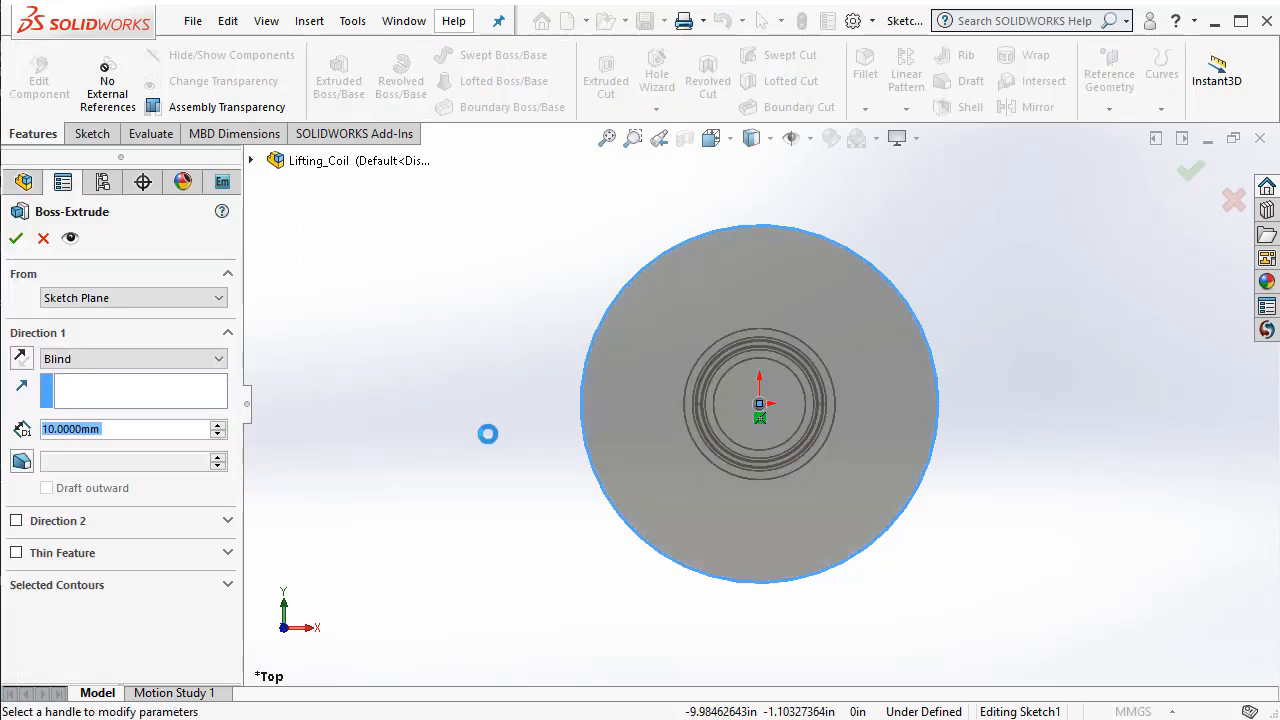
text(30.0000mm)
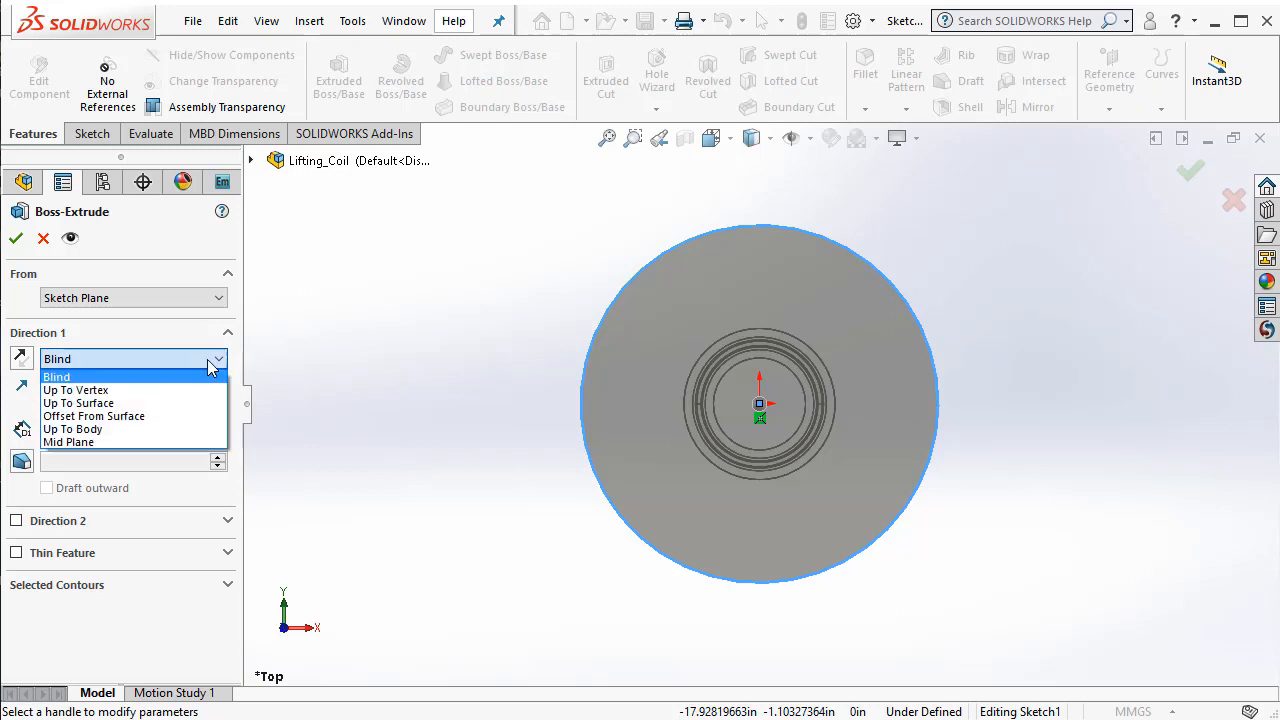
click(57, 376)
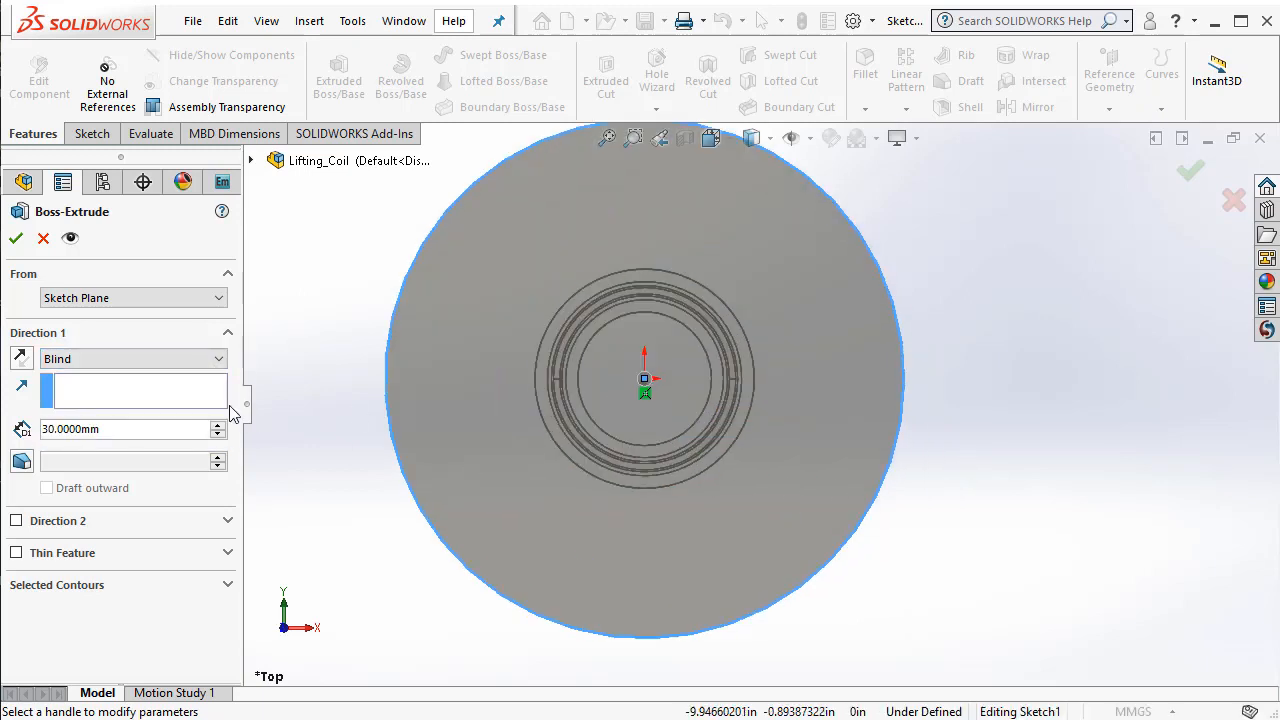
text(60.0000mm)
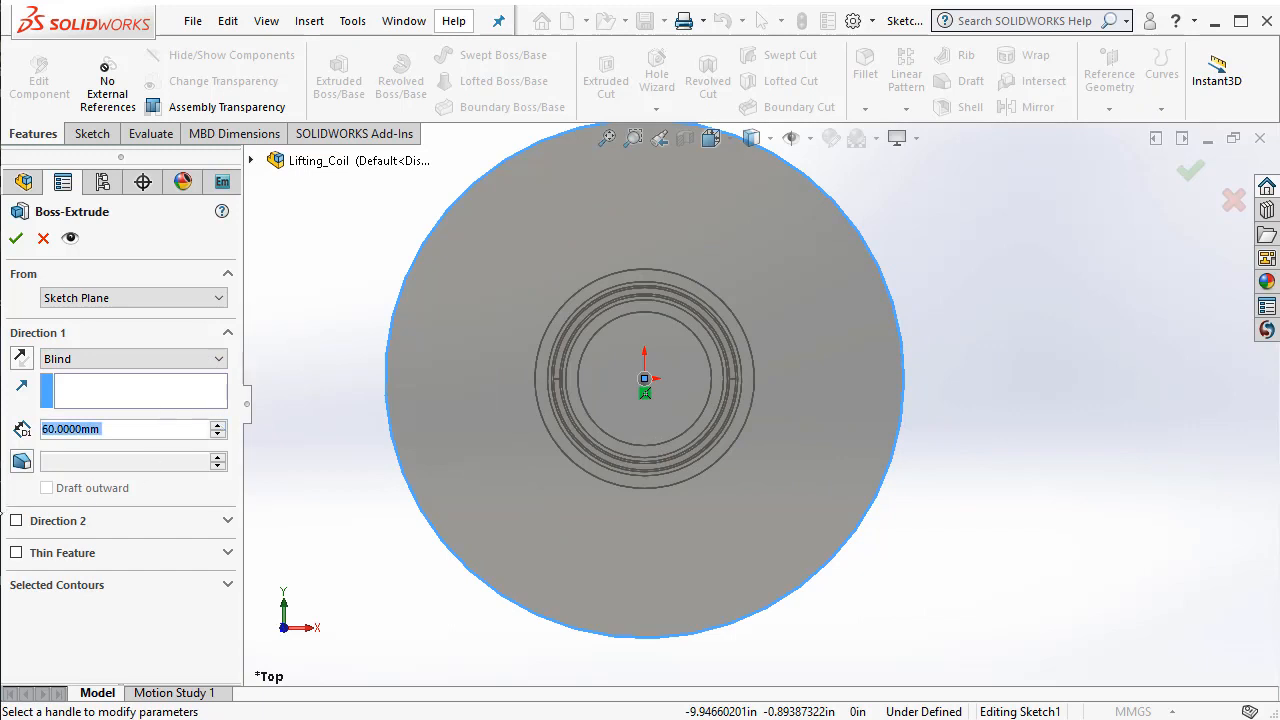
click(16, 520)
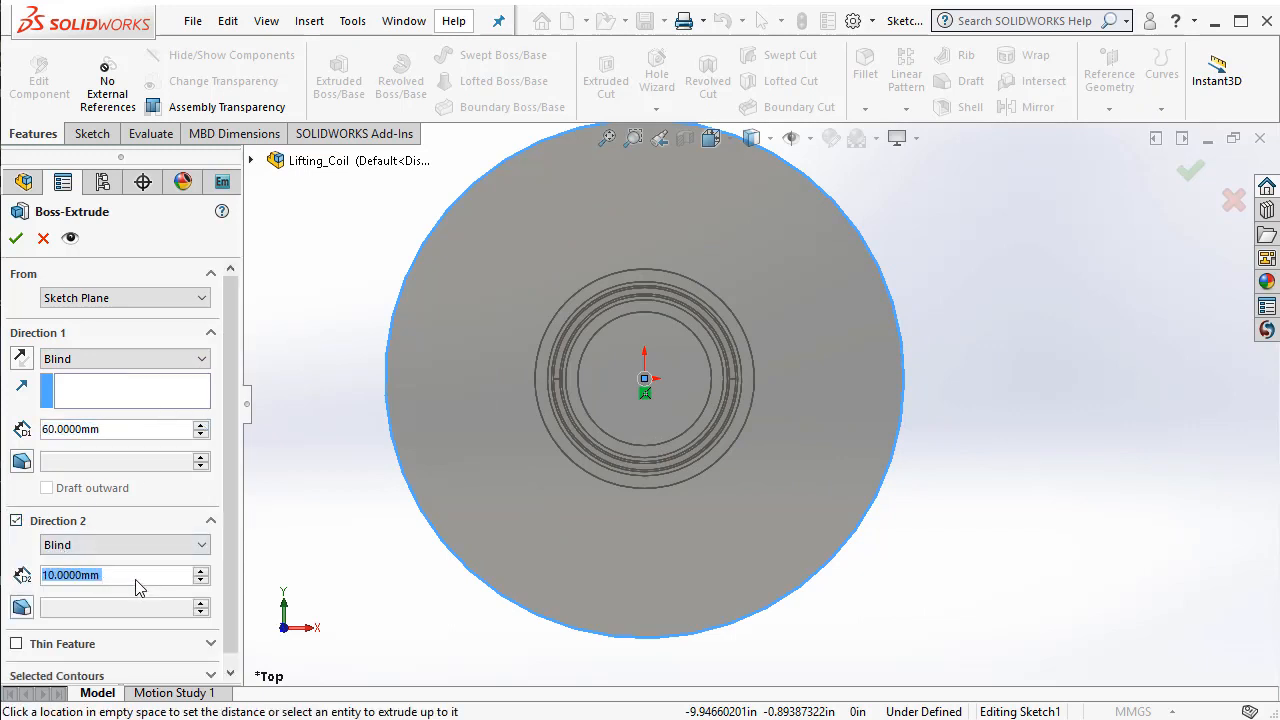
text(60)
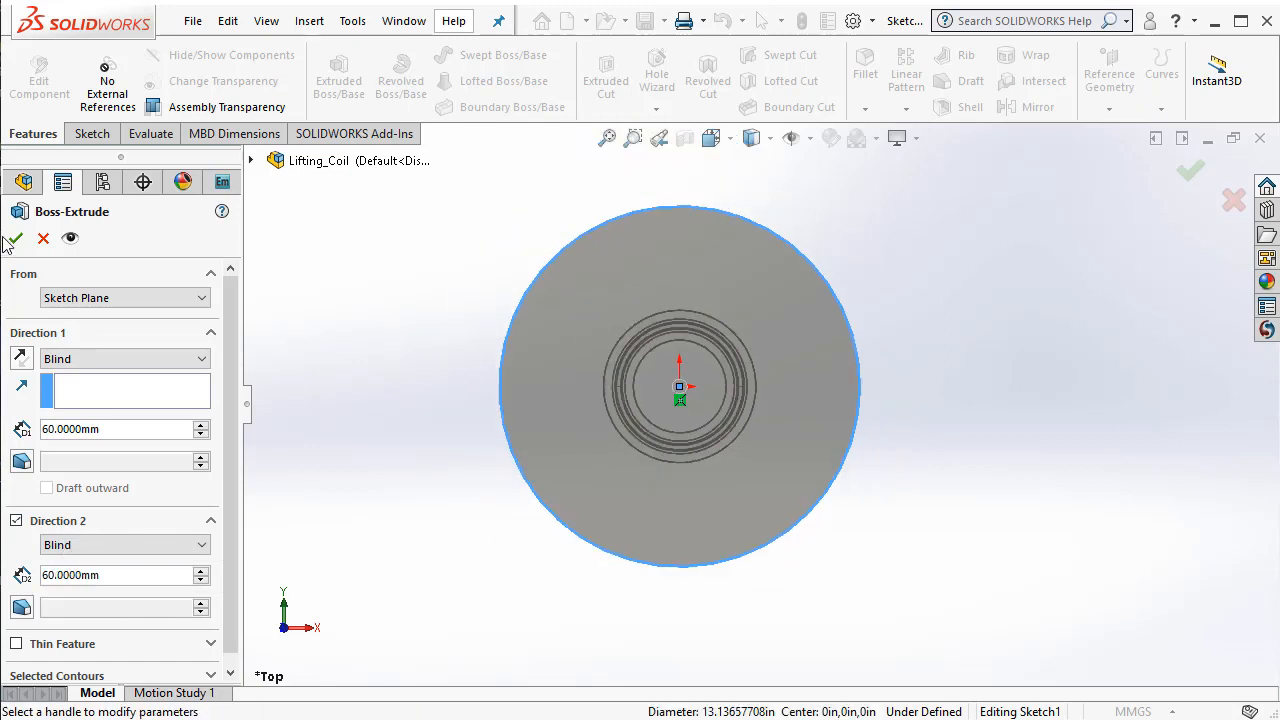
click(13, 238)
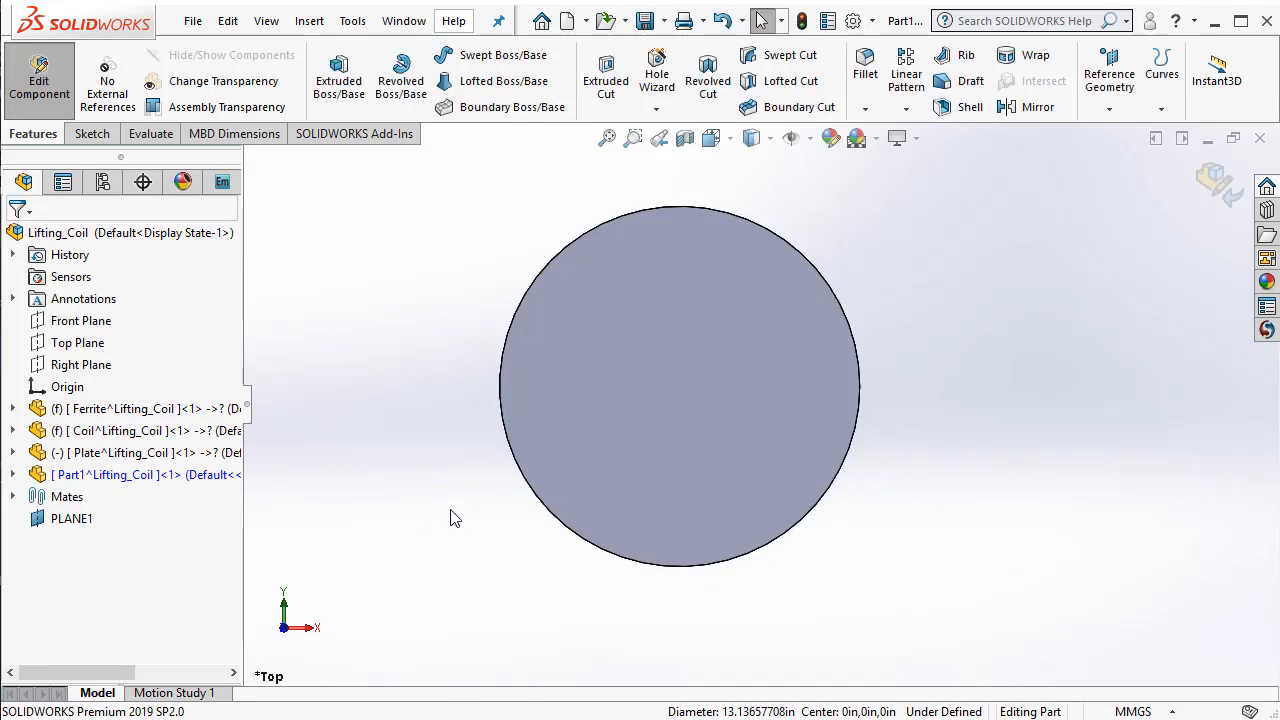
Exit component editing to return to the assembly
right_click(680, 385)
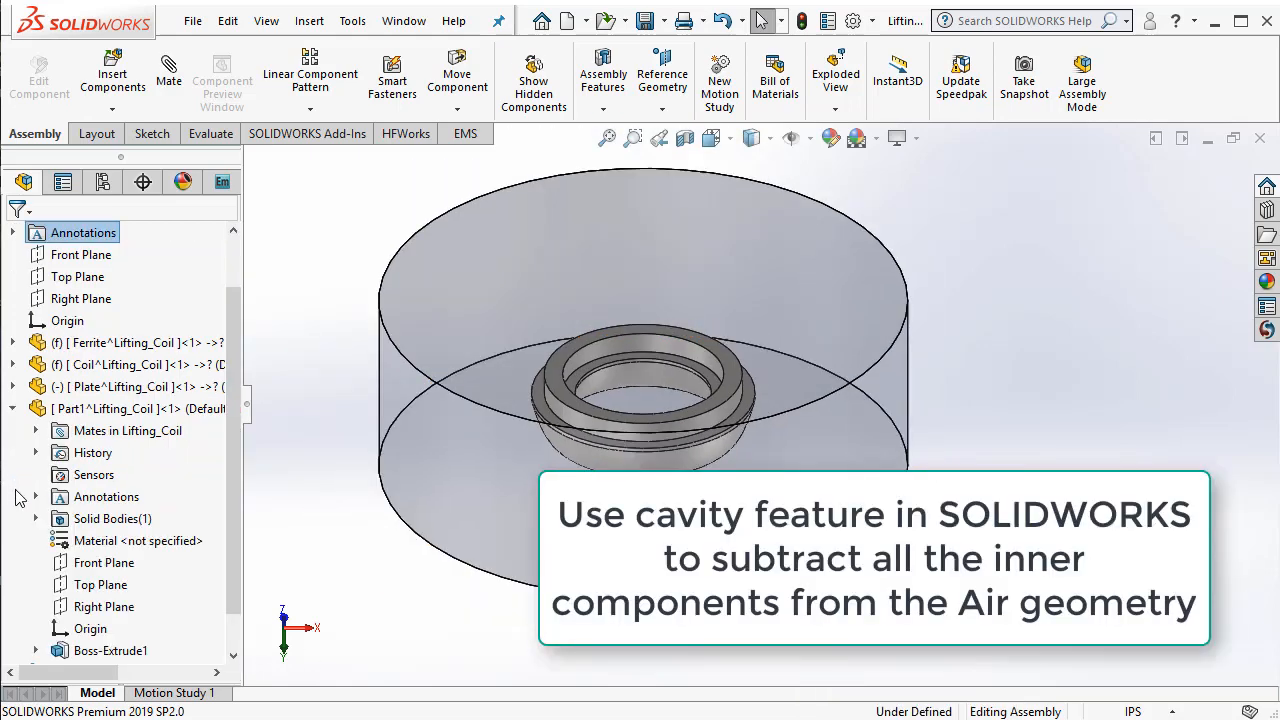
Add a cavity to the cylinder part from Ferrite, Coil and Plate at 0% scale
right_click(135, 408)
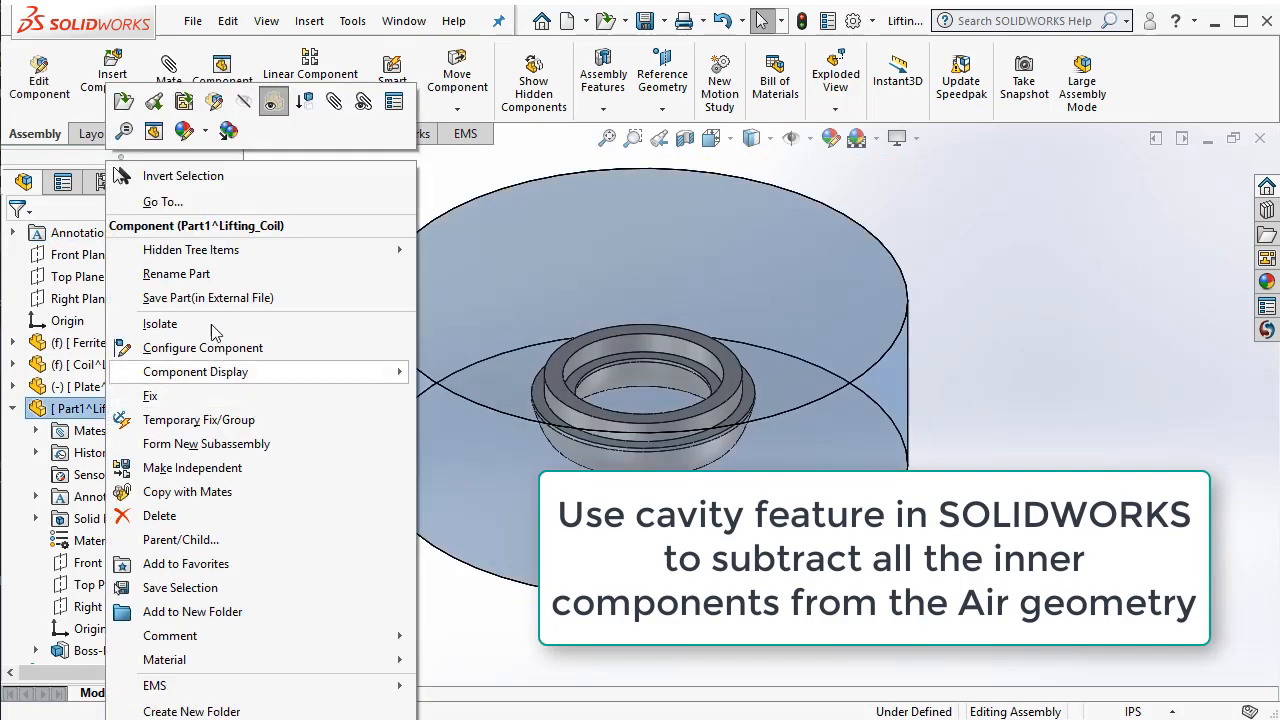
mouse_move(270, 100)
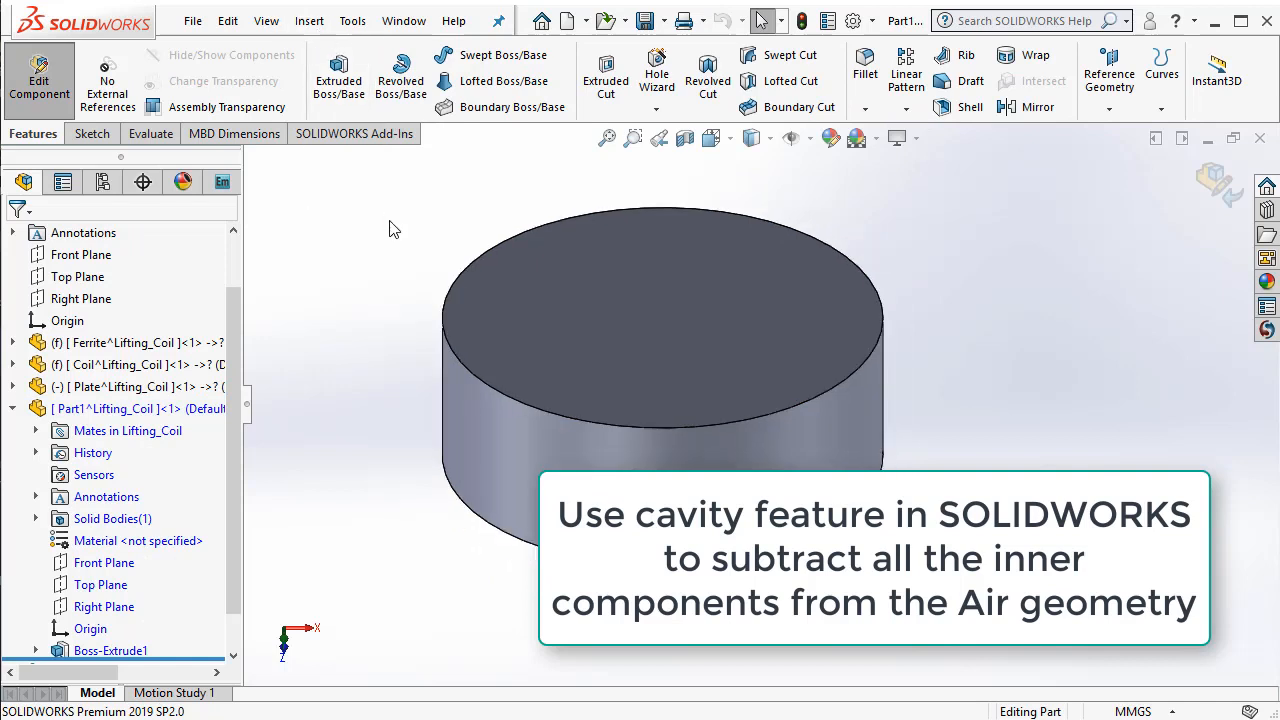
mouse_move(338, 80)
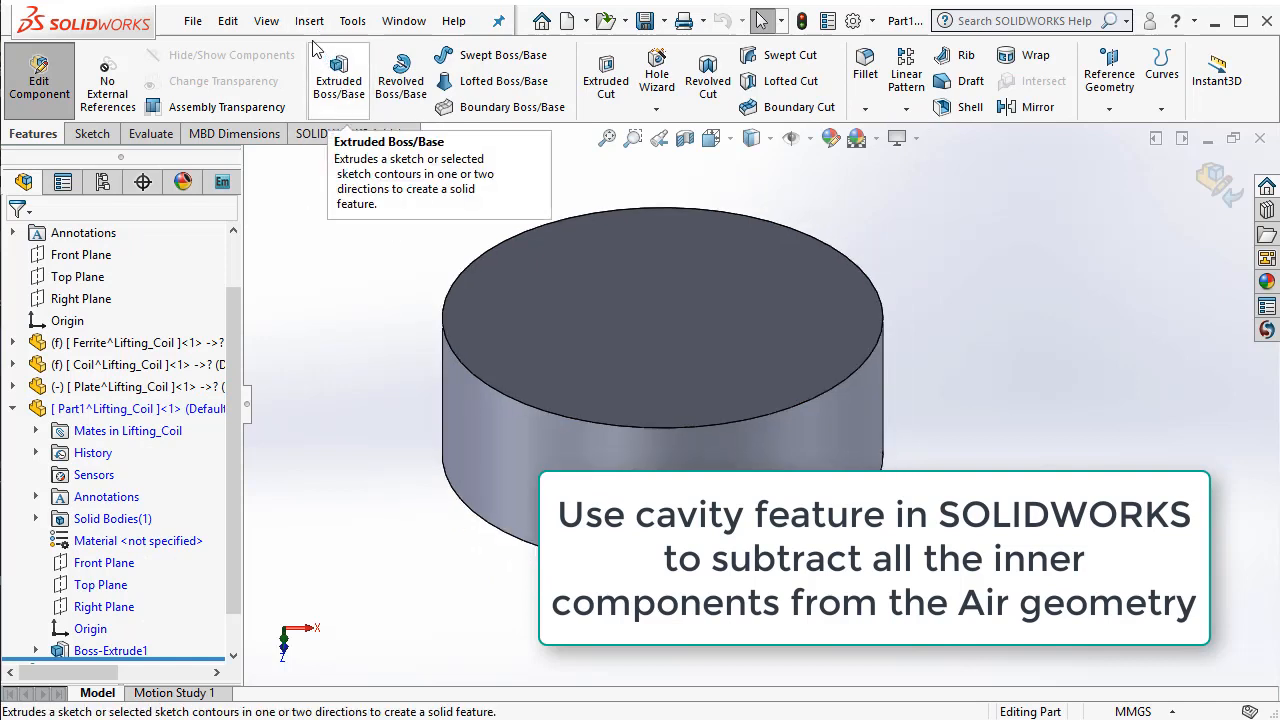
click(309, 20)
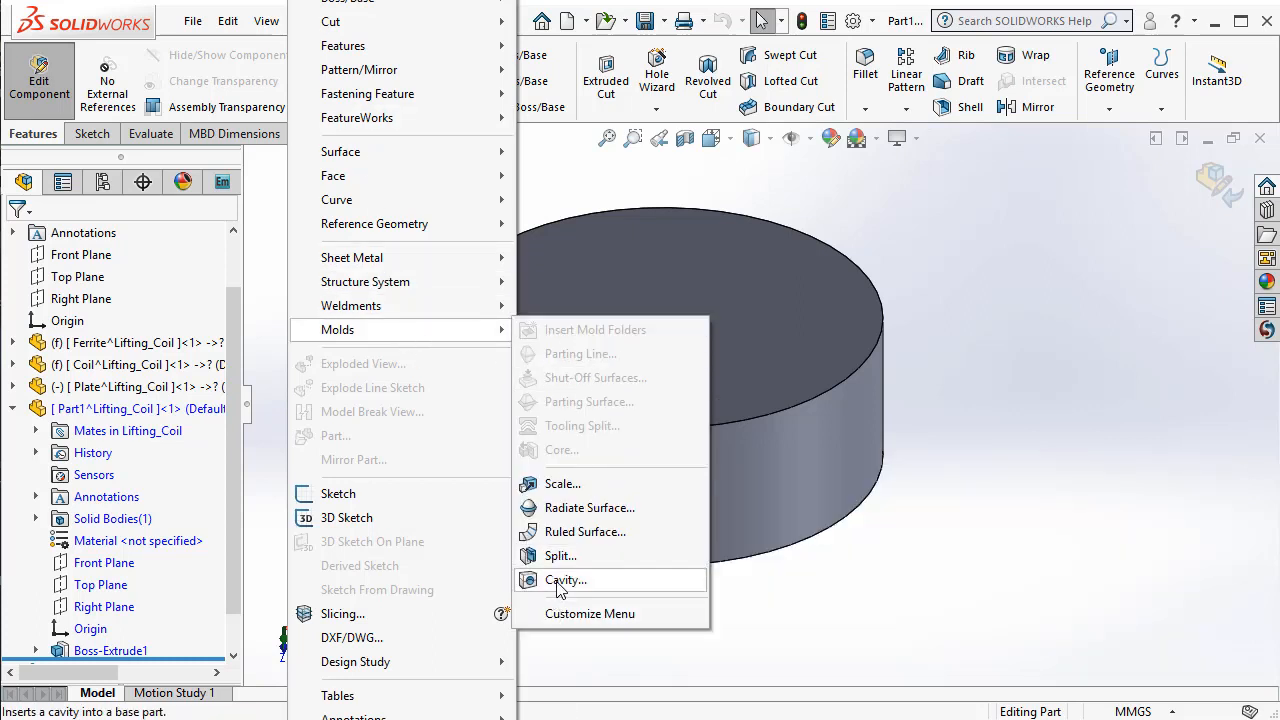
click(565, 580)
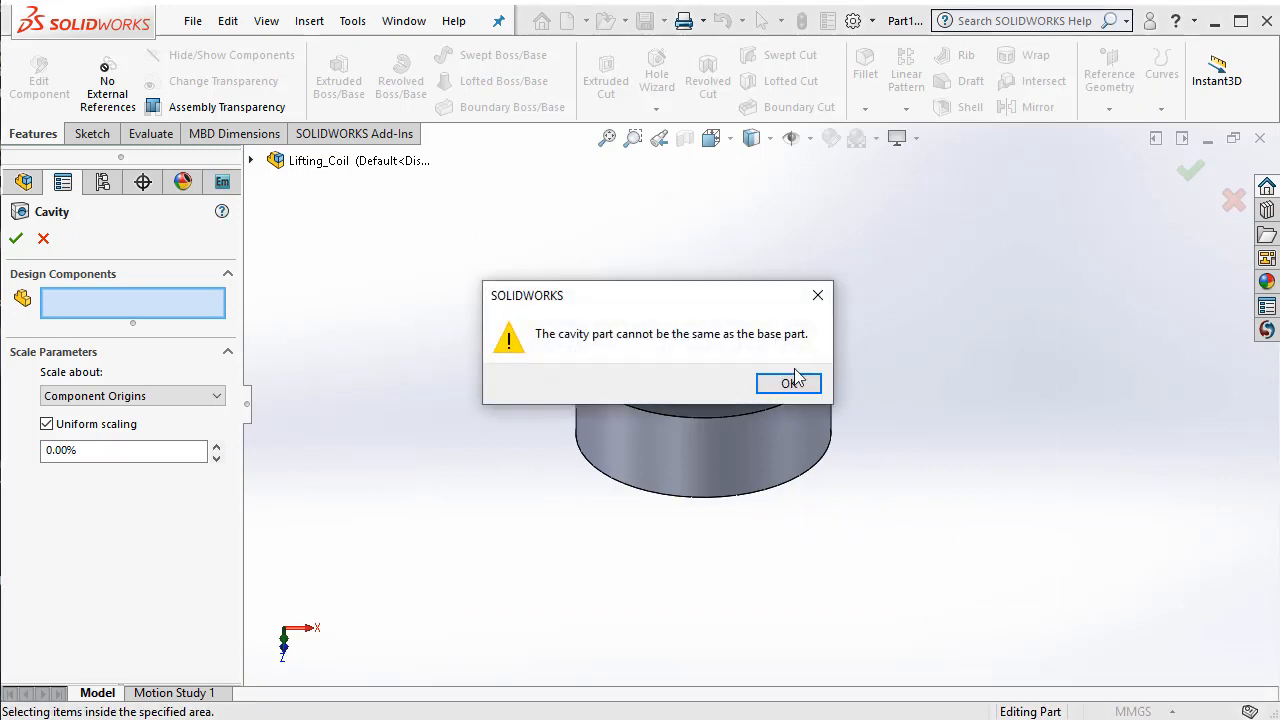
click(789, 383)
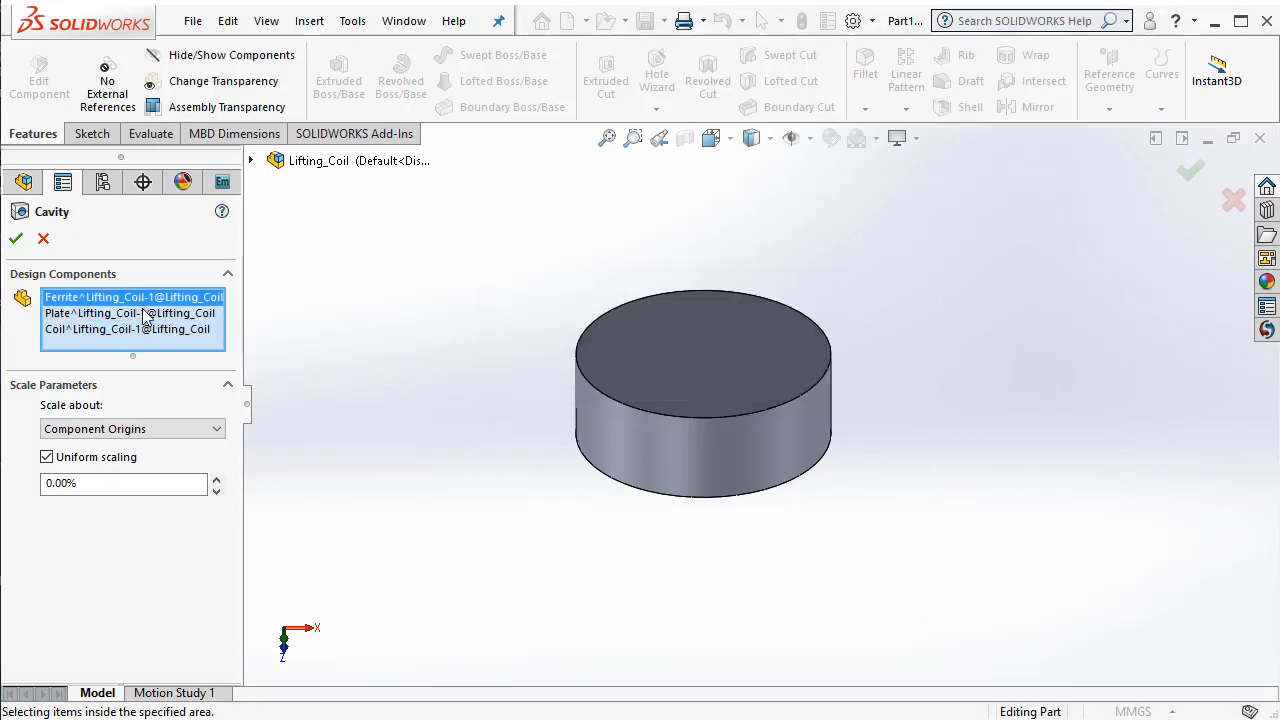
click(130, 329)
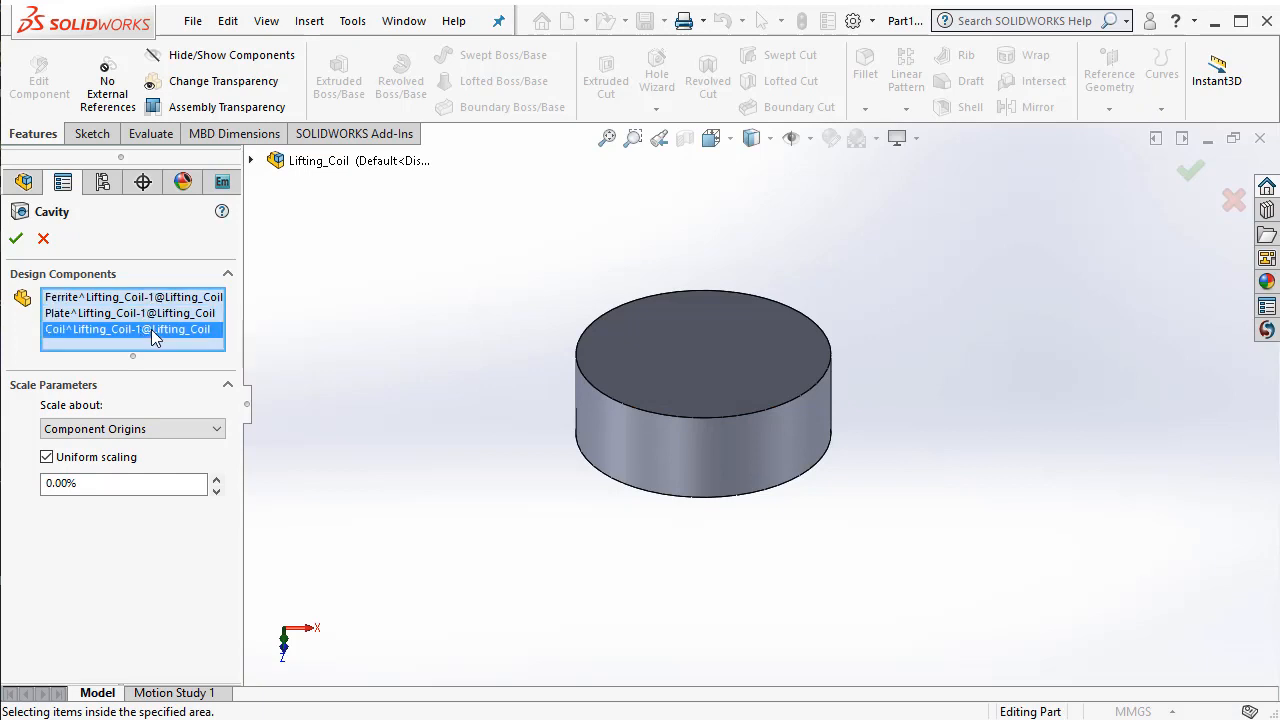
click(129, 313)
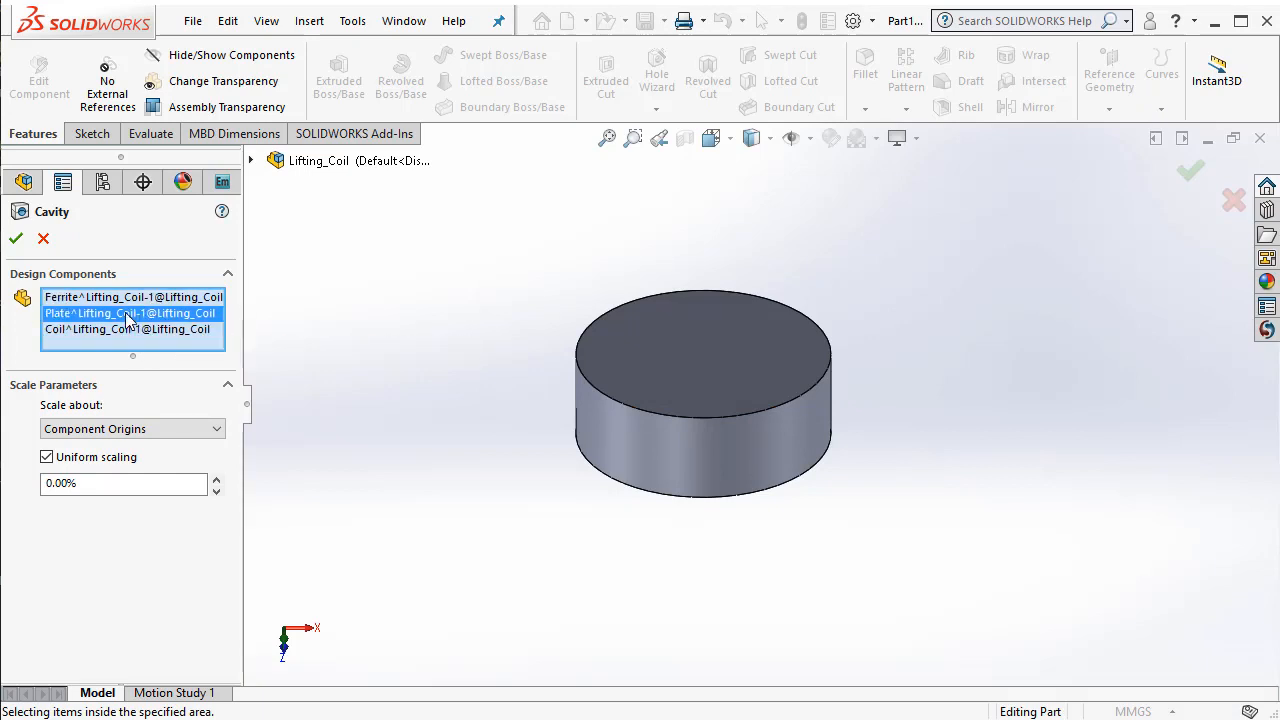
click(133, 297)
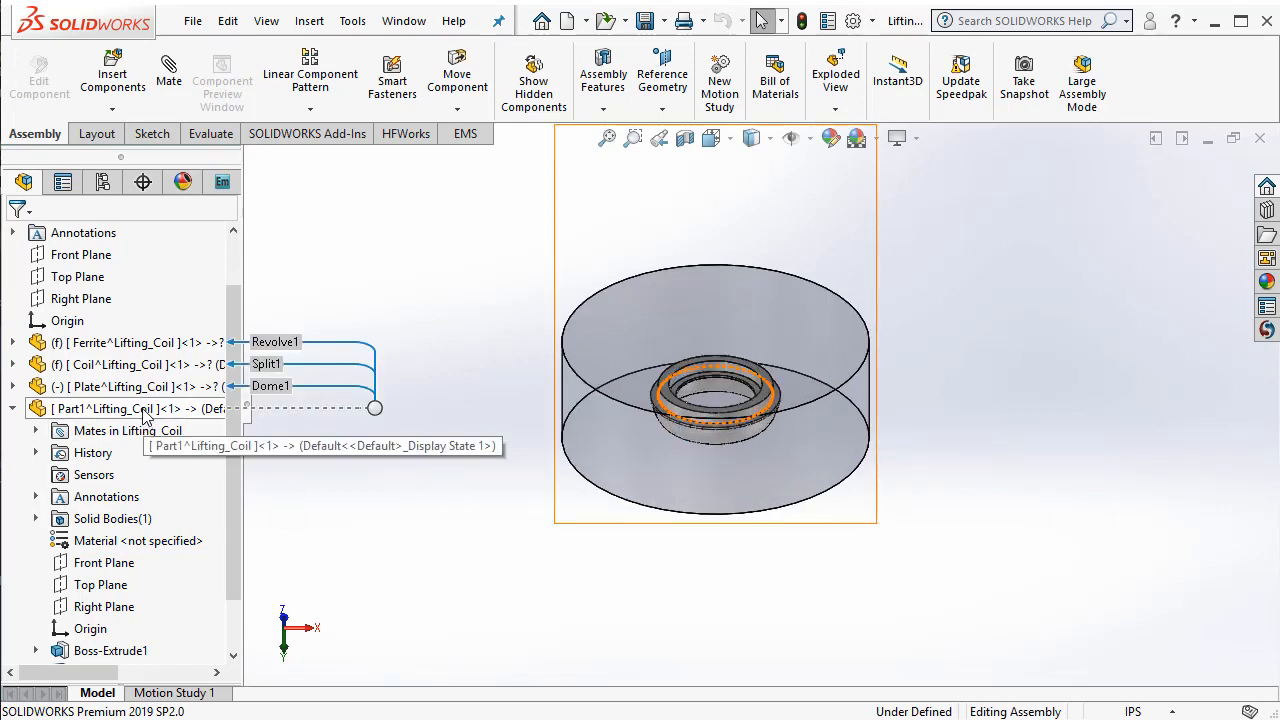
Rename the Part1 component to 'air'
right_click(115, 408)
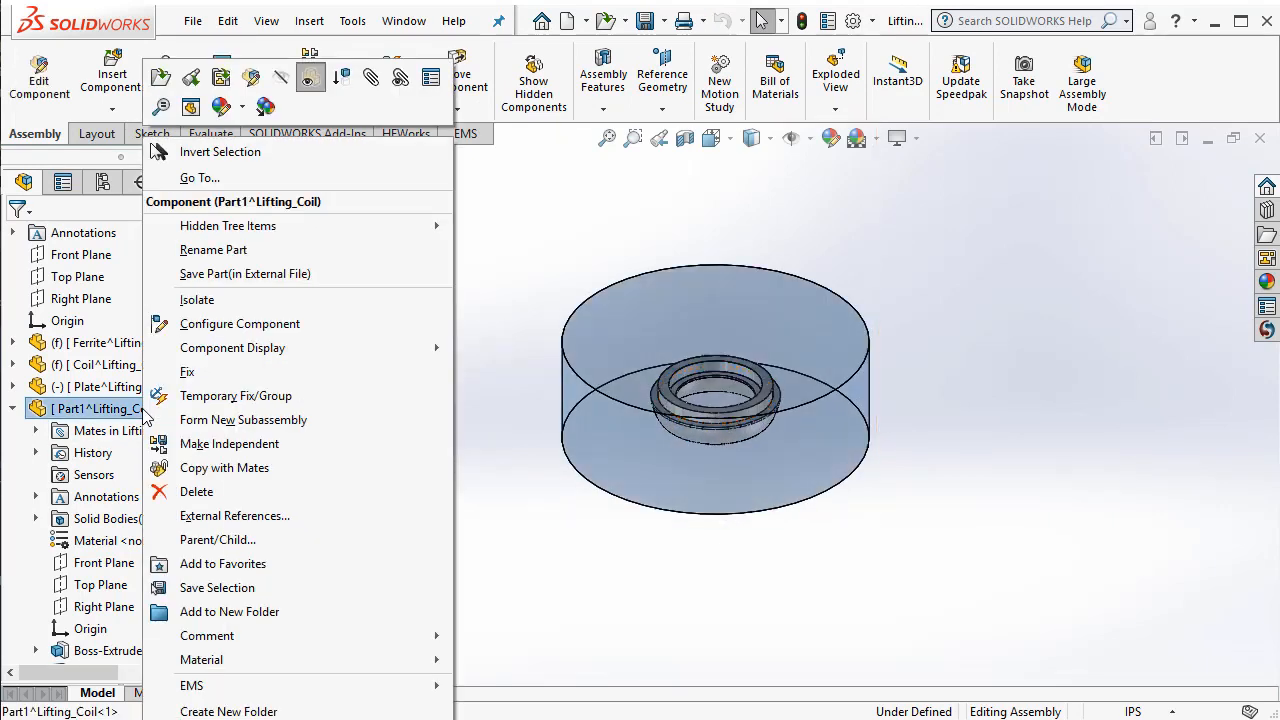
click(213, 249)
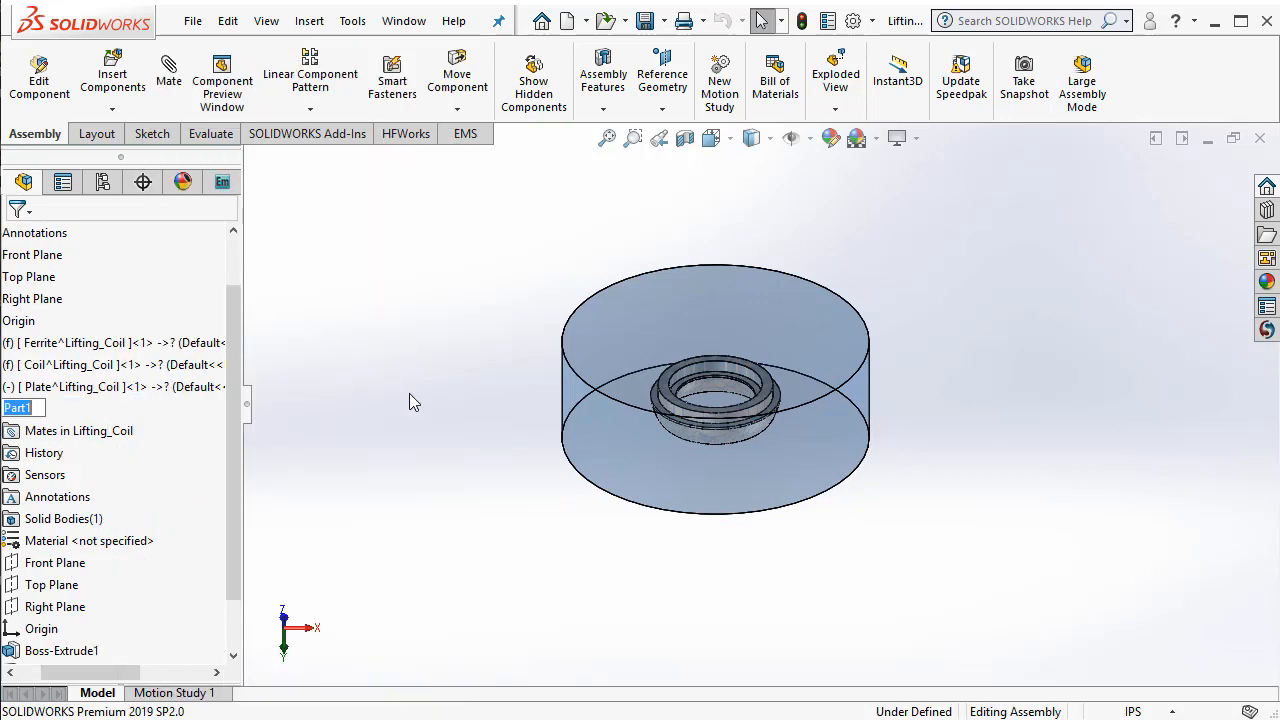
text(air)
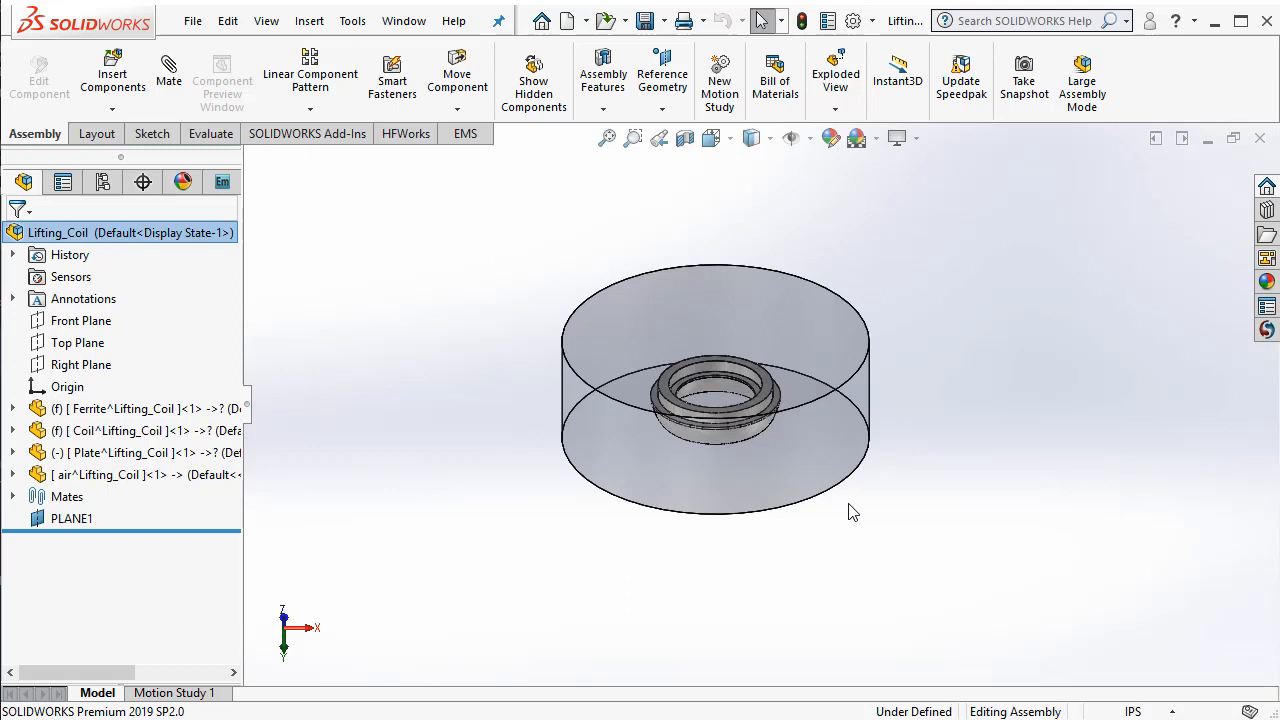
mouse_move(252, 318)
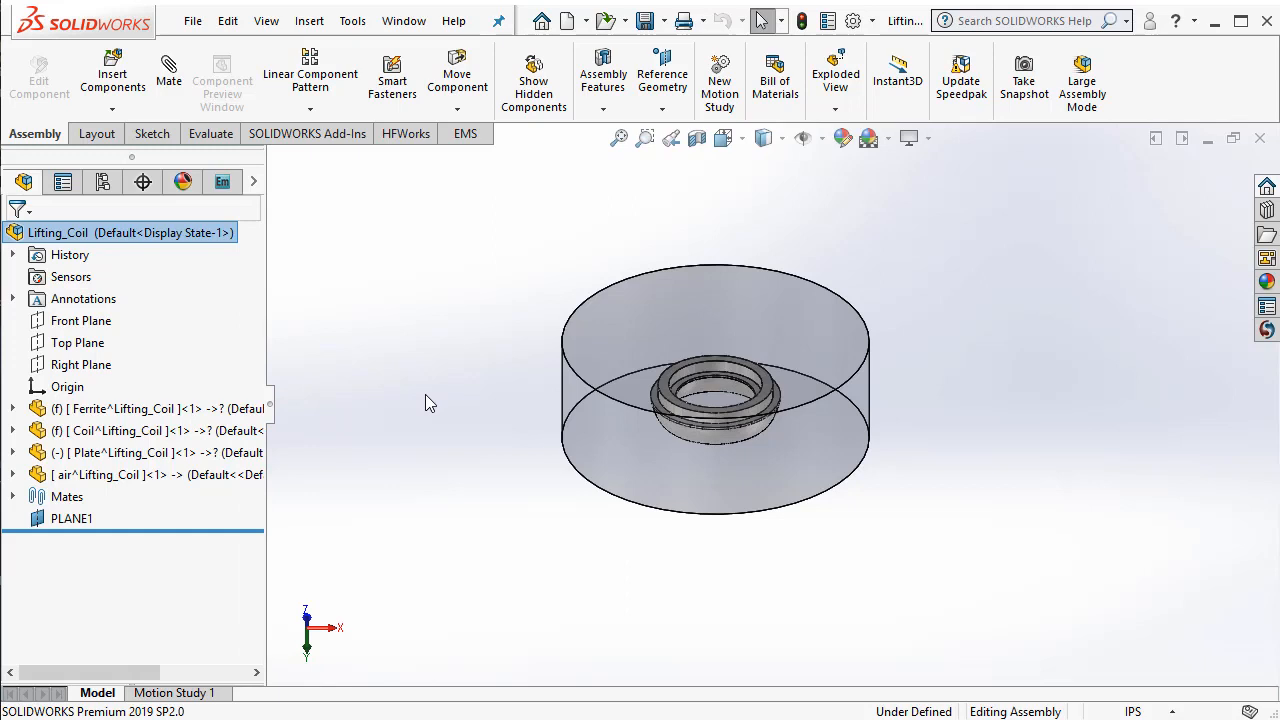
Start a new EMS study for the Lifting_Coil assembly from the EMS Manager tree
click(464, 133)
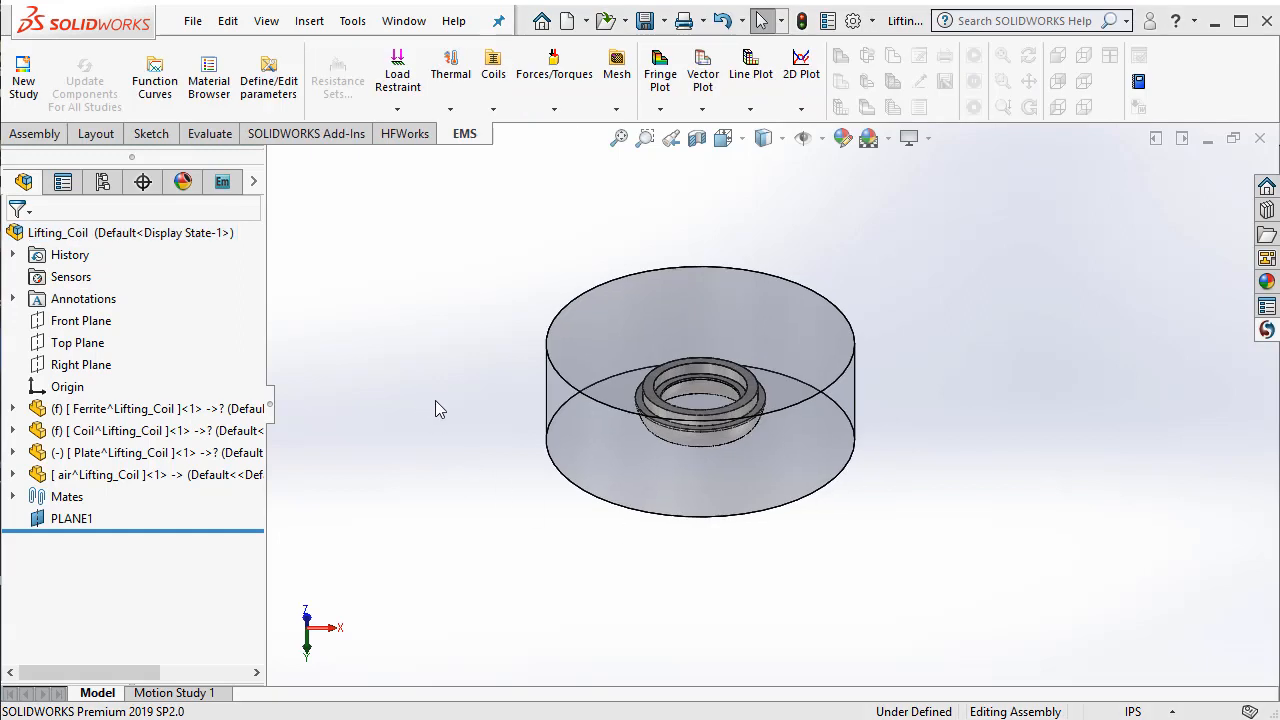
mouse_move(444, 417)
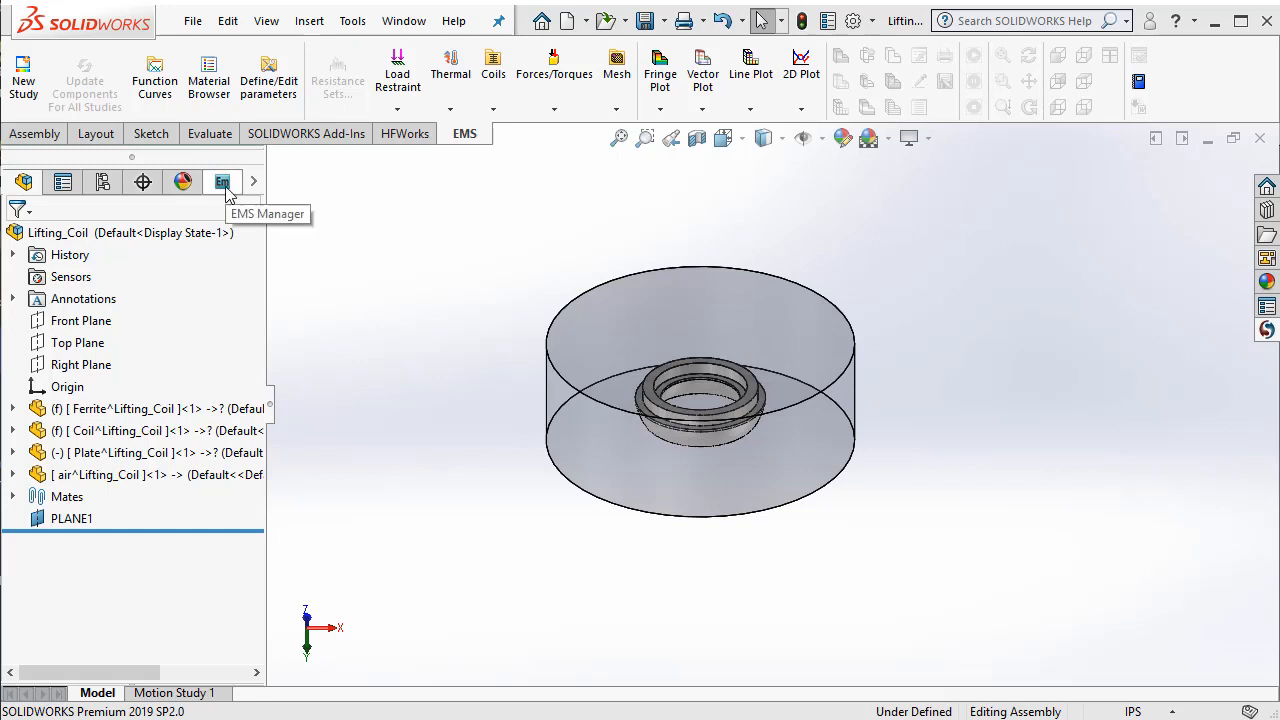
click(223, 182)
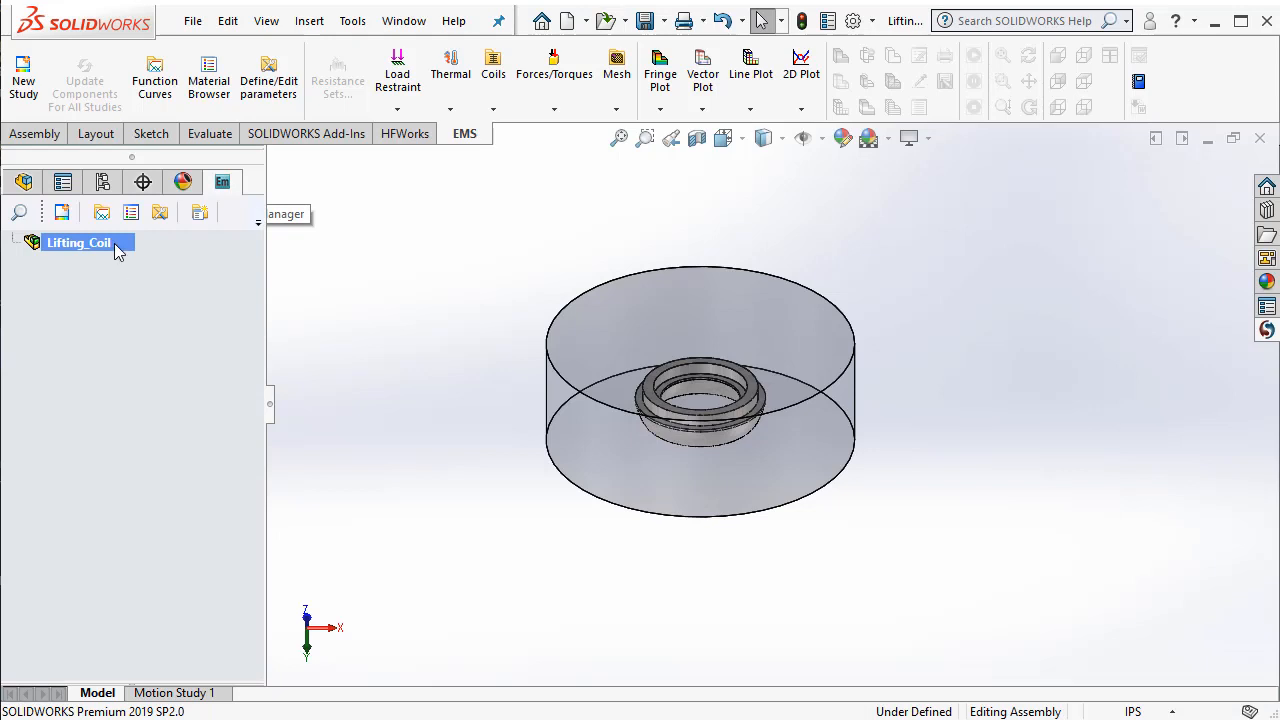
right_click(78, 242)
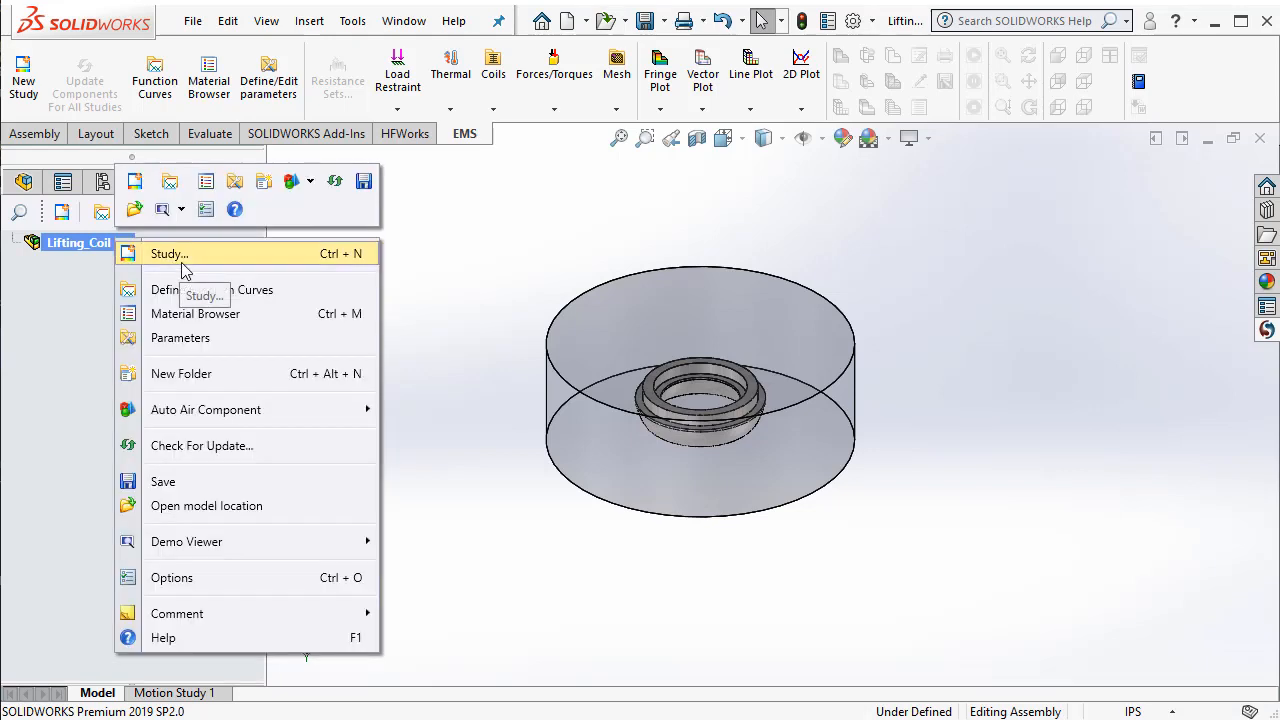
click(168, 253)
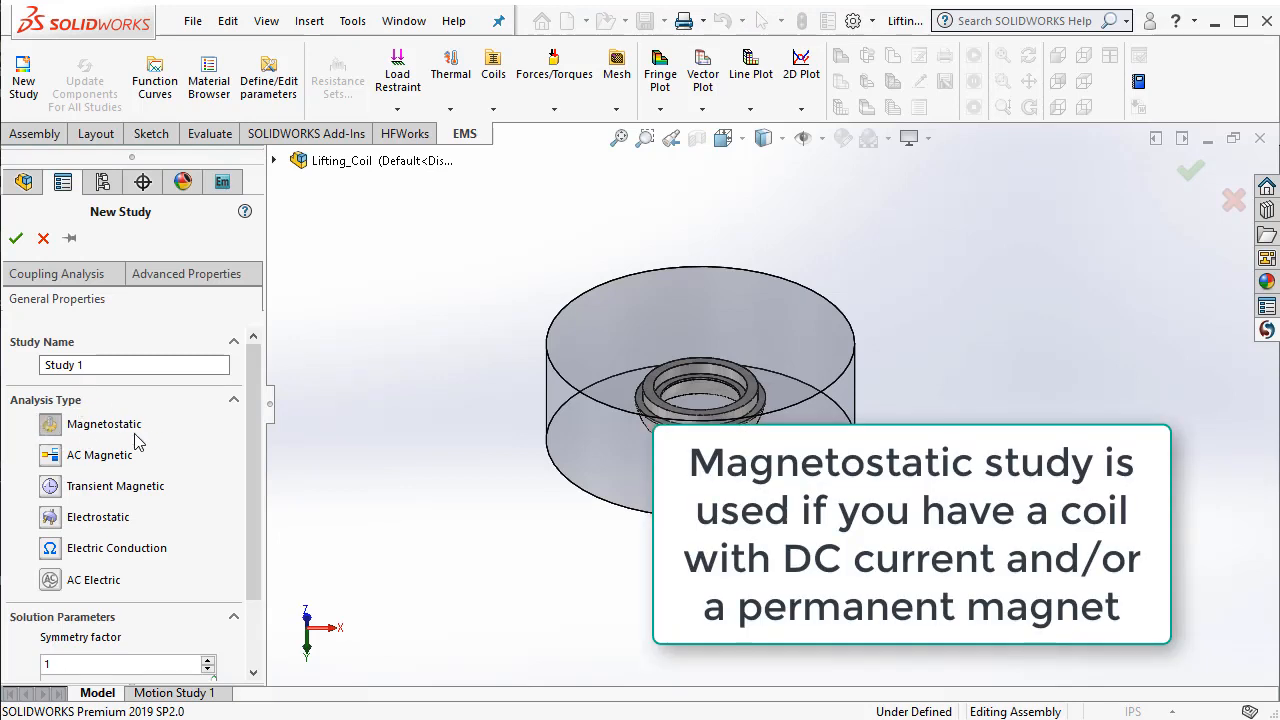
mouse_move(50, 424)
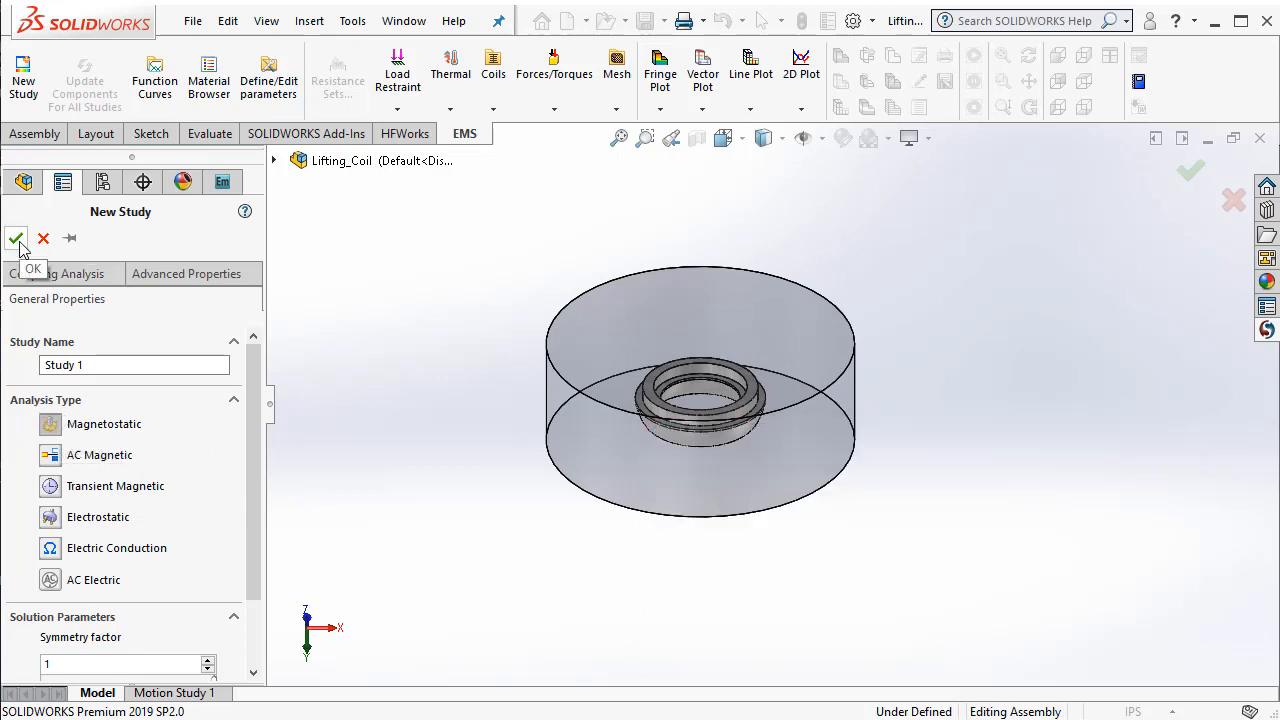
Accept Magnetostatic as the analysis type to create Study 1
click(16, 238)
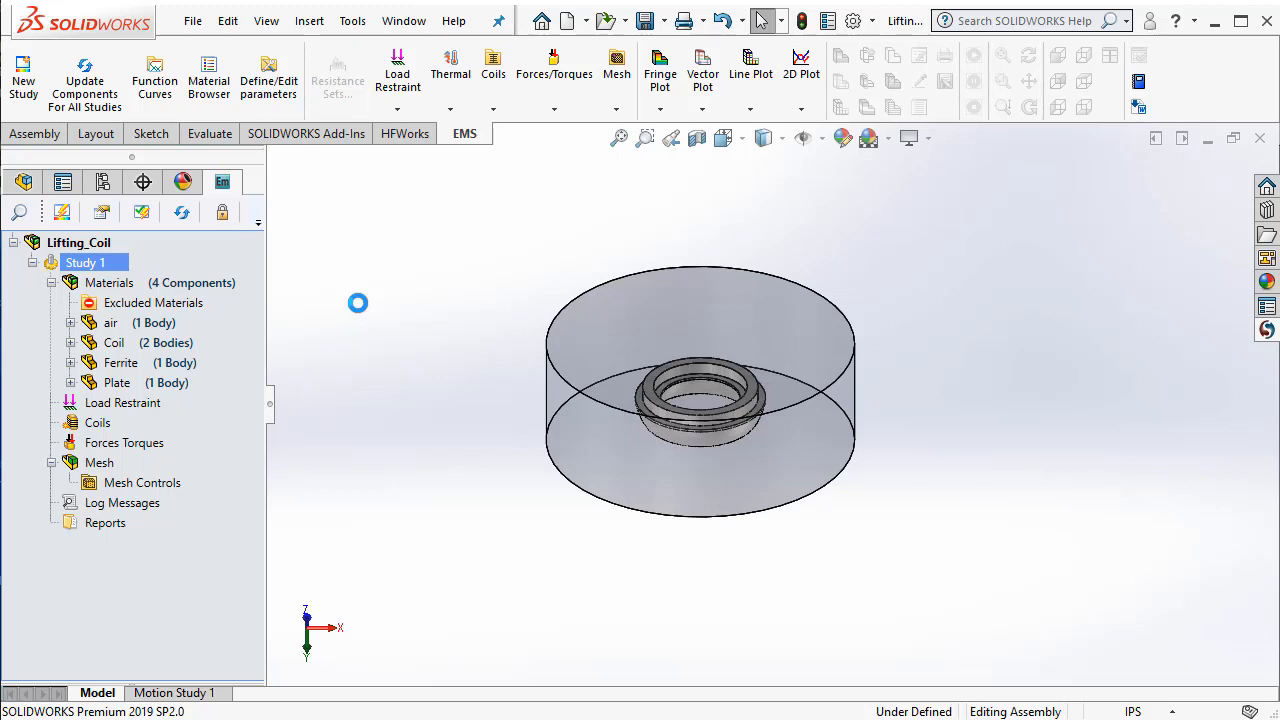
mouse_move(205, 333)
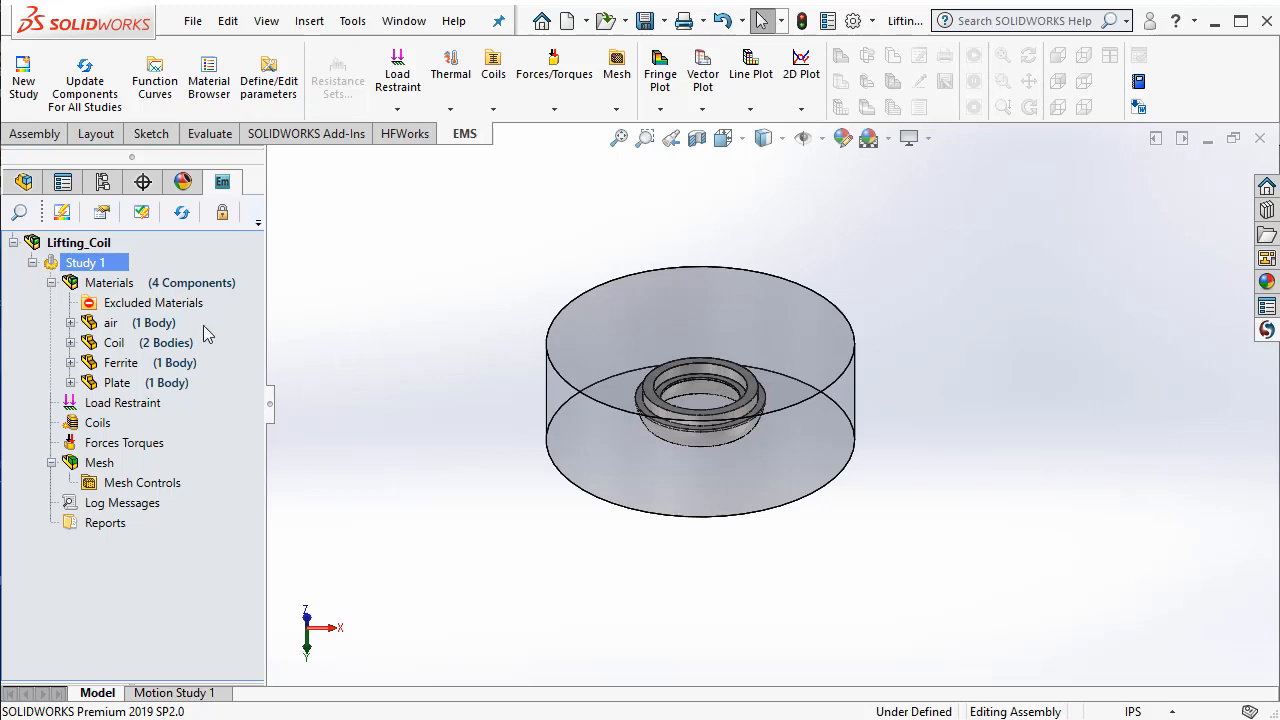
Assign the Air material to the air component from the material library
right_click(110, 322)
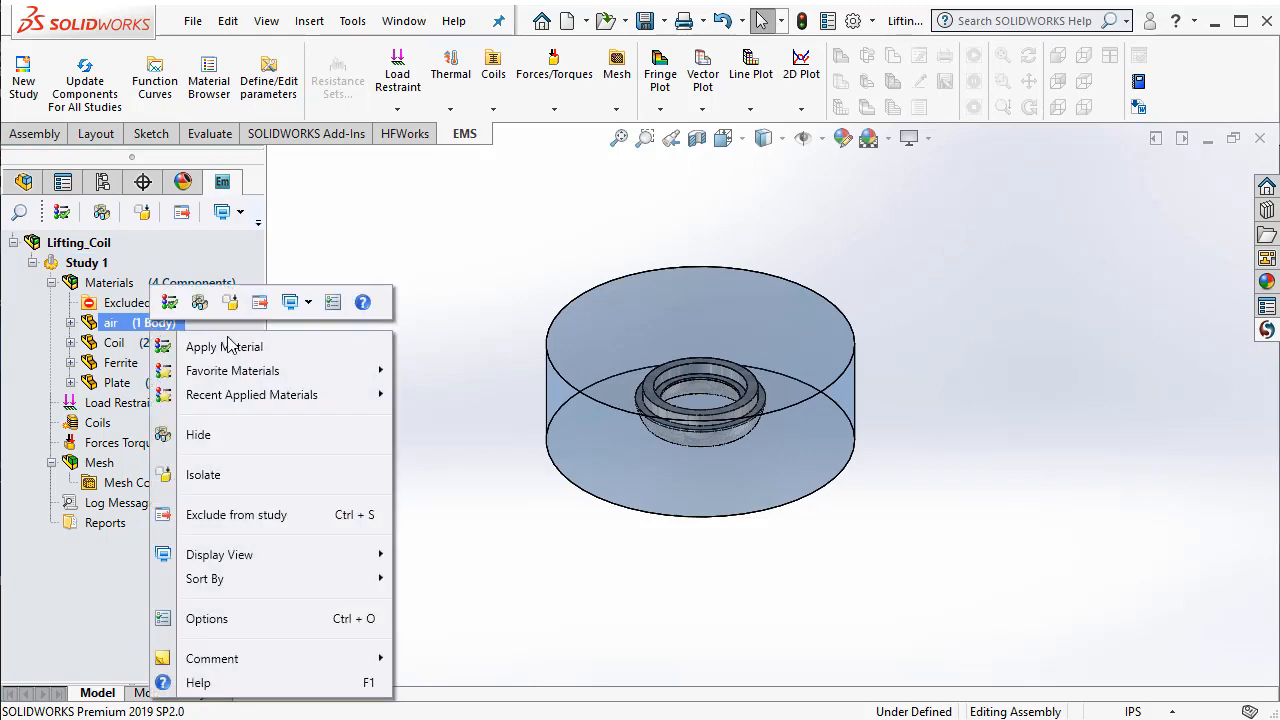
click(224, 346)
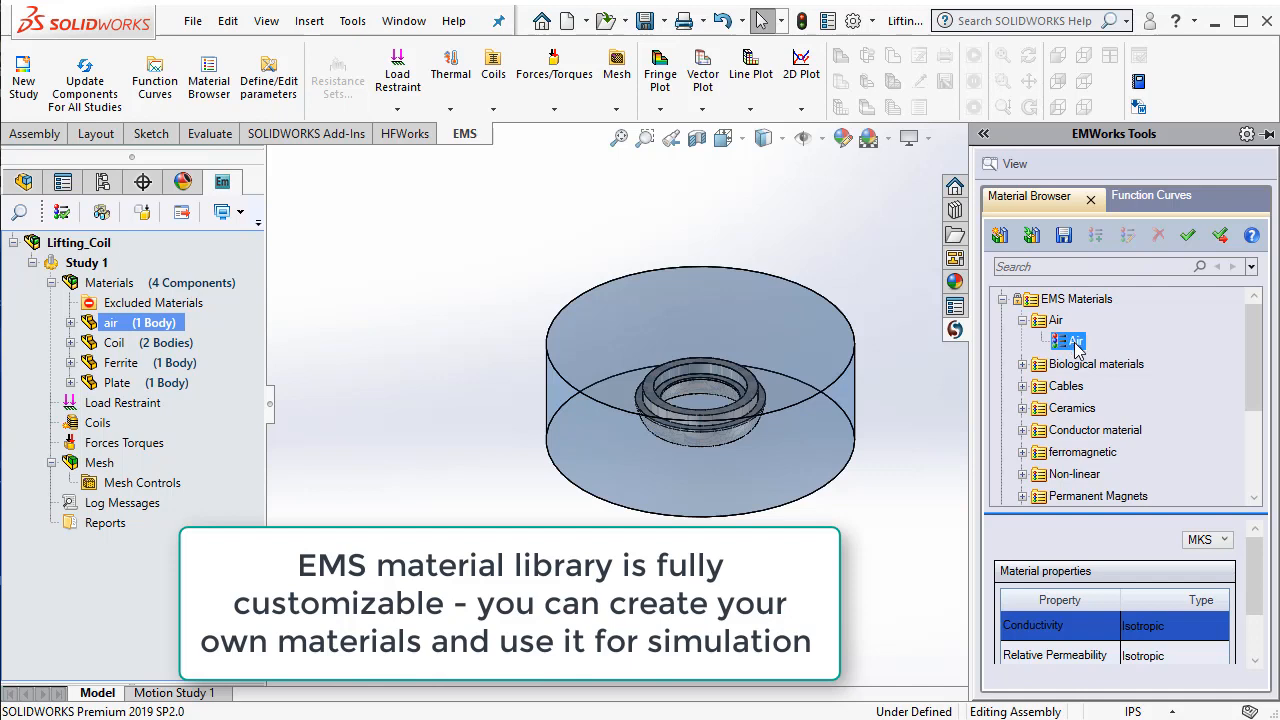
mouse_move(1188, 235)
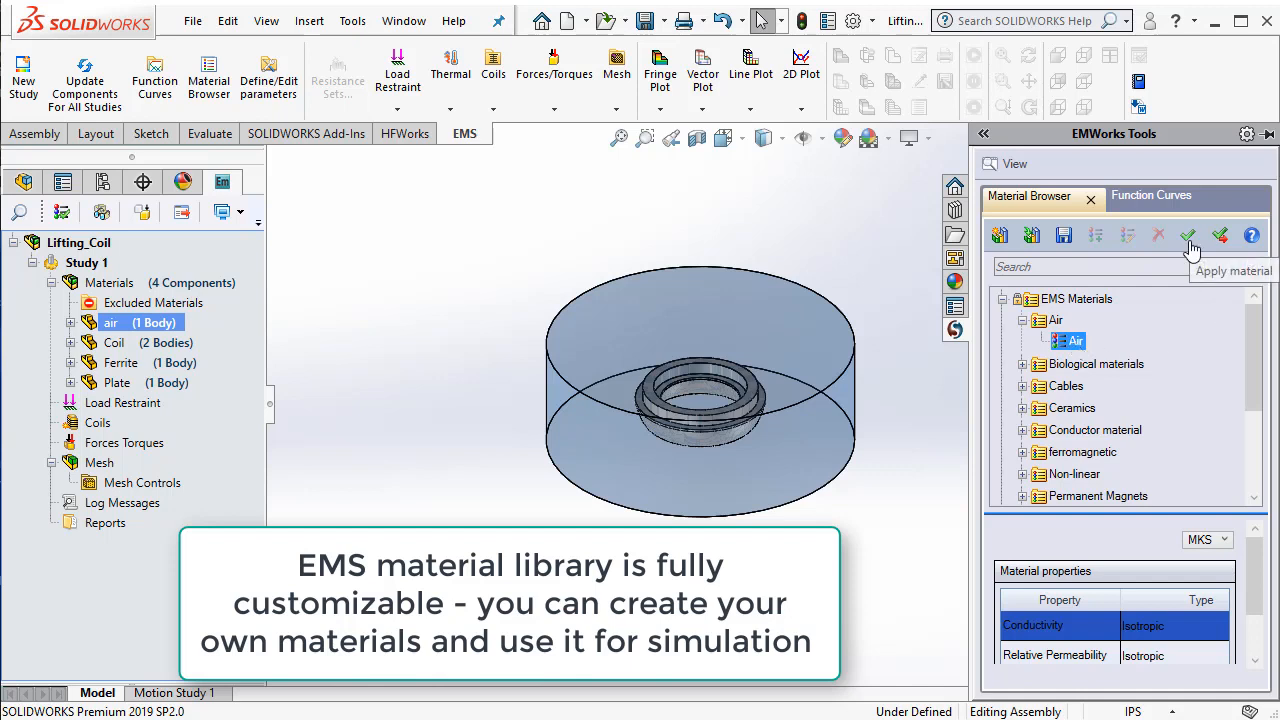
click(1188, 235)
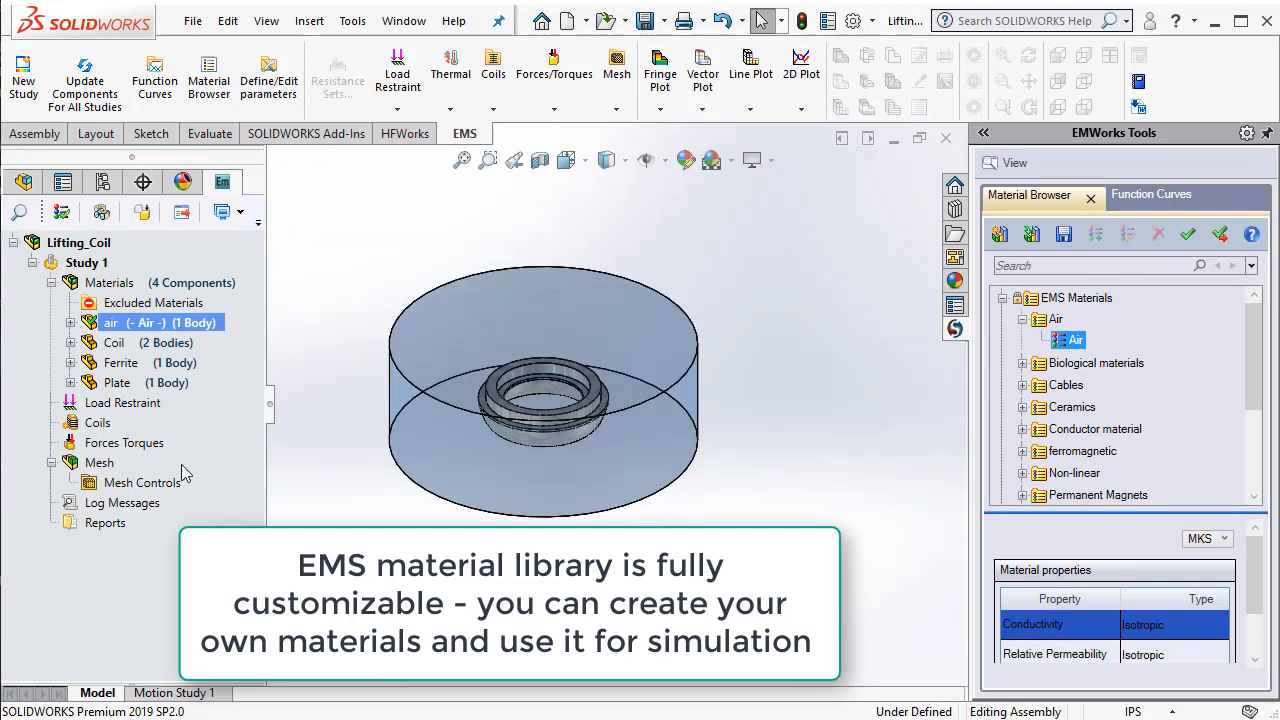
Assign Copper from the conductor materials to the Coil component
click(114, 342)
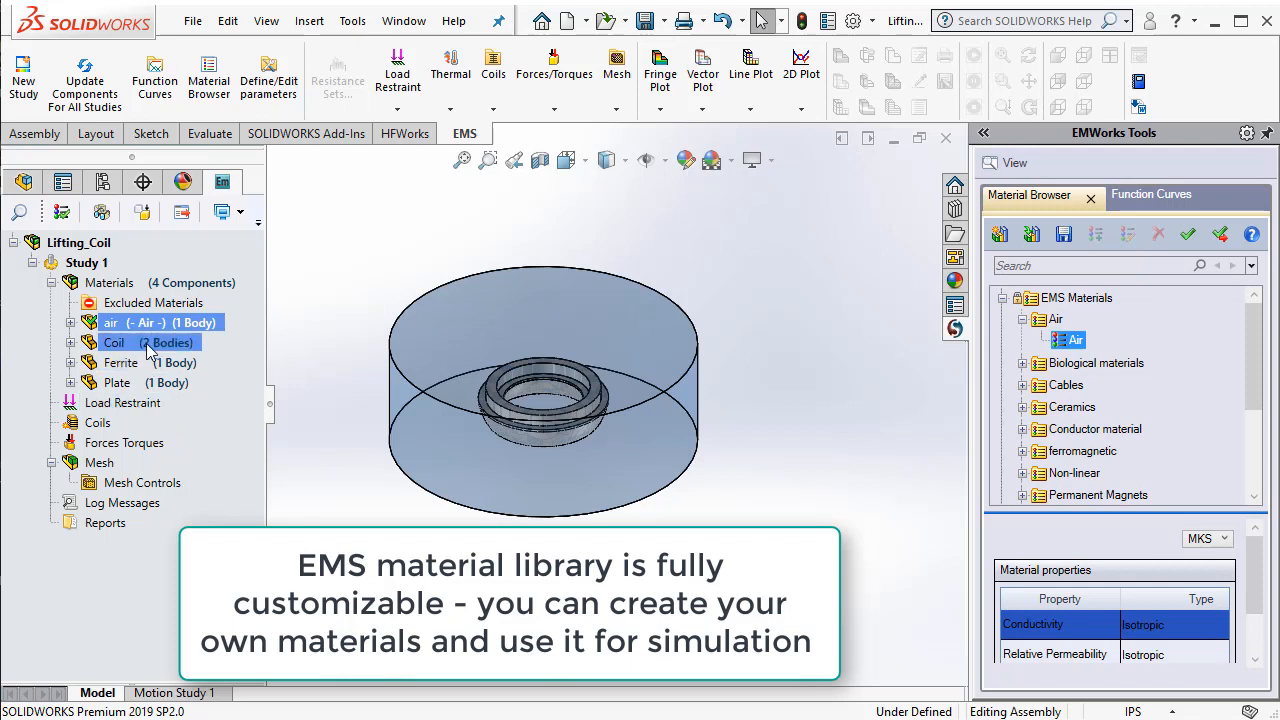
mouse_move(150, 355)
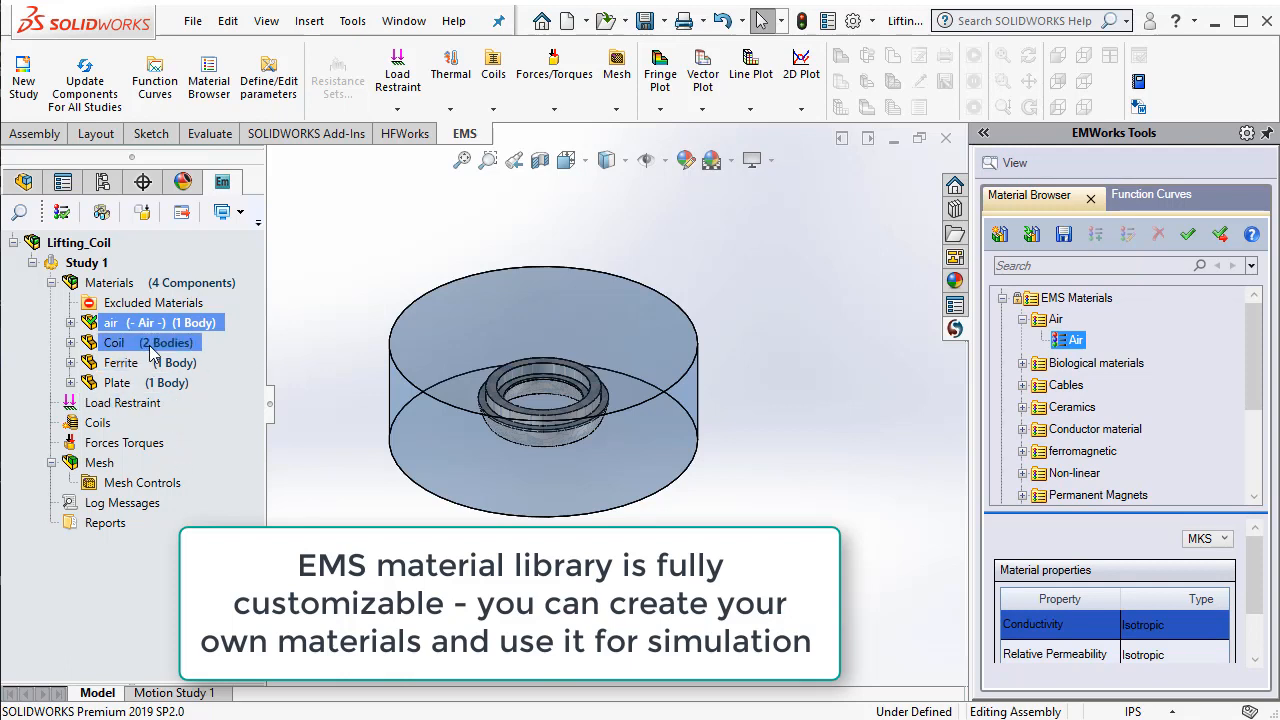
click(114, 342)
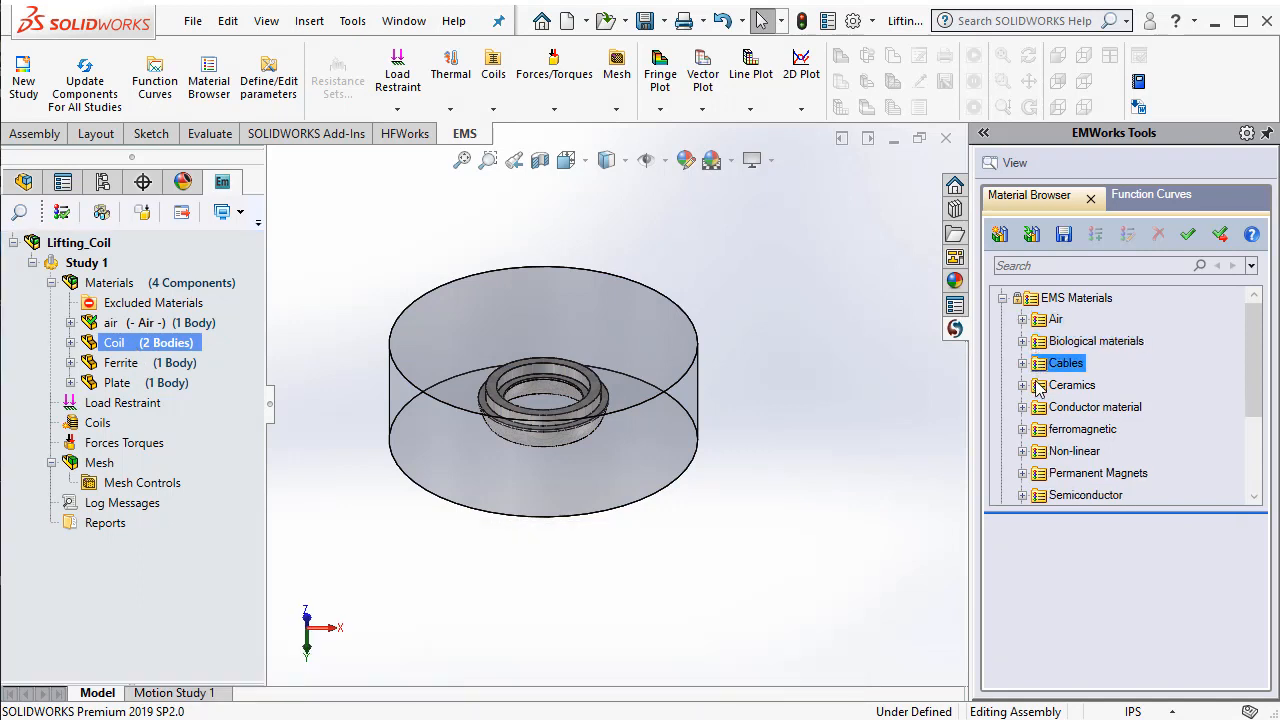
click(1023, 407)
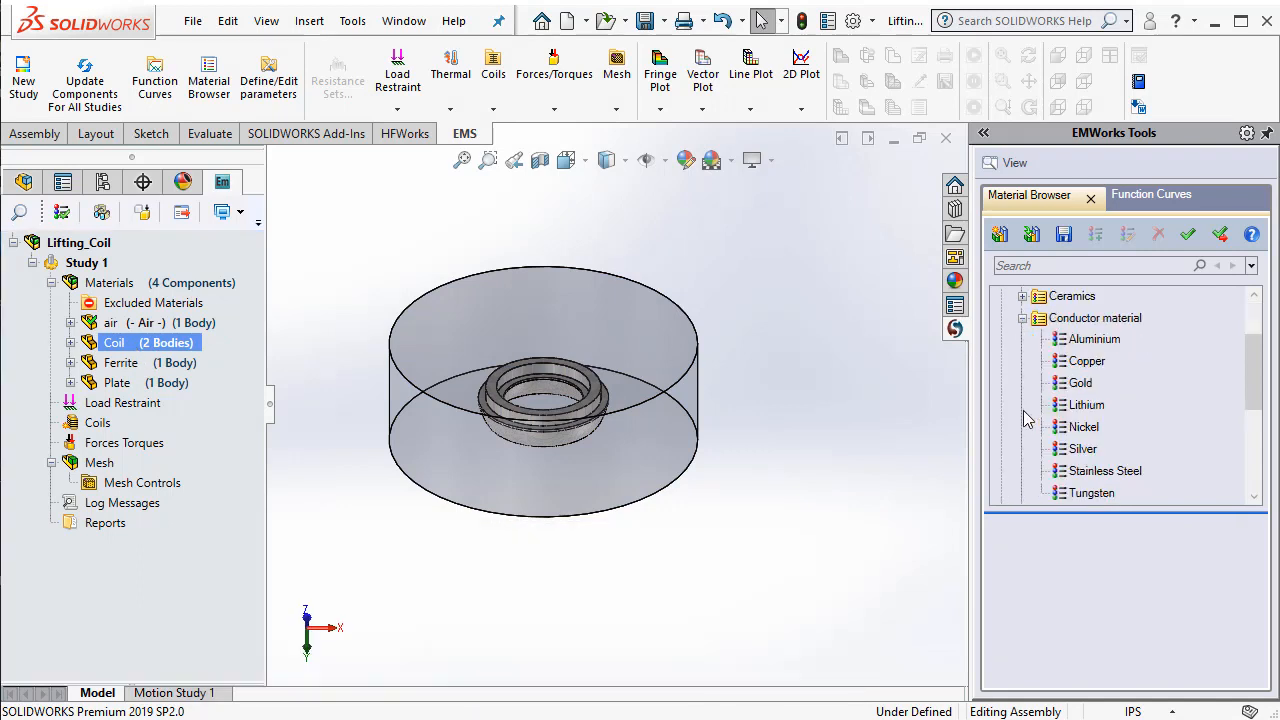
click(1088, 360)
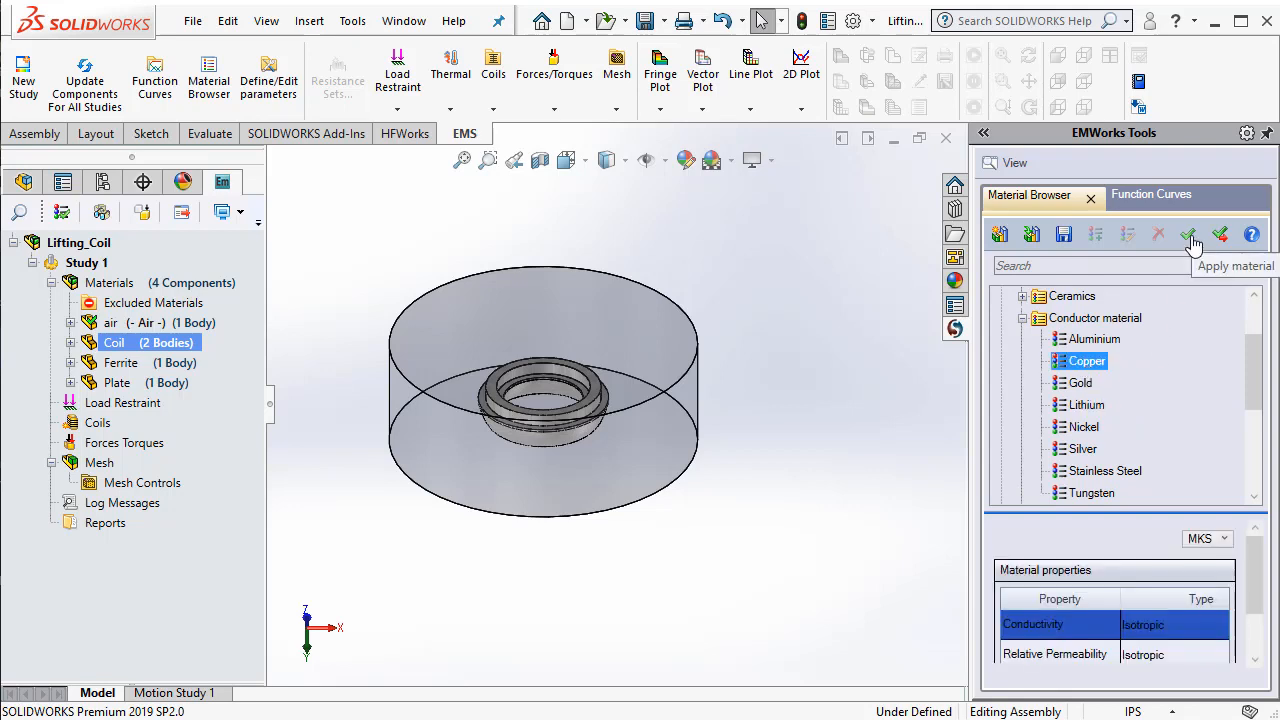
click(1190, 234)
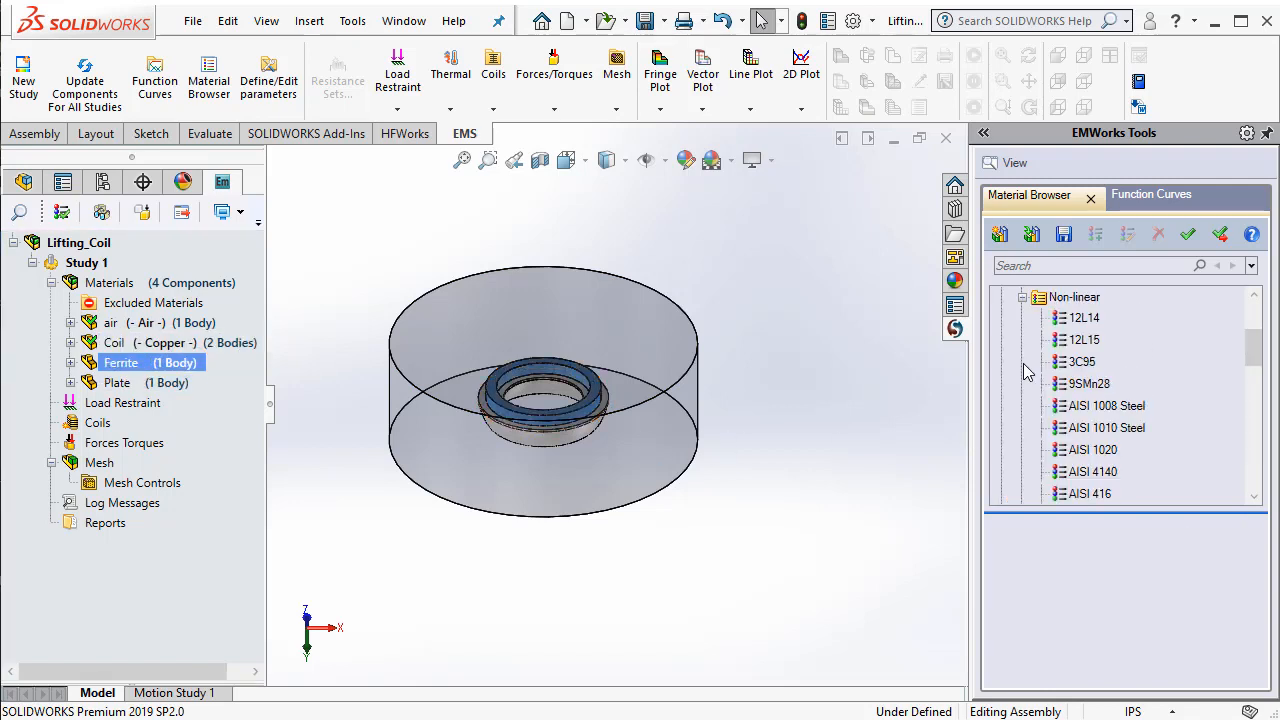
Pick AISI 1010 Steel for the Ferrite and scroll through the material list
click(1103, 427)
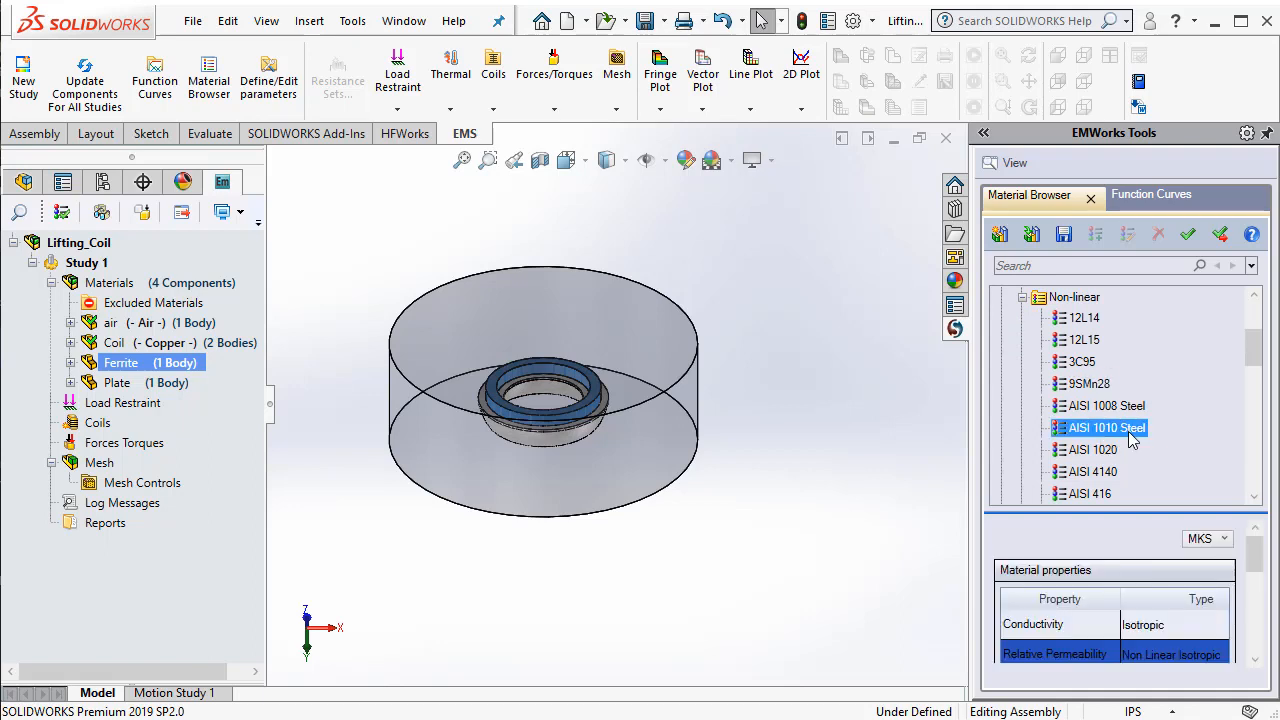
scroll(down, 3)
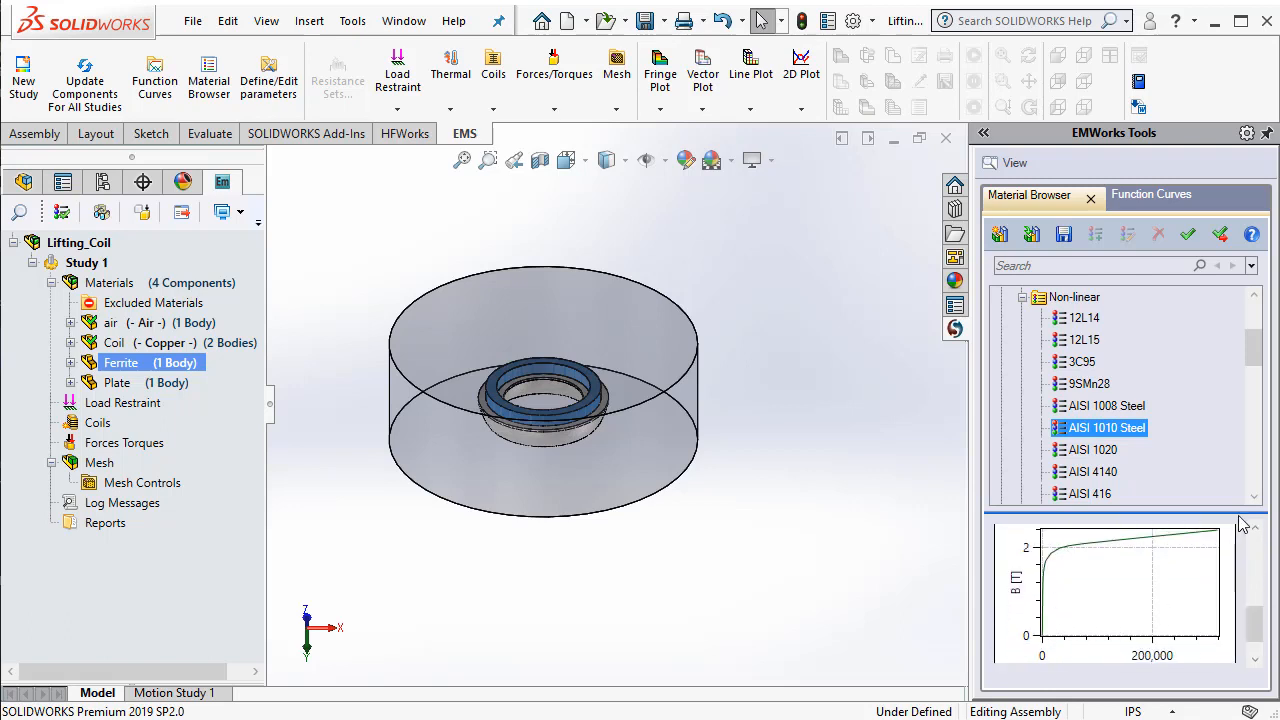
mouse_move(1188, 234)
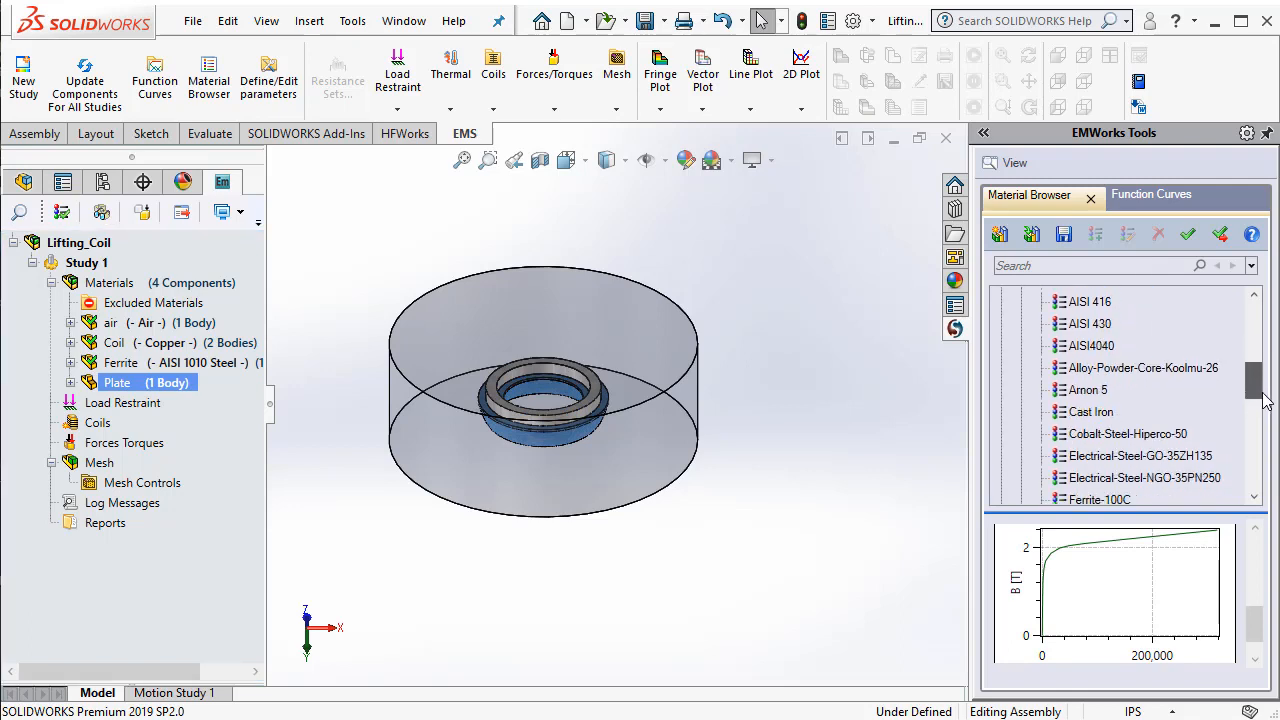
scroll(down, 3)
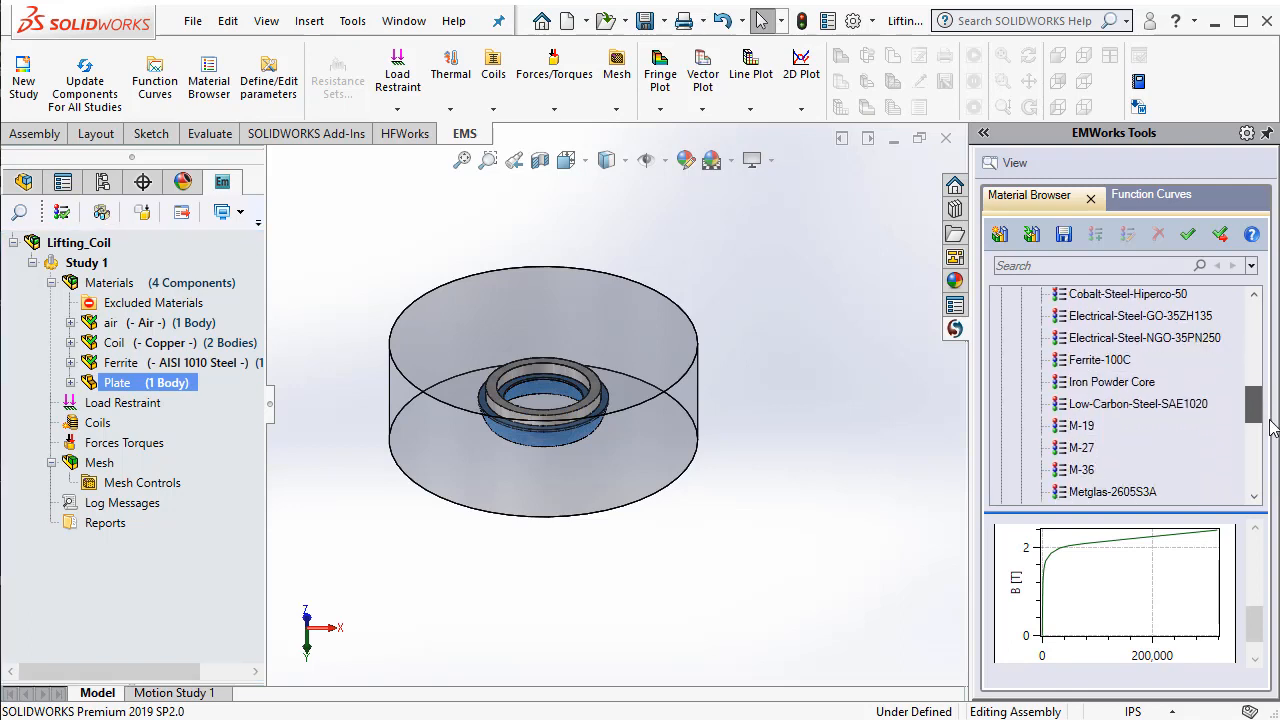
scroll(down, 3)
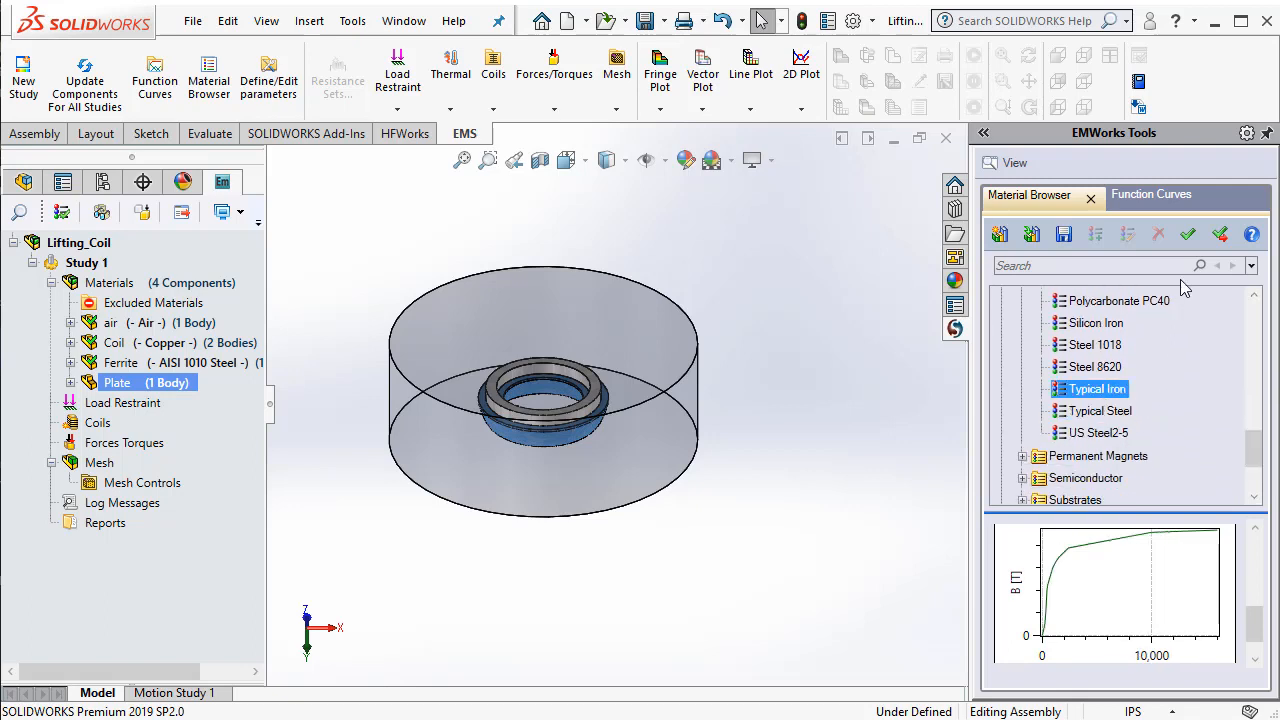
mouse_move(1219, 234)
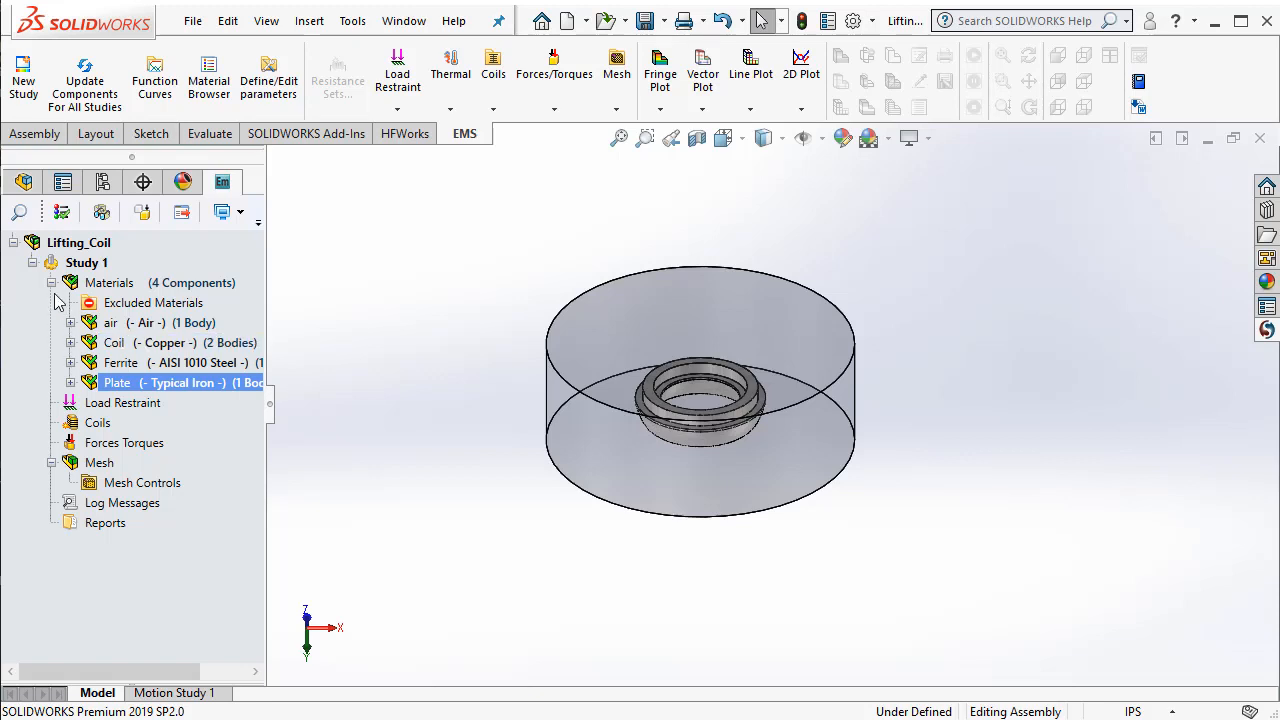
Isolate the copper coil body and begin a Wound Coil definition under Coils
click(51, 283)
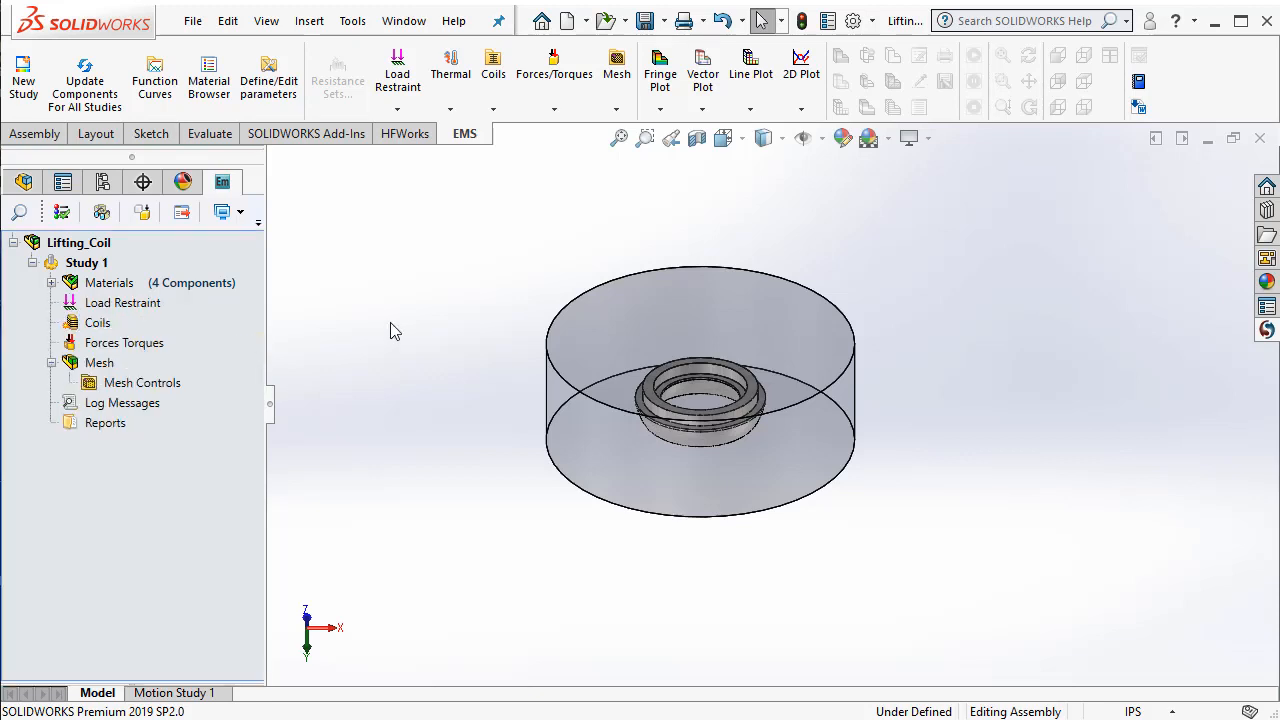
mouse_move(512, 339)
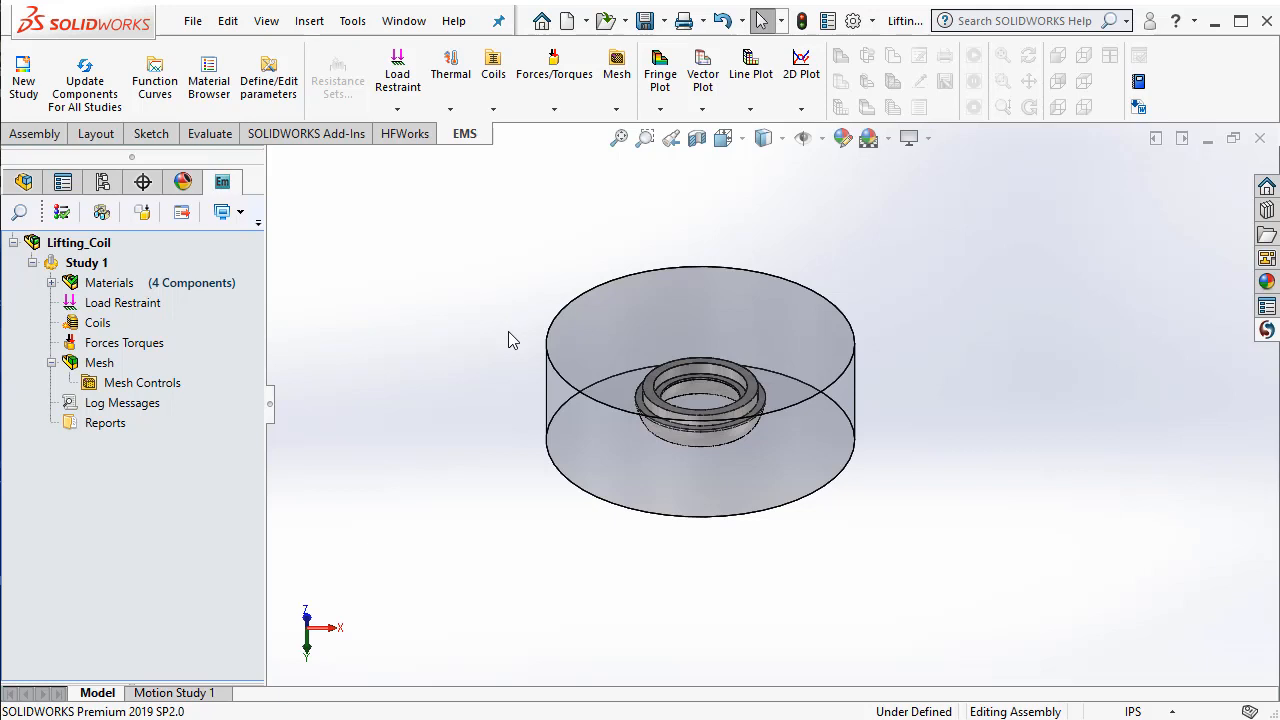
click(97, 322)
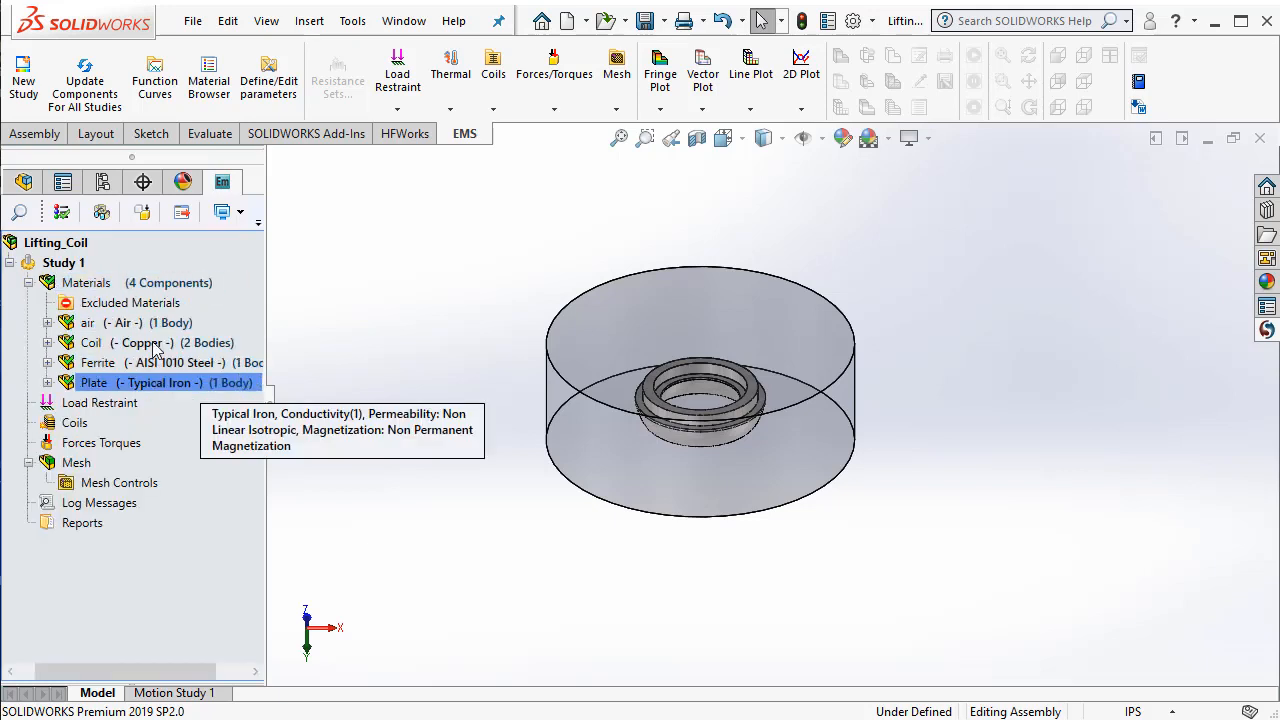
right_click(91, 342)
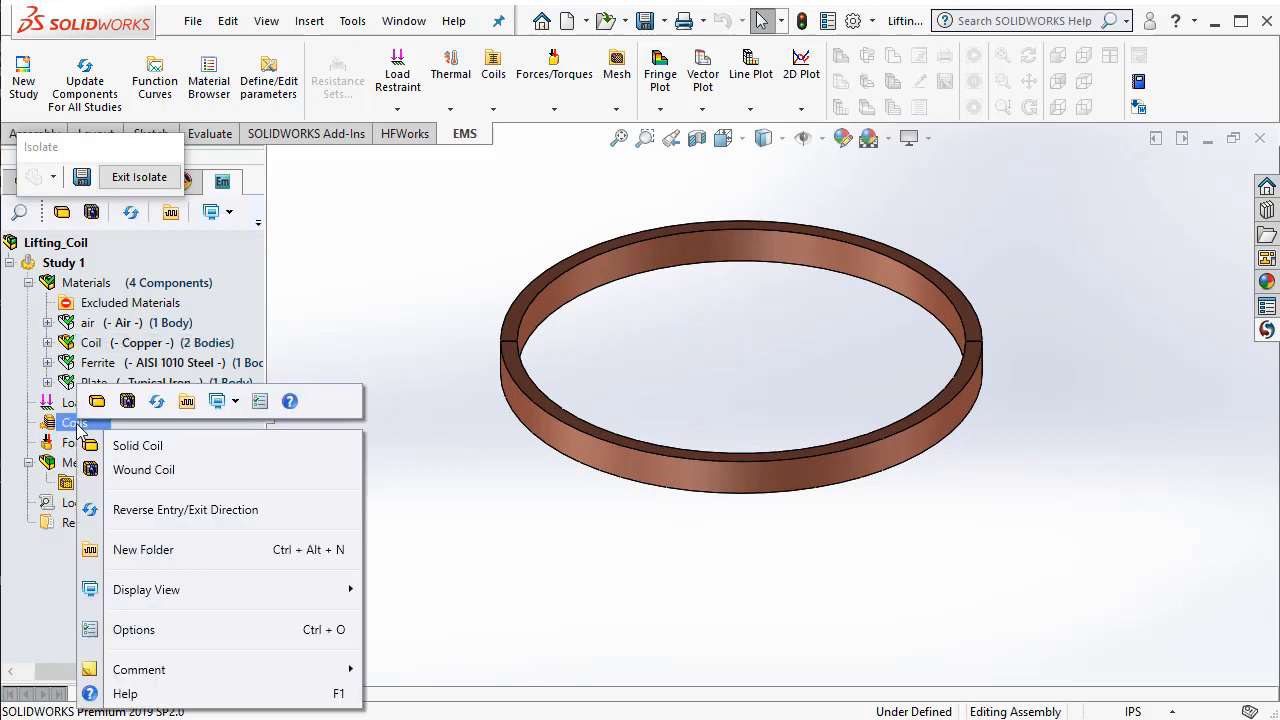
mouse_move(143, 469)
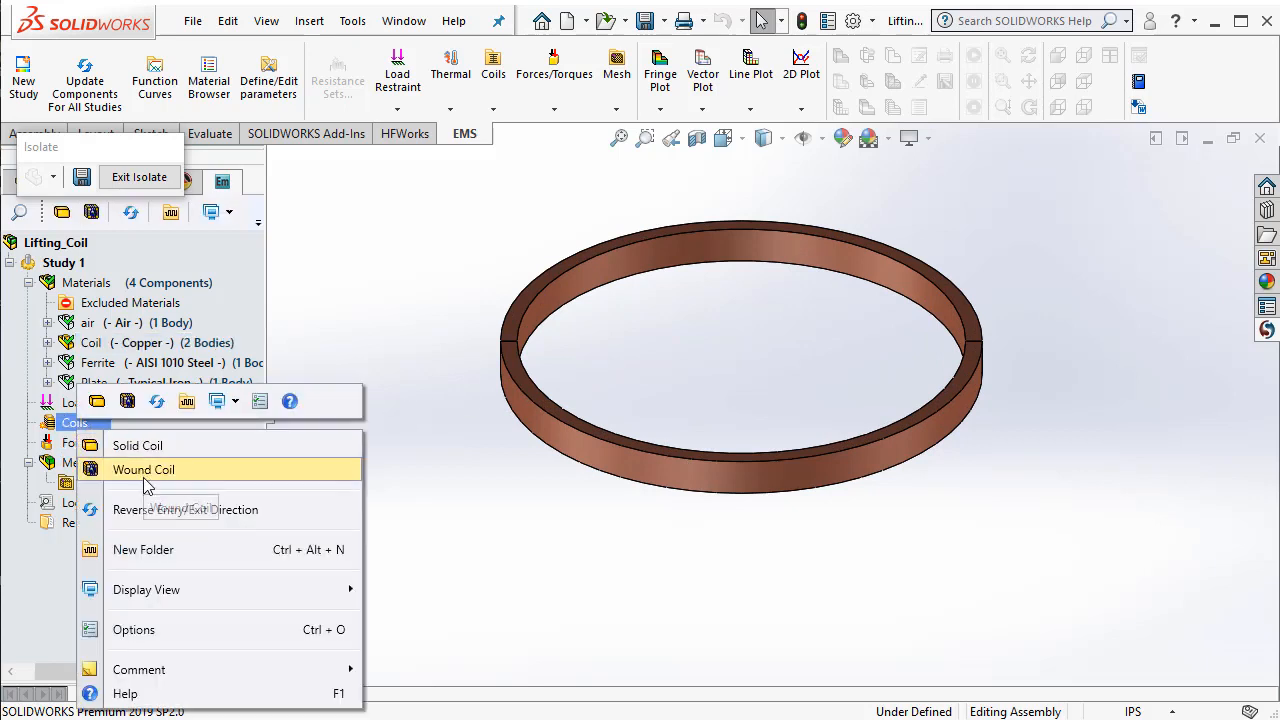
click(143, 469)
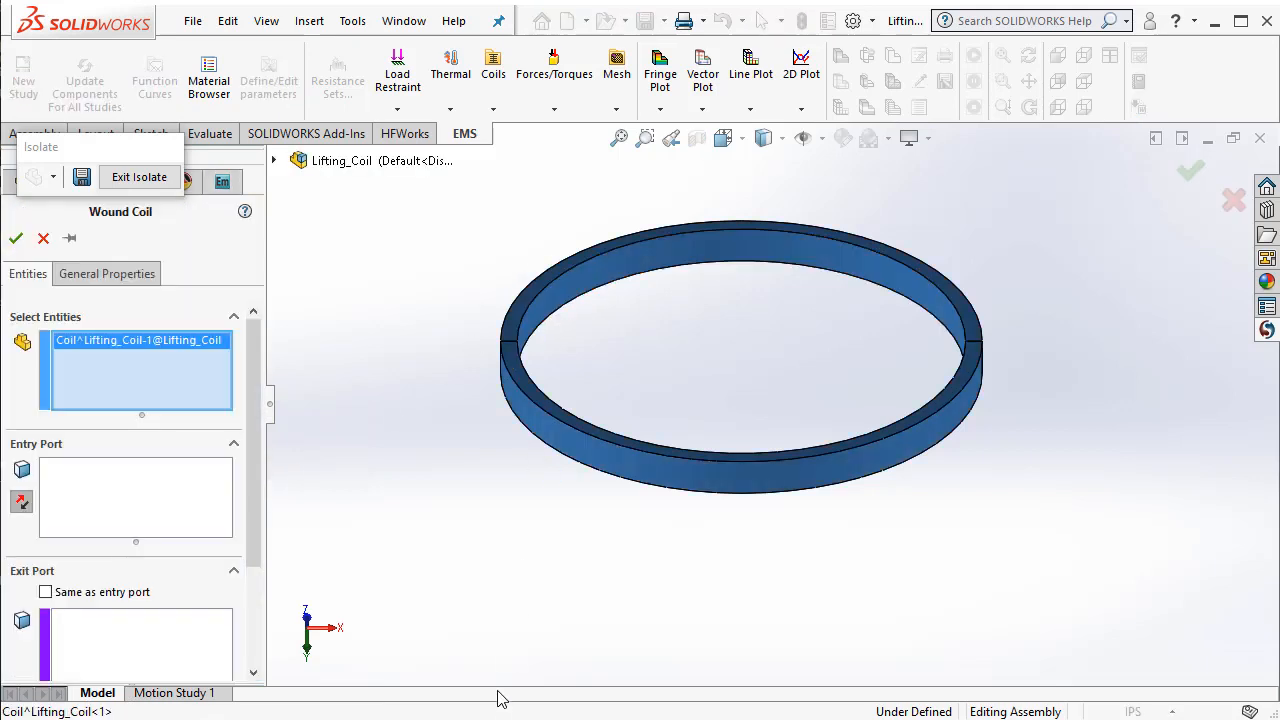
Use the coil's cut end face as entry and exit port, previewing current arrows
click(530, 350)
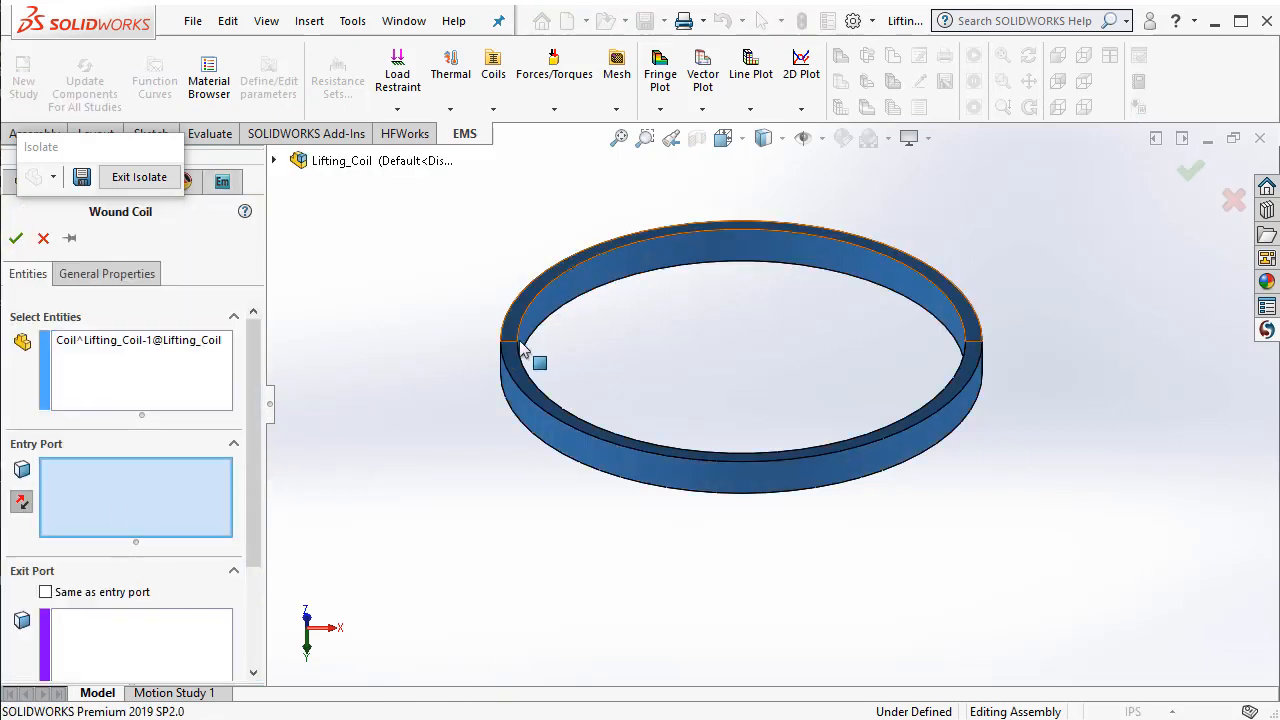
right_click(539, 363)
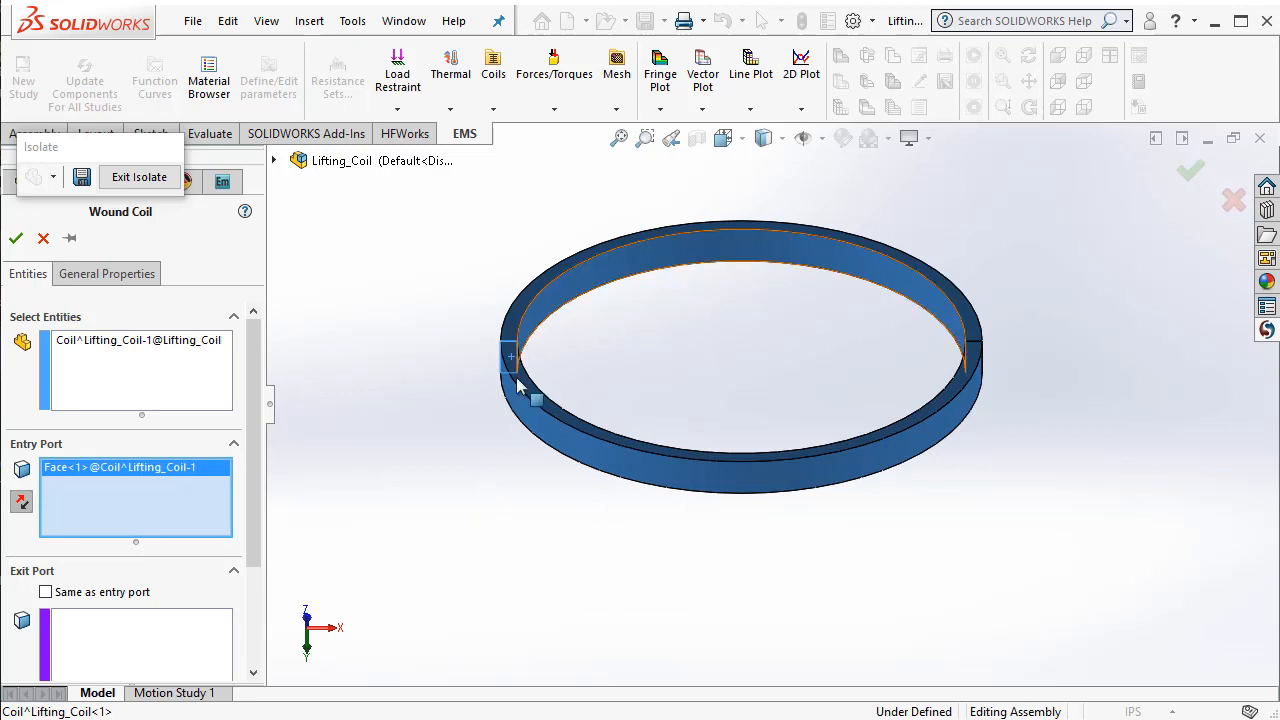
mouse_move(93, 601)
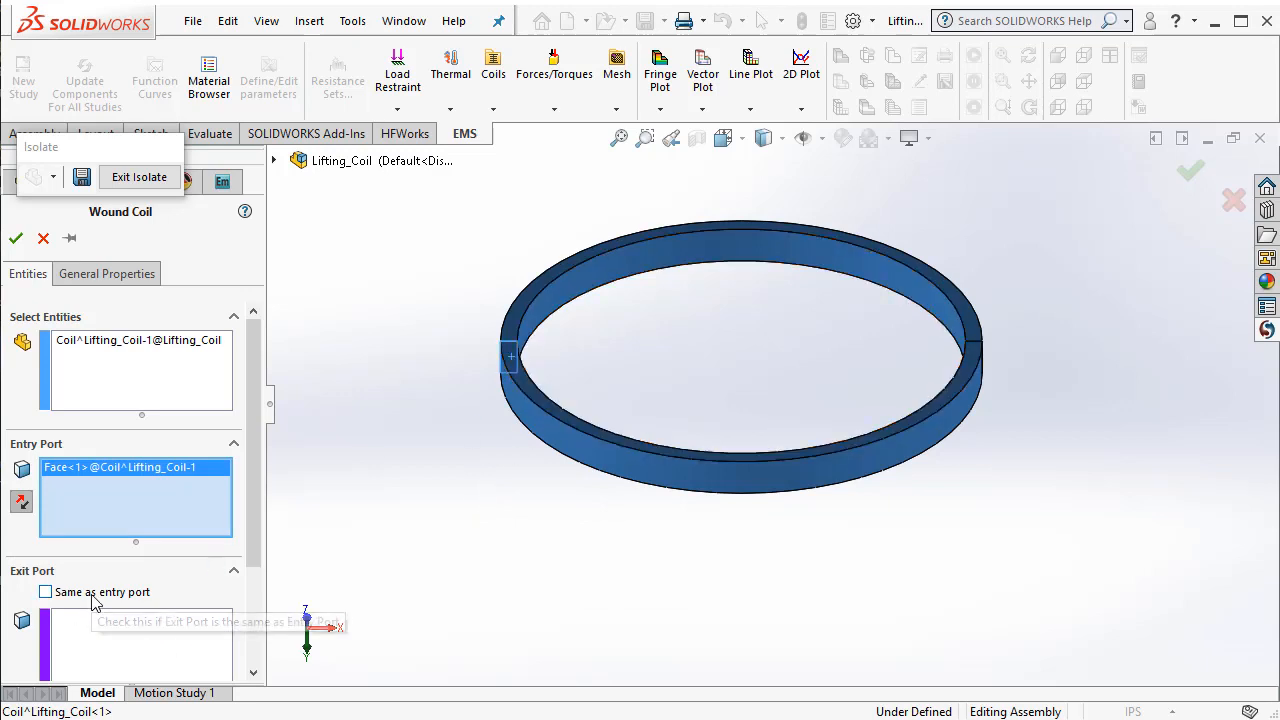
click(45, 591)
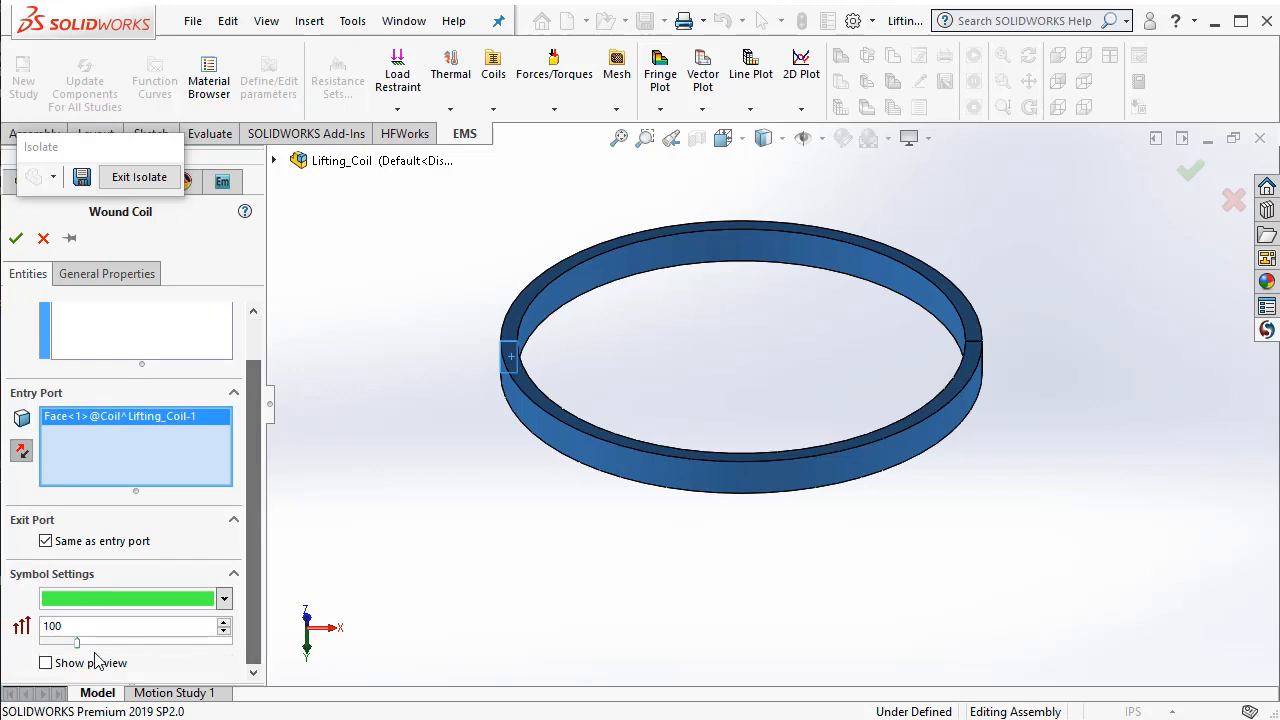
click(45, 662)
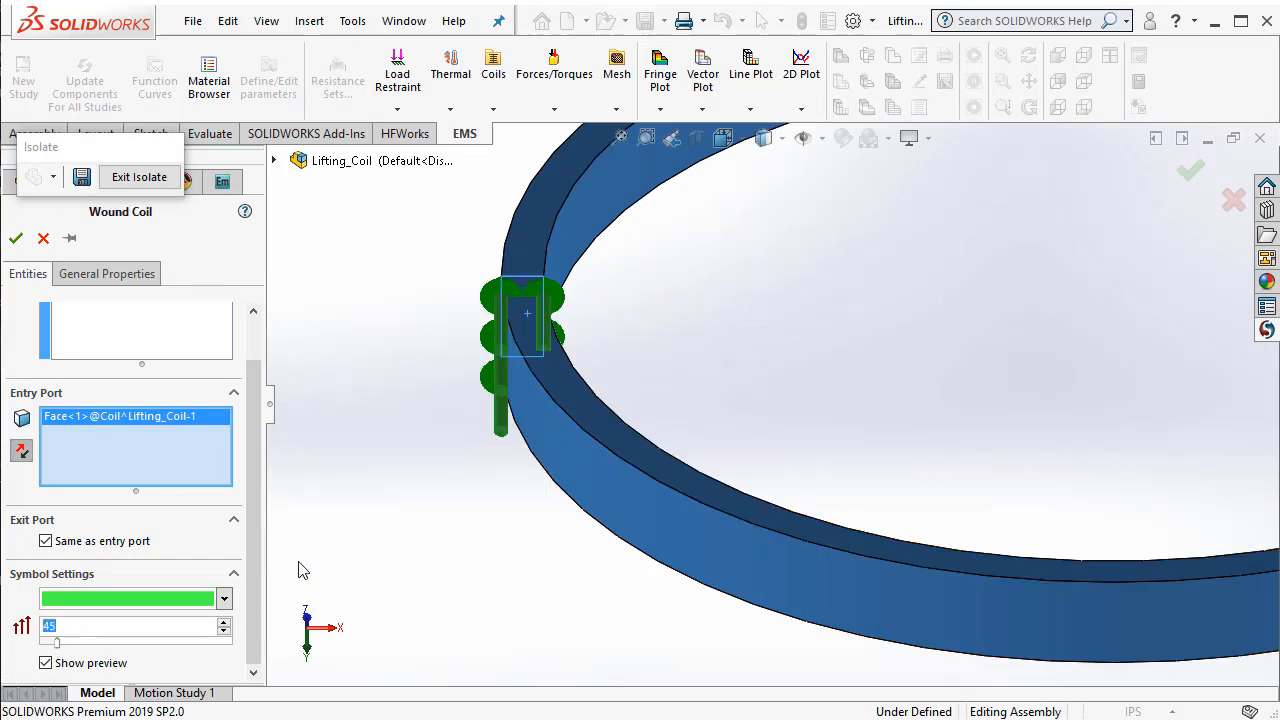
mouse_move(660, 545)
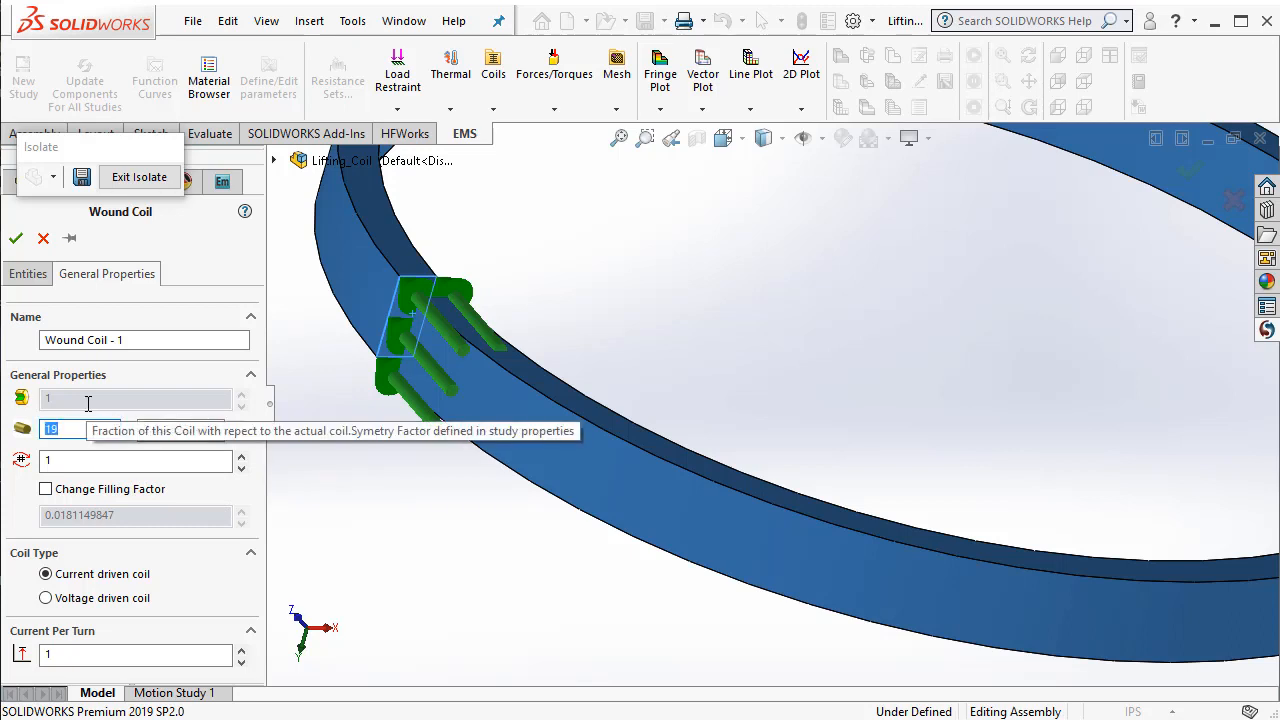
Enter wire gauge 22, 97 turns and 3.5 current per turn for the wound coil
text(22)
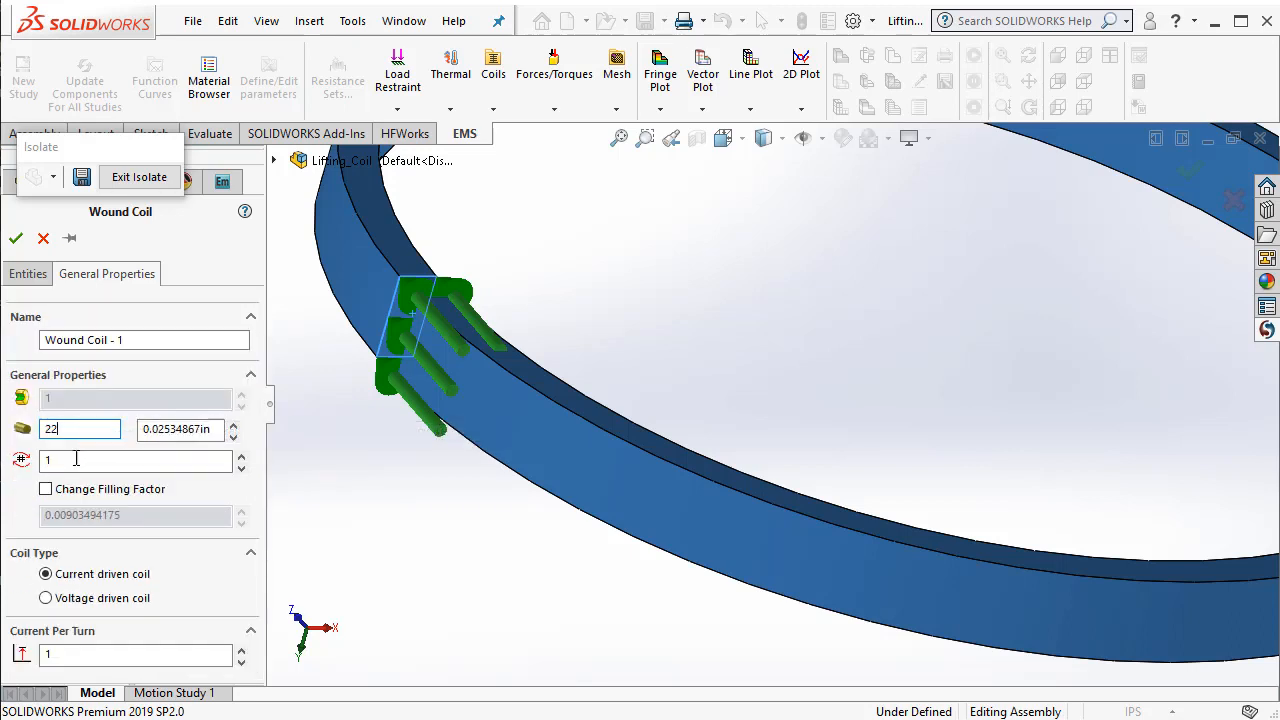
click(135, 460)
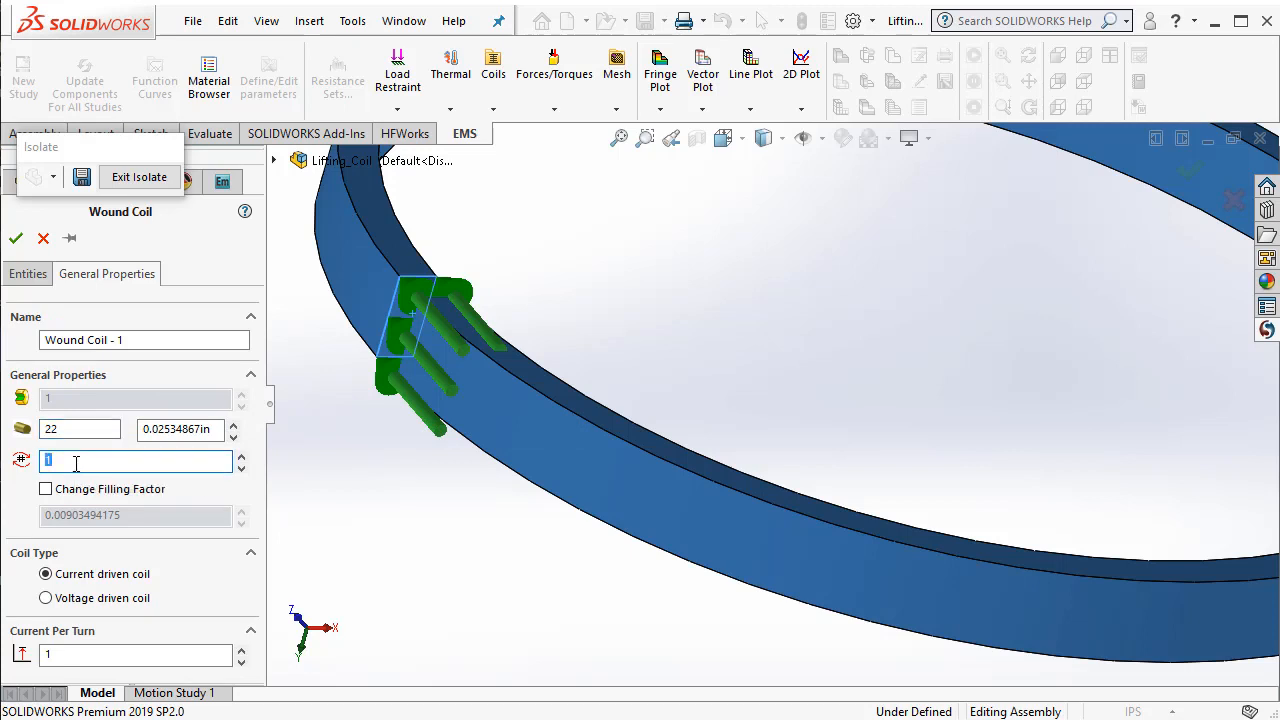
text(97)
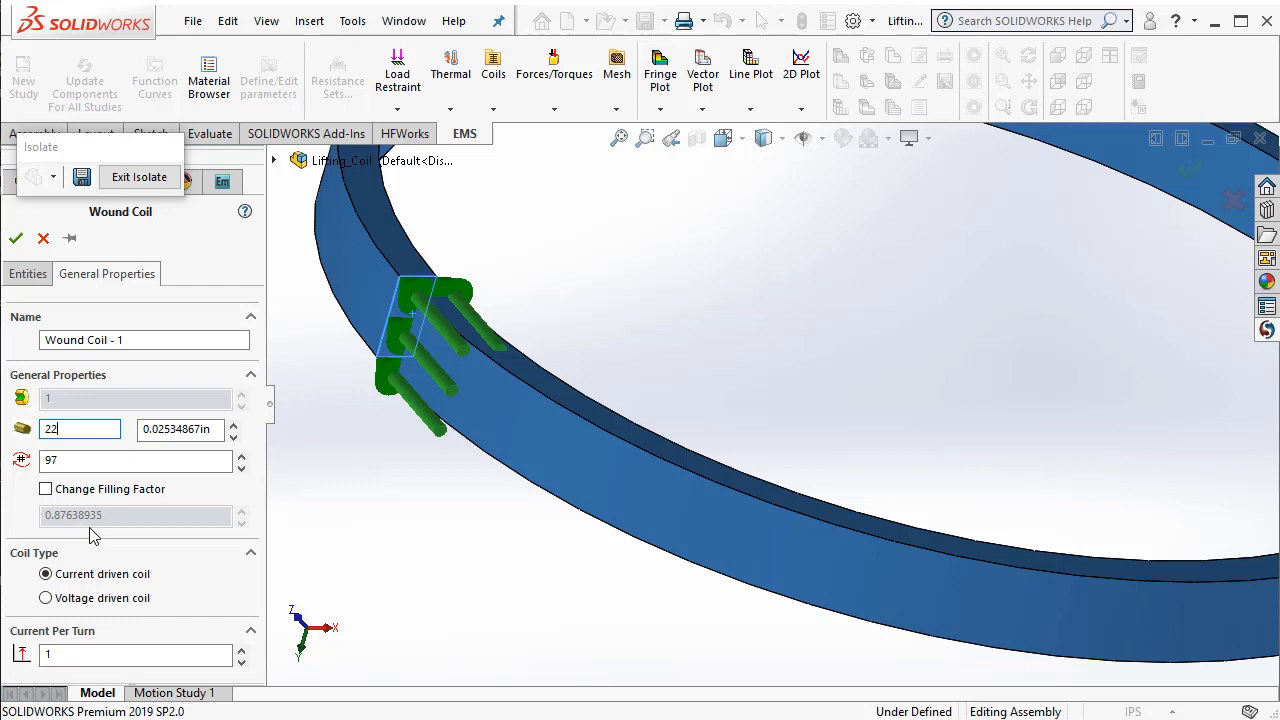
mouse_move(480, 467)
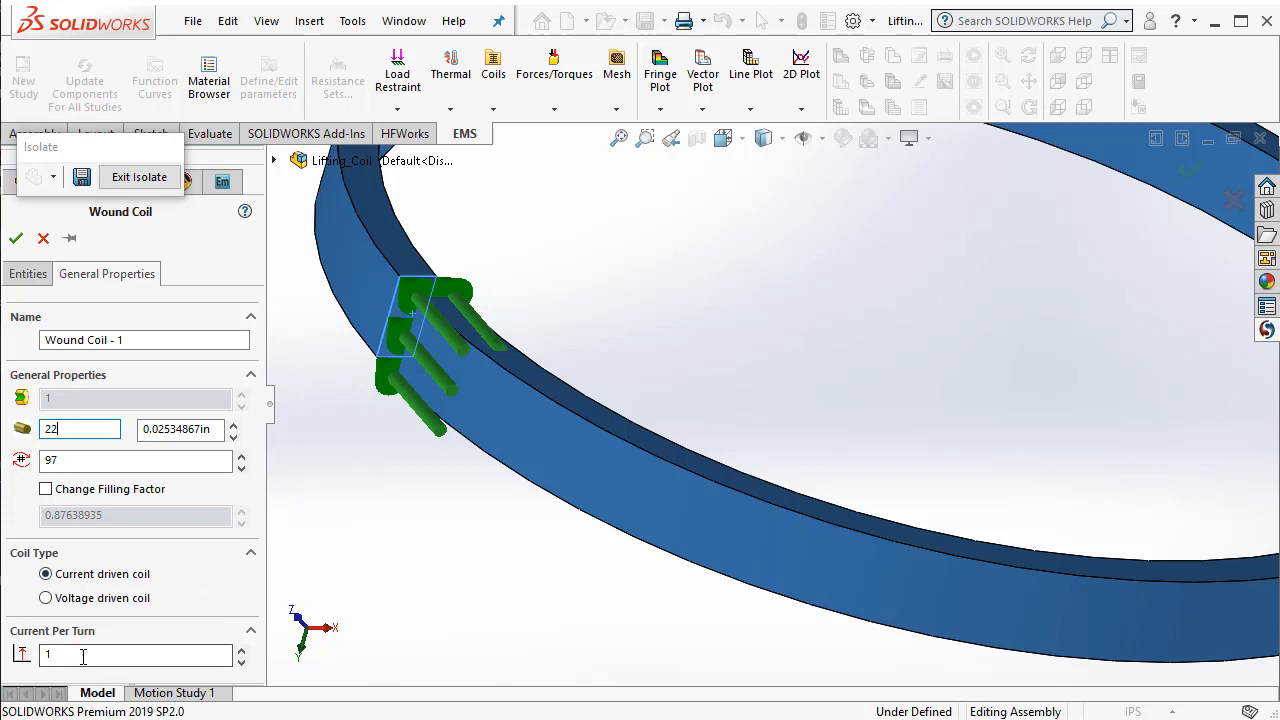
text(3)
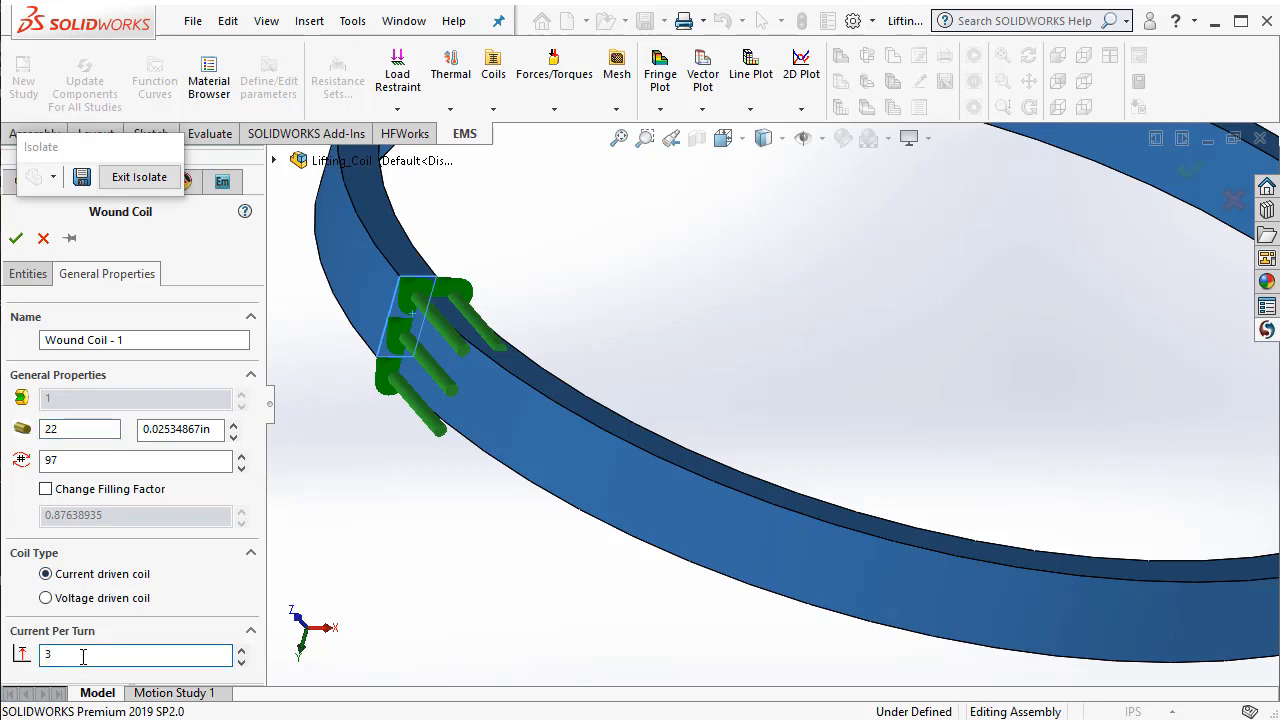
text(3.5)
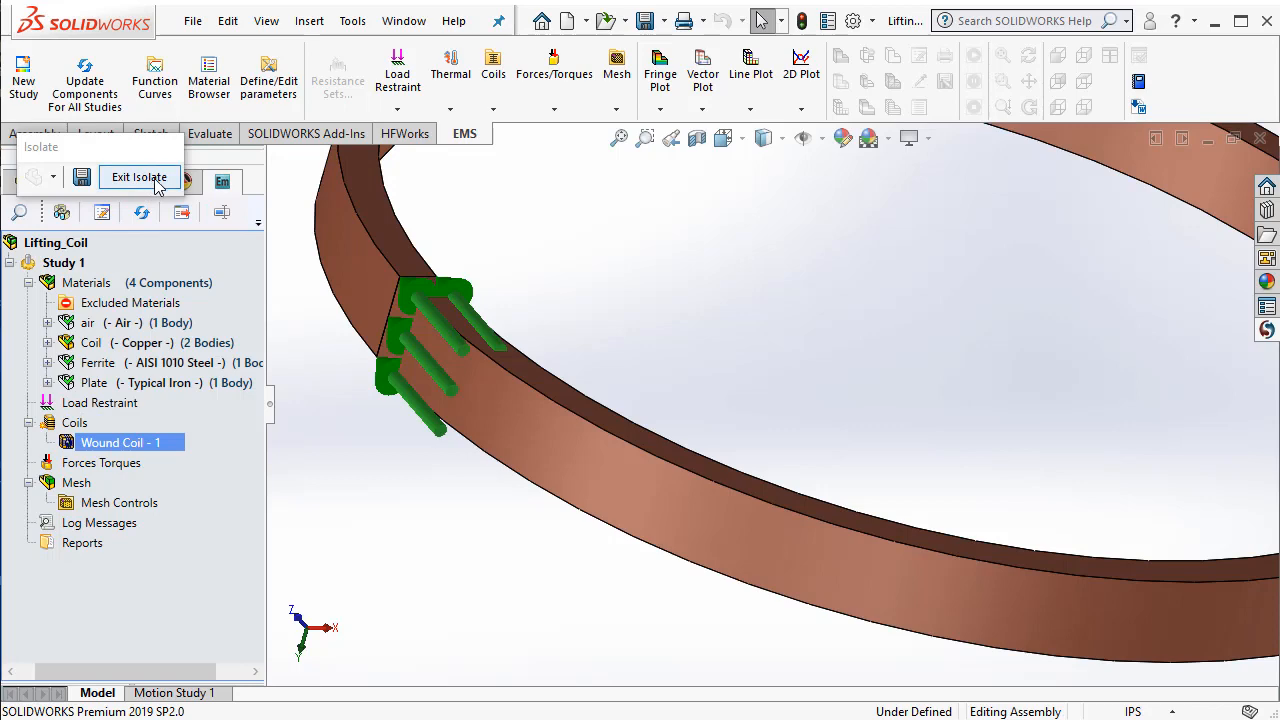
Exit Isolate to display the full lifting magnet assembly inside its air cylinder
click(139, 177)
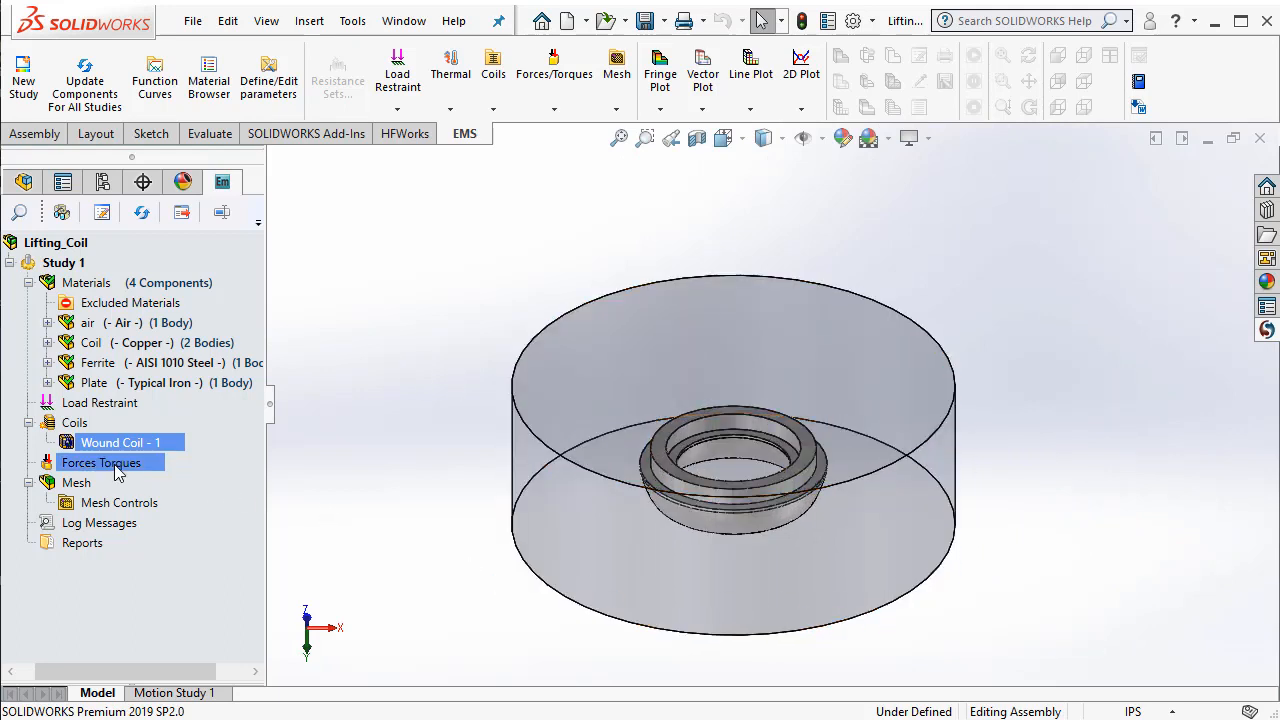
Add a Virtual Work force calculation on the Plate body under Forces Torques
right_click(100, 462)
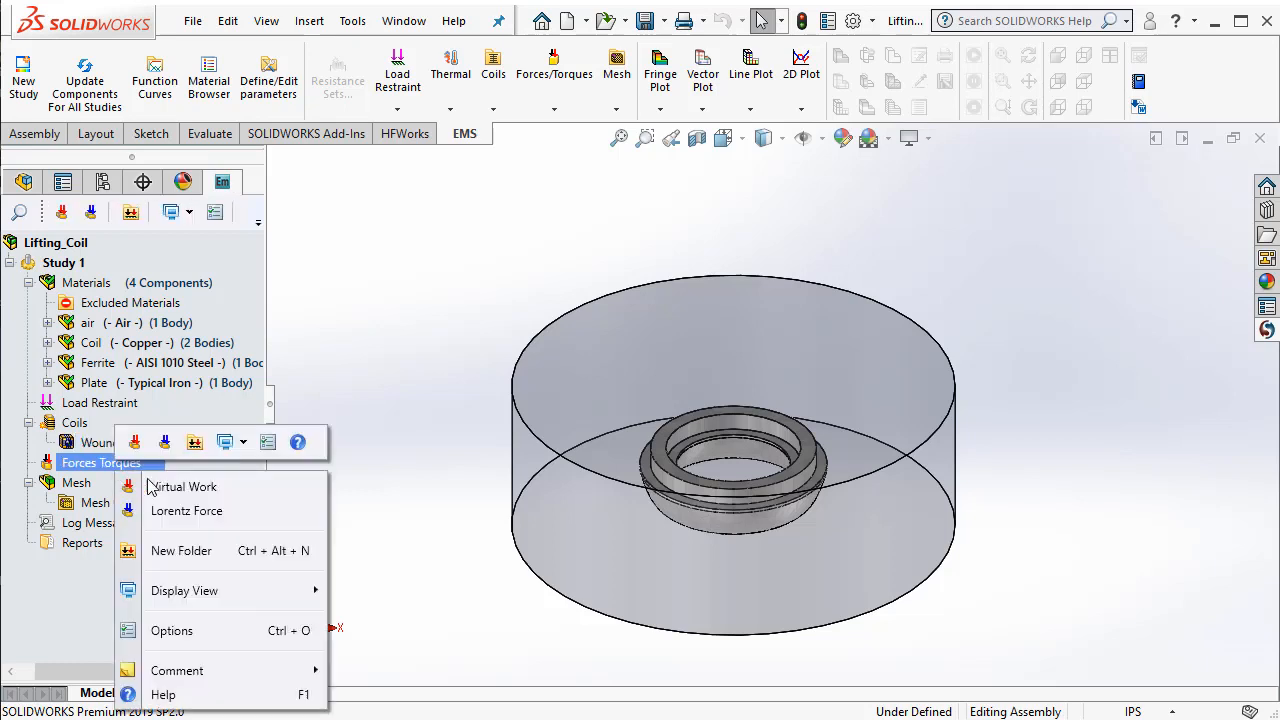
mouse_move(183, 486)
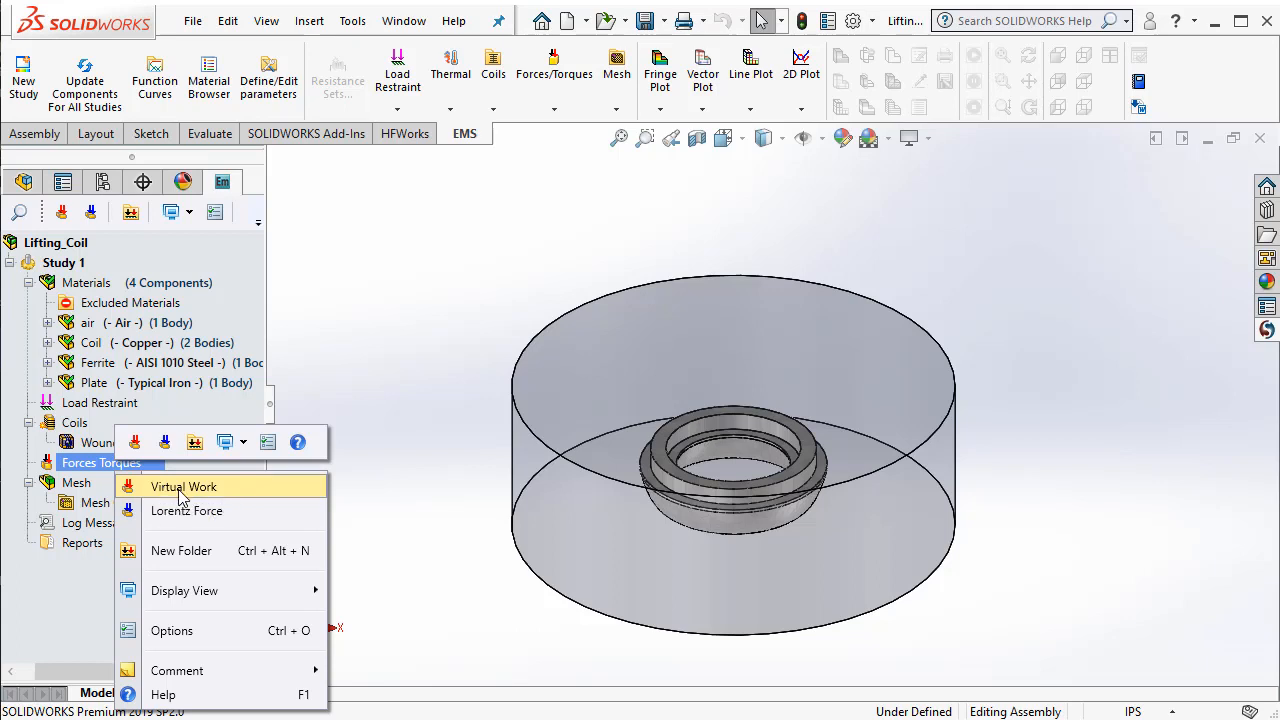
click(183, 486)
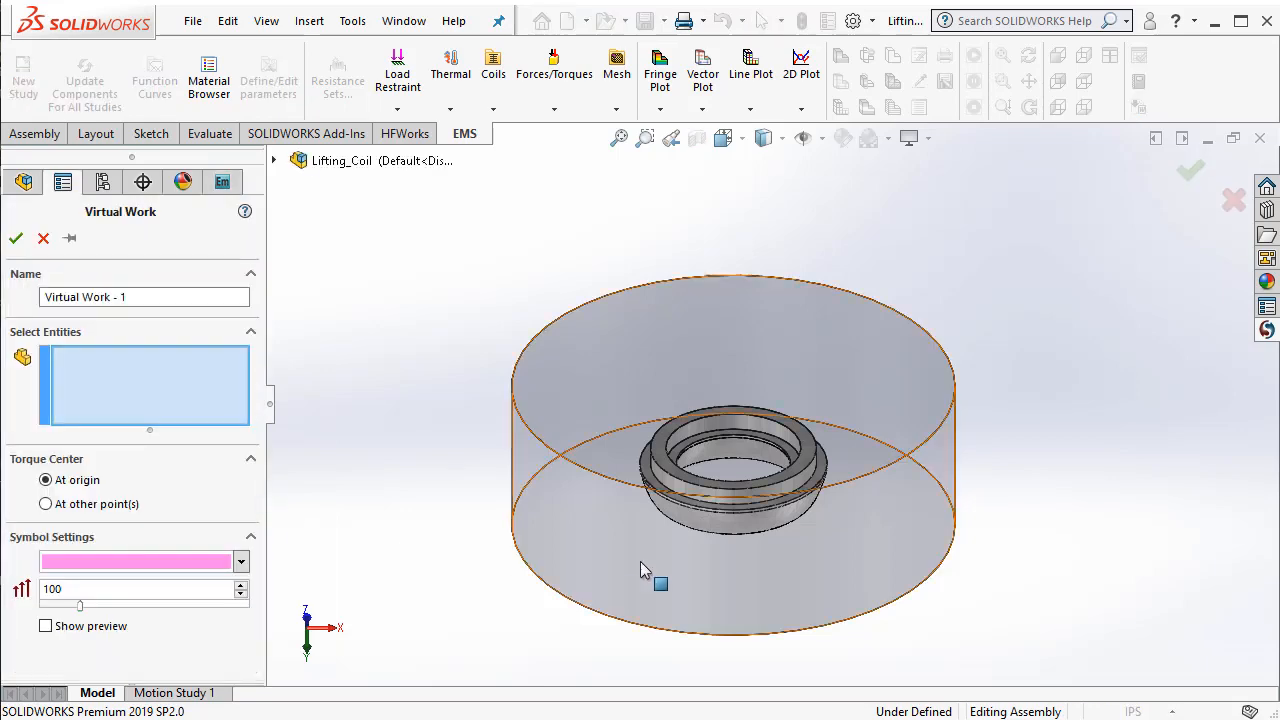
mouse_move(715, 533)
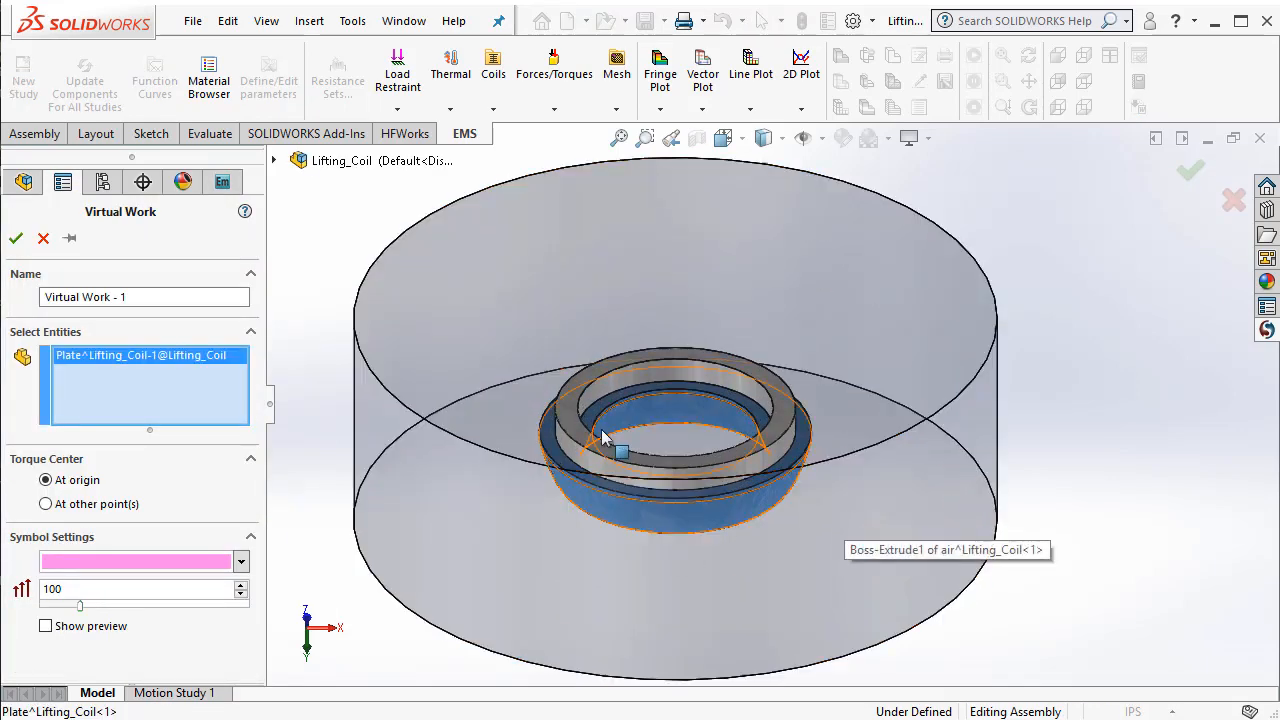
mouse_move(360, 557)
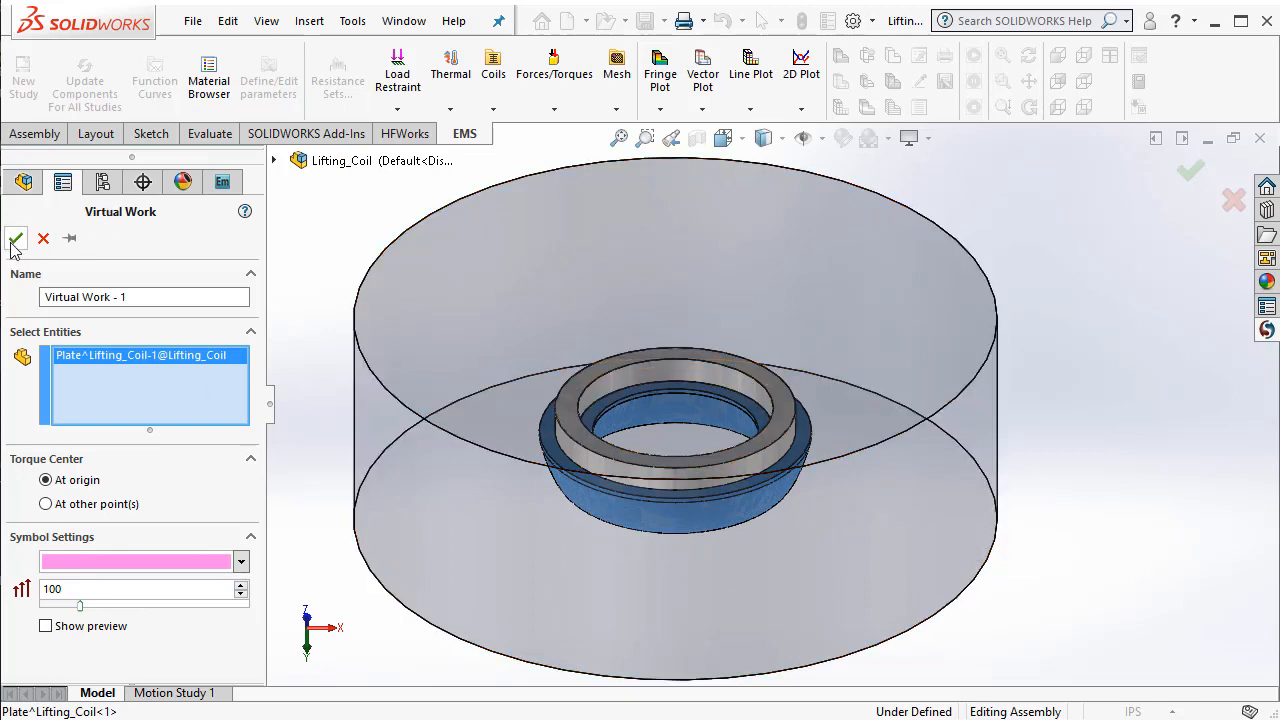
click(16, 238)
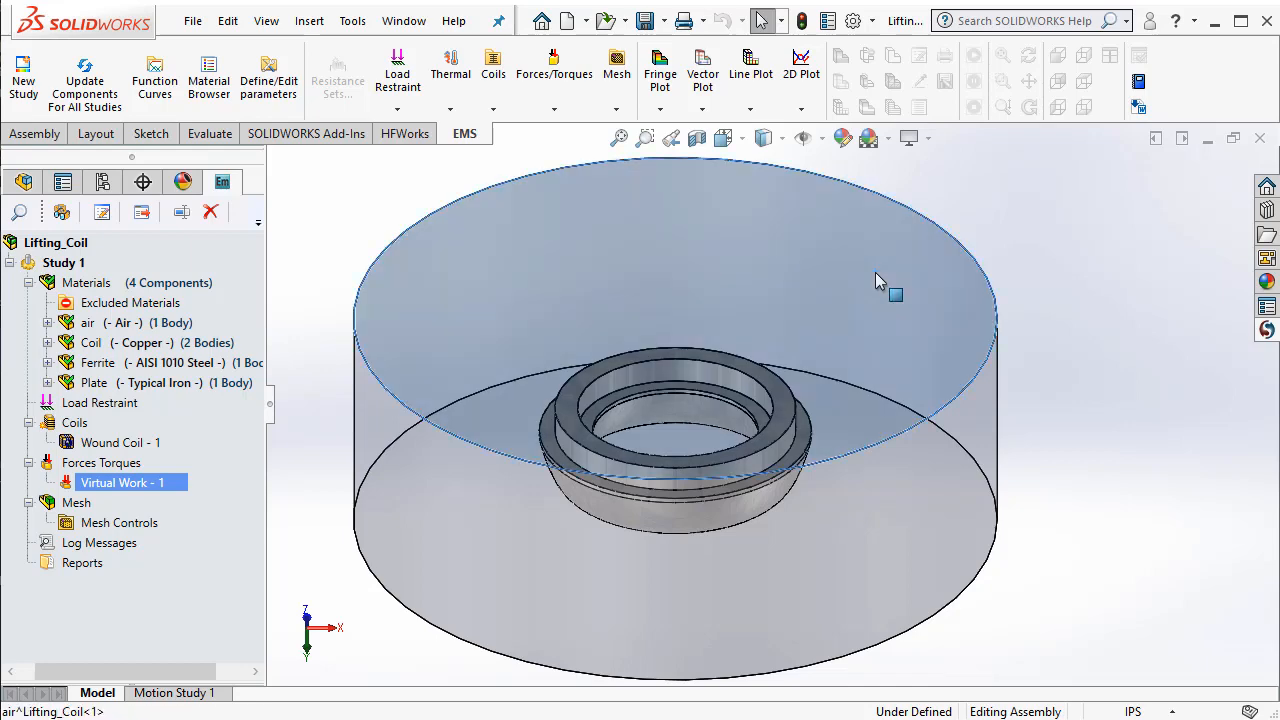
Hide the surrounding air body to expose the plate's ring face
right_click(875, 280)
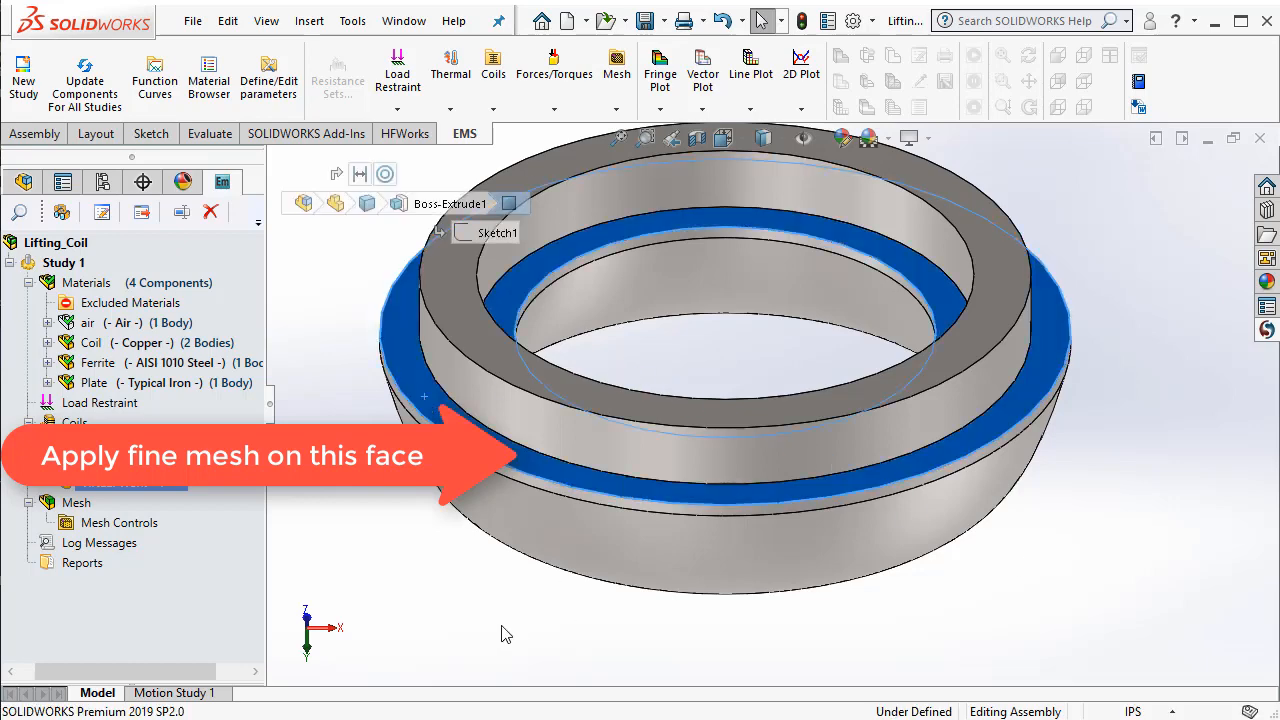
mouse_move(450, 620)
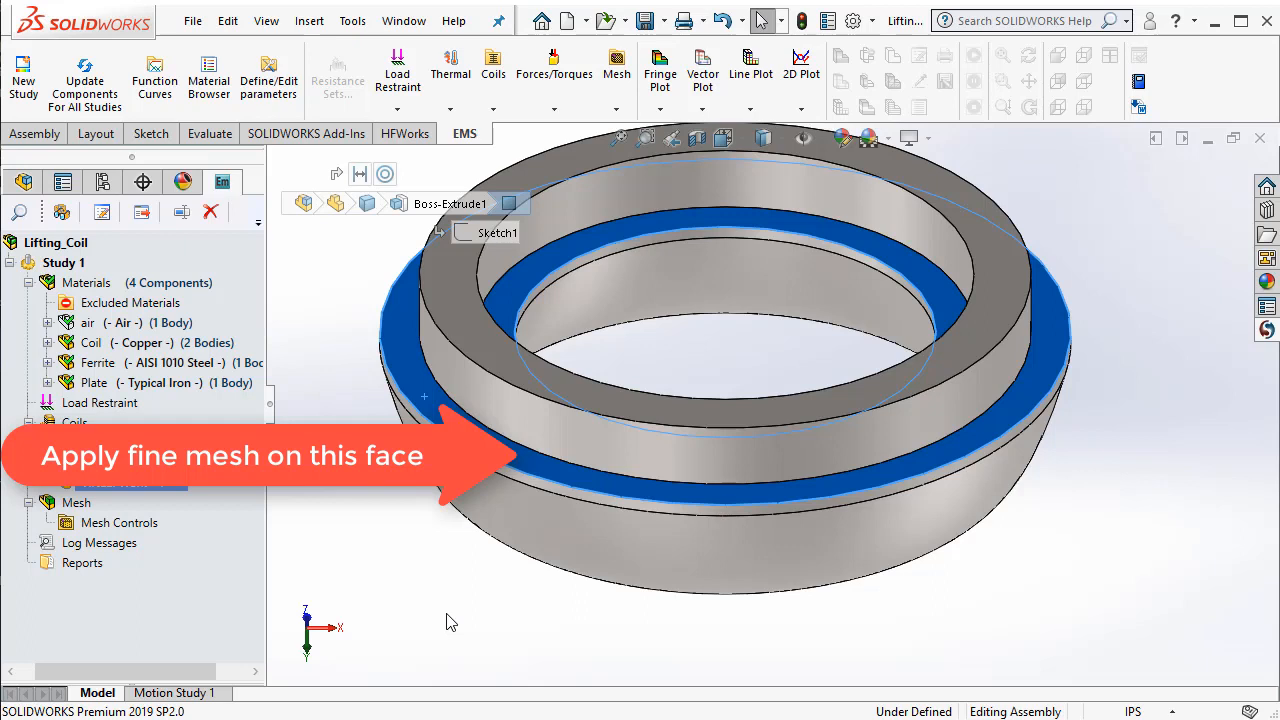
mouse_move(306, 571)
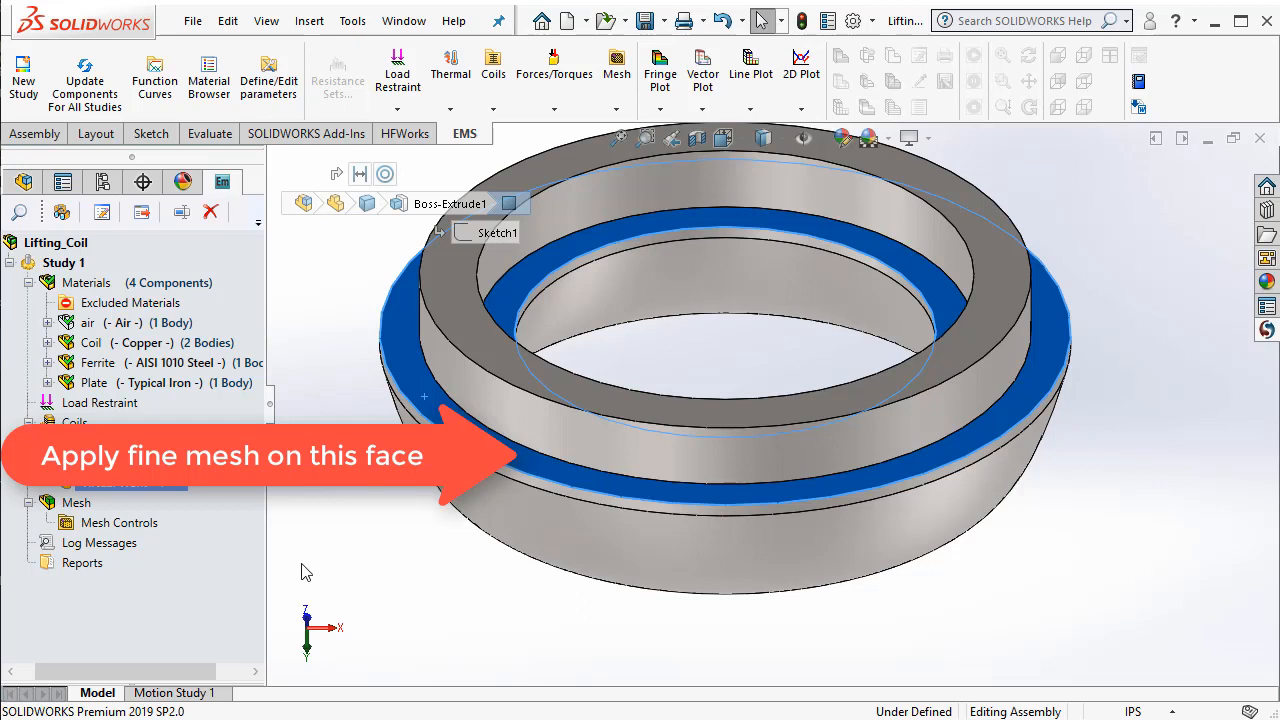
Apply a mesh control with a 0.1 element size to the plate face
right_click(119, 522)
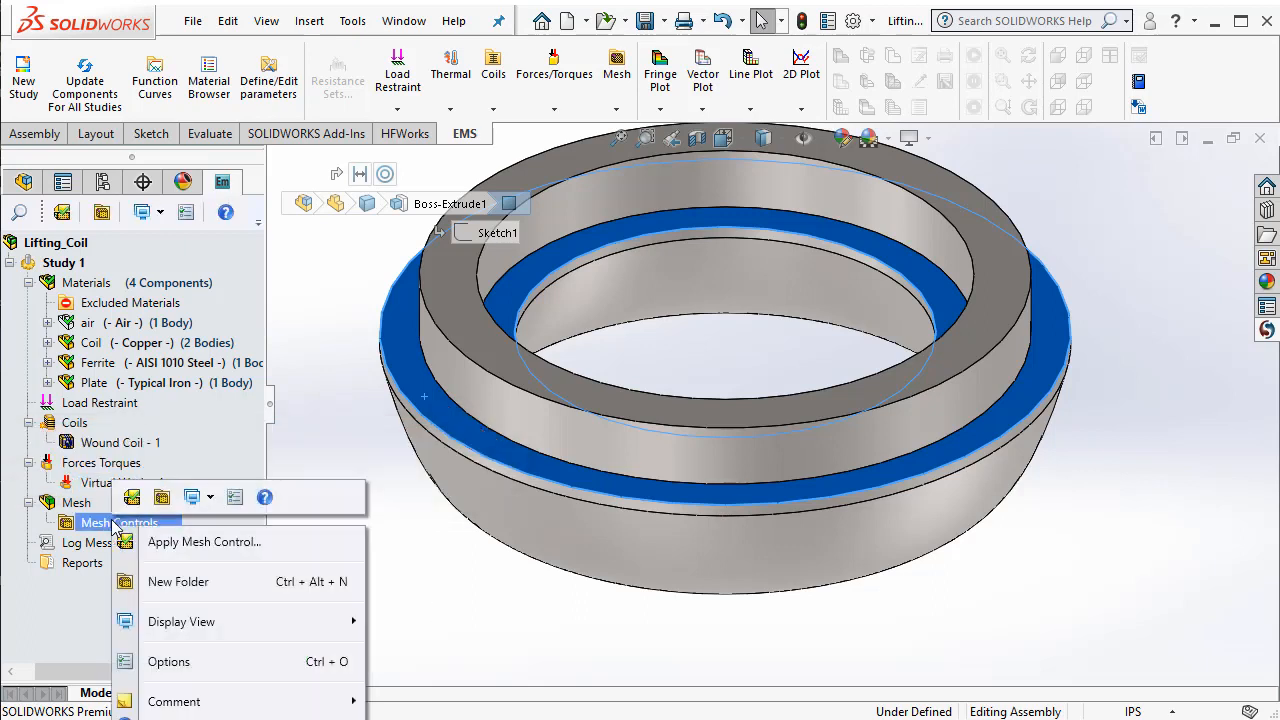
click(204, 541)
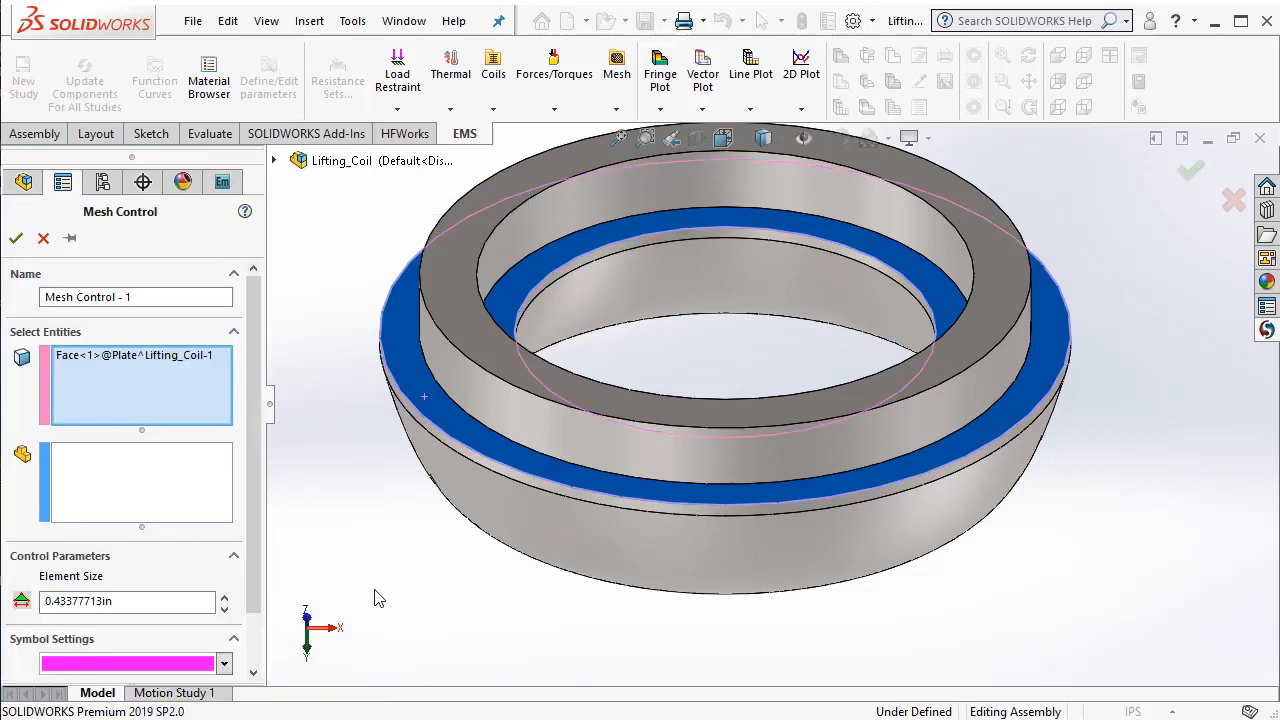
triple_click(127, 601)
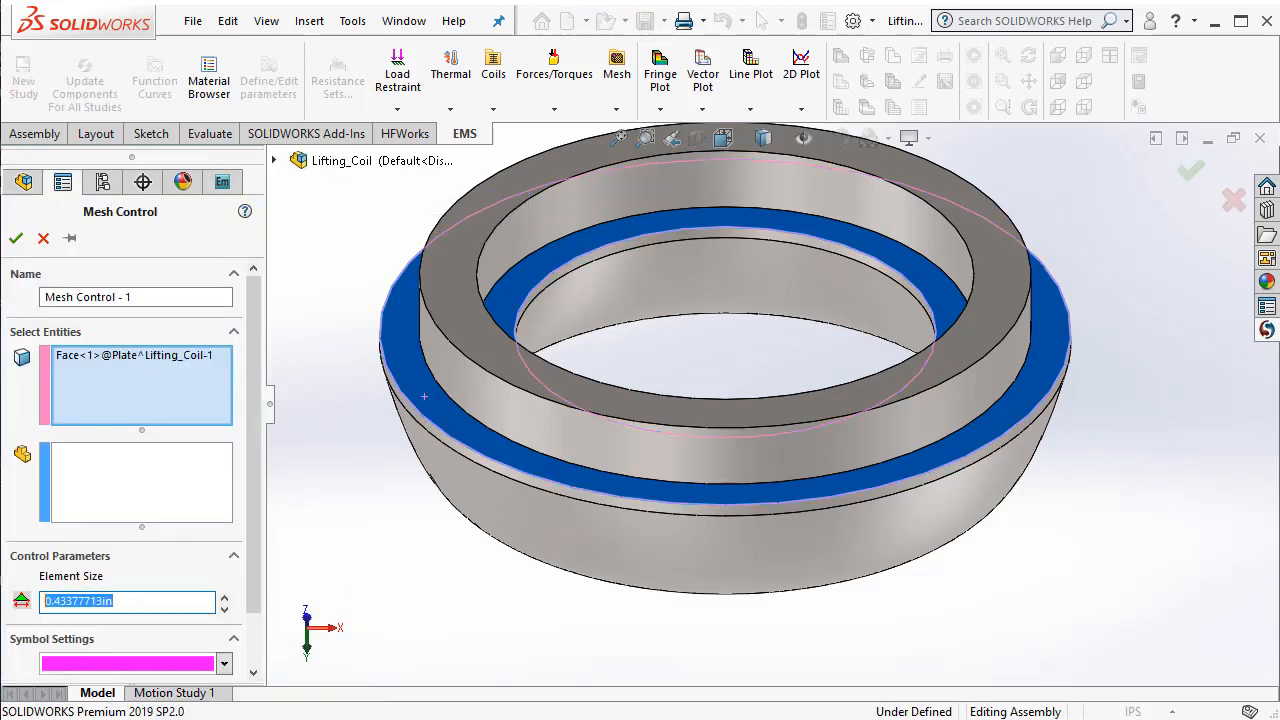
text(0.1)
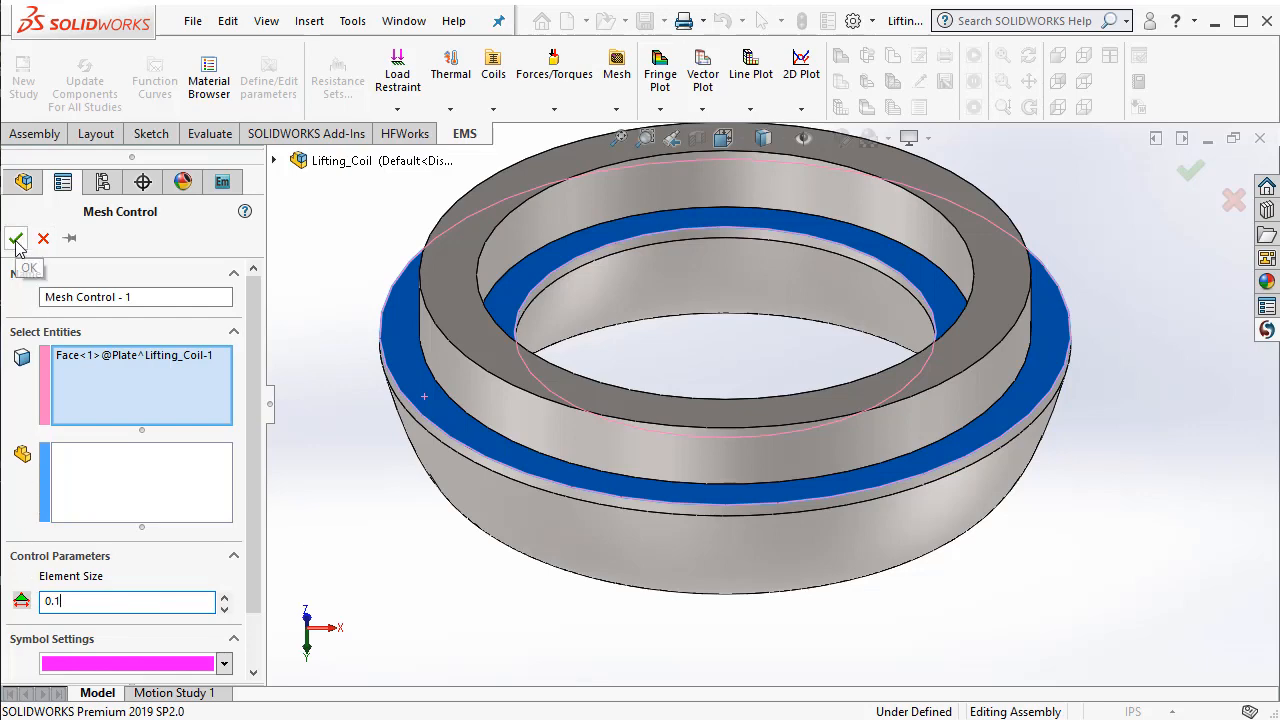
click(16, 243)
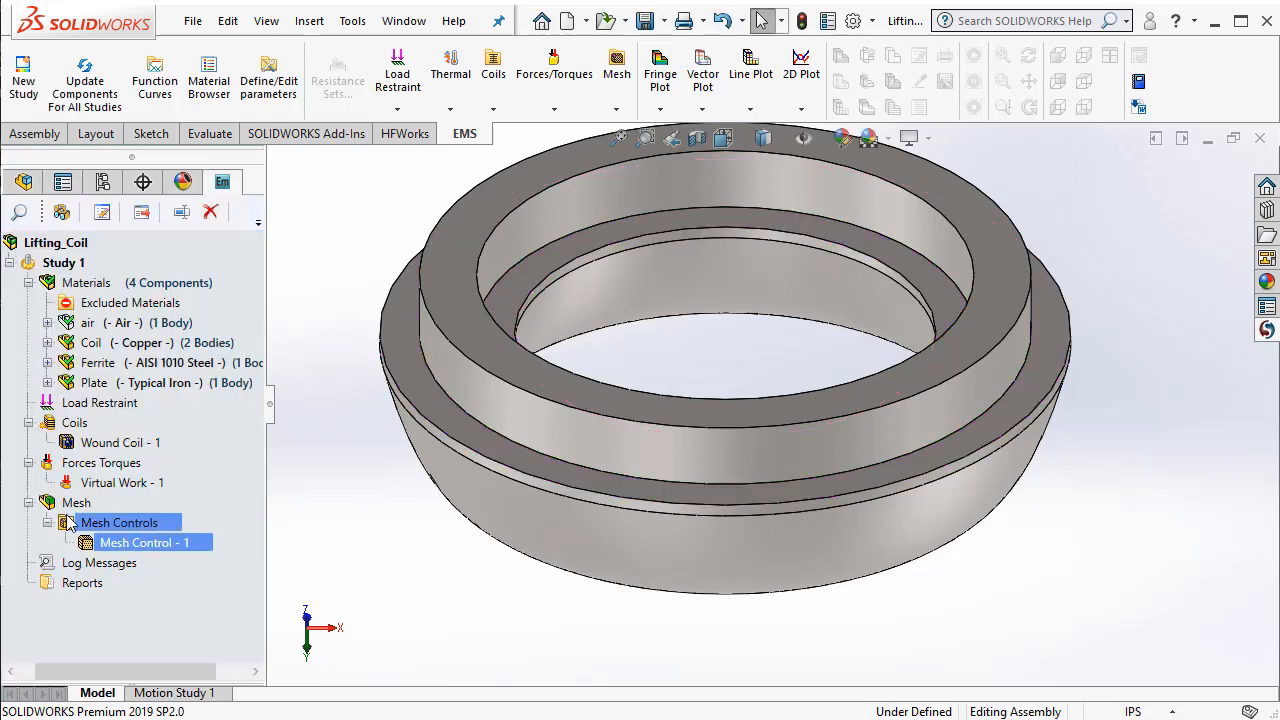
Create the study mesh with the default density via Create Mesh
right_click(76, 502)
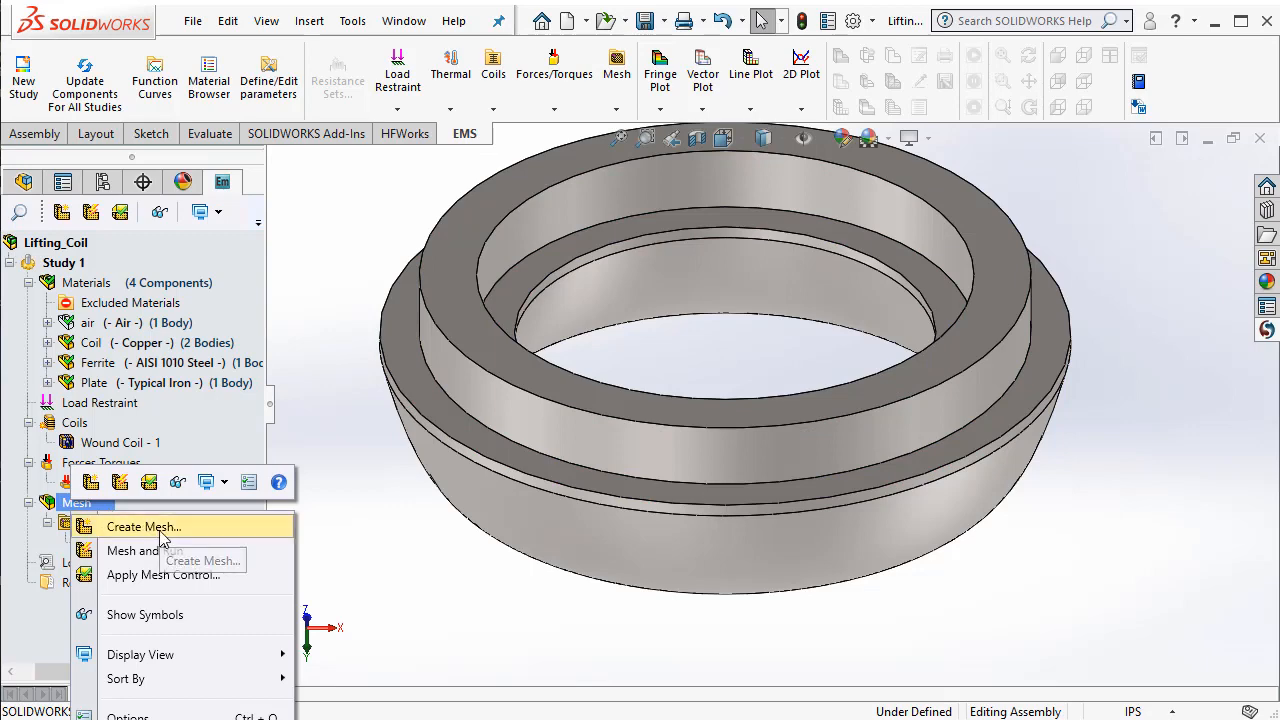
click(143, 527)
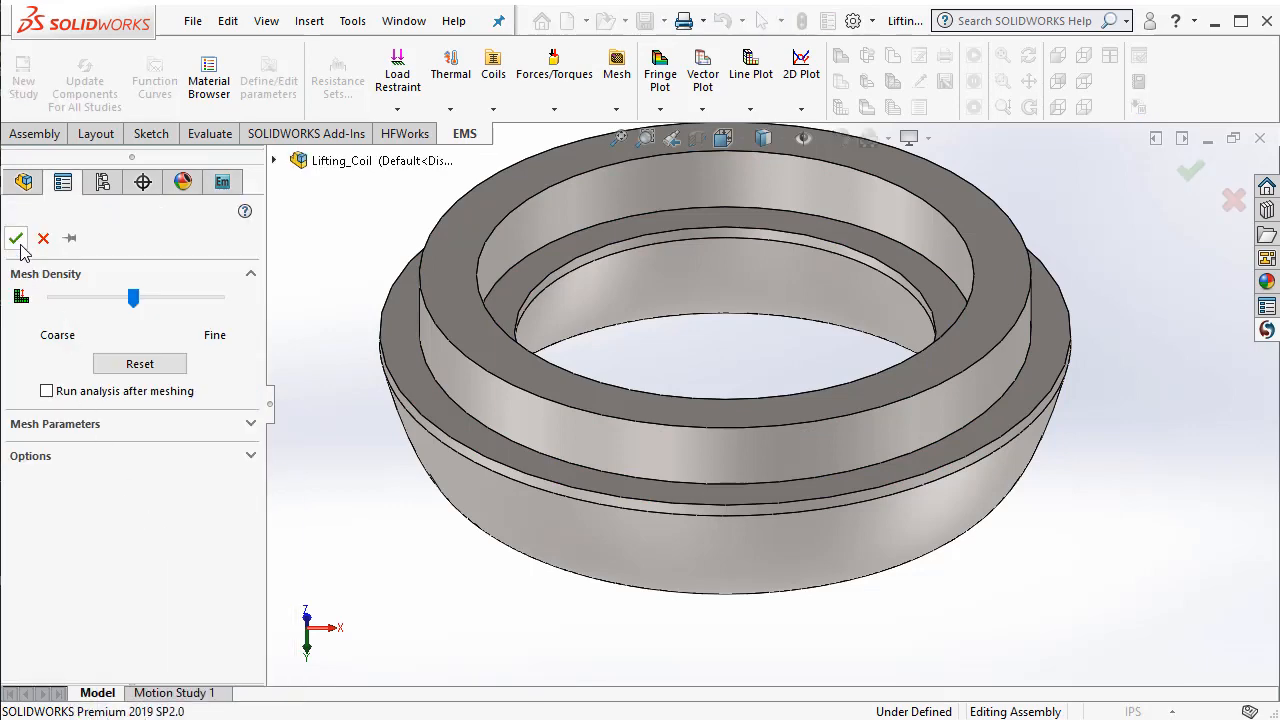
click(16, 238)
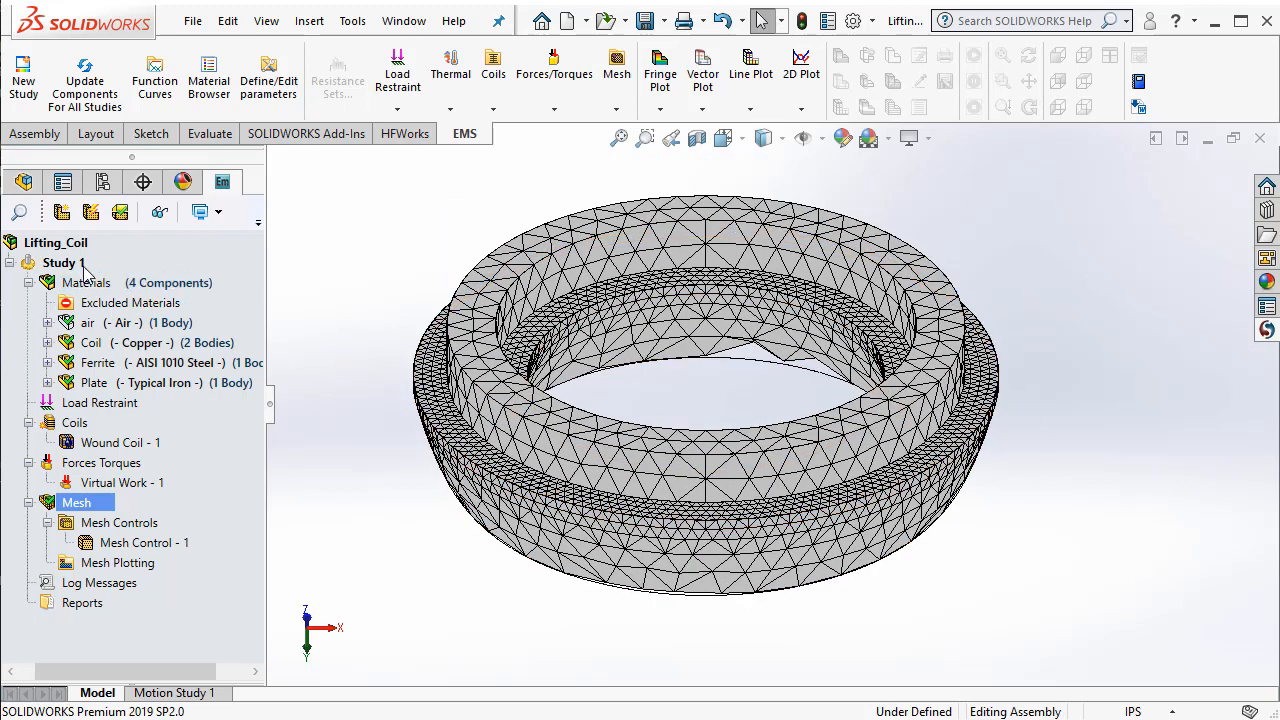
Run Study 1 to compute flux density, field intensity, force density and flux
right_click(62, 262)
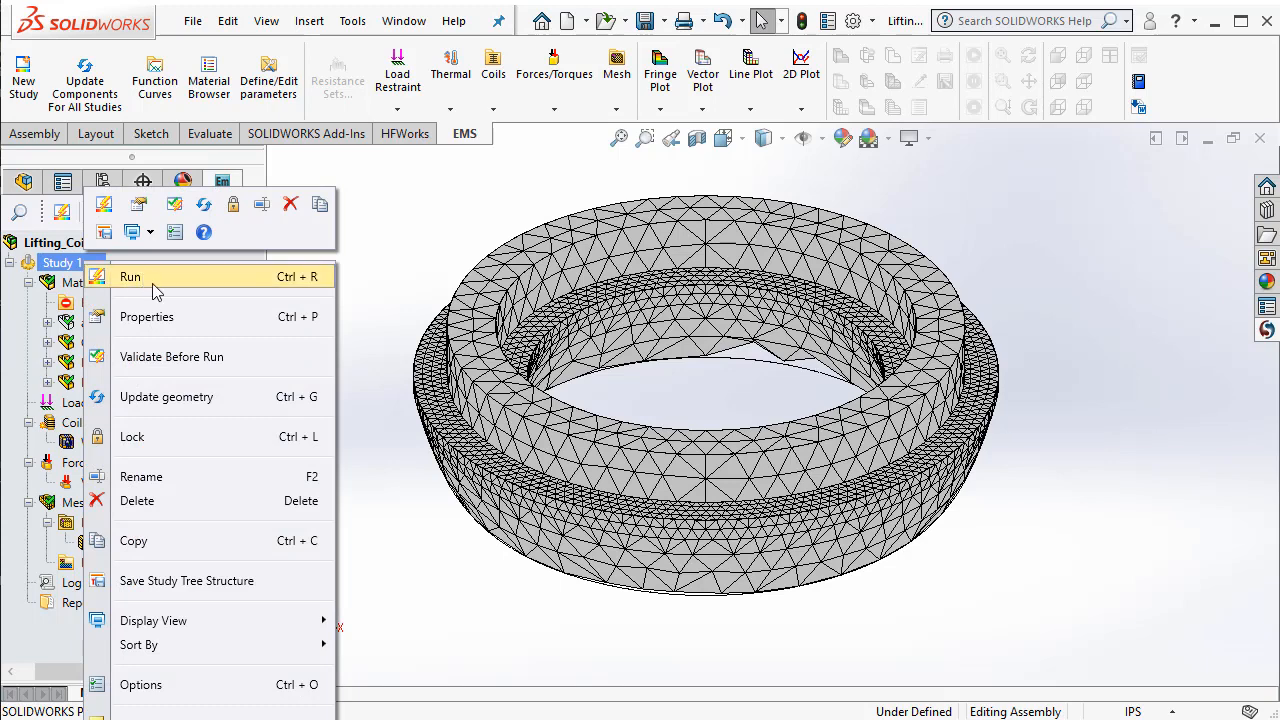
click(130, 276)
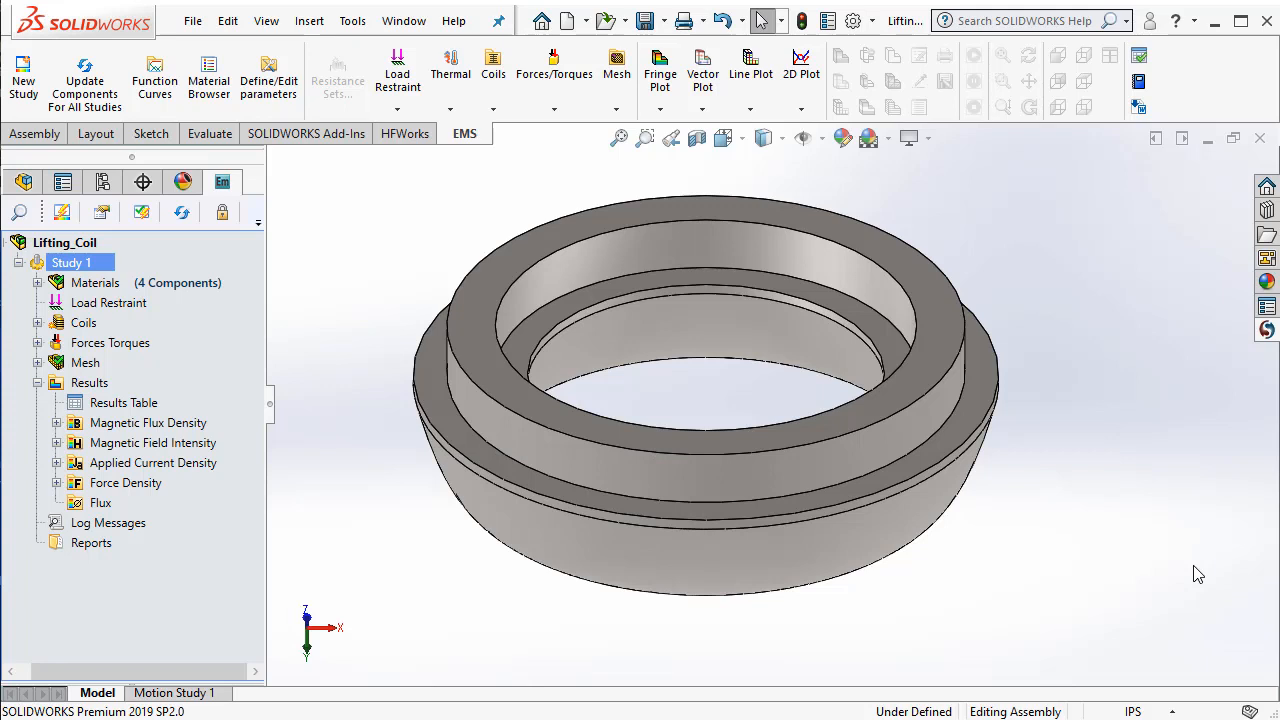
mouse_move(835, 398)
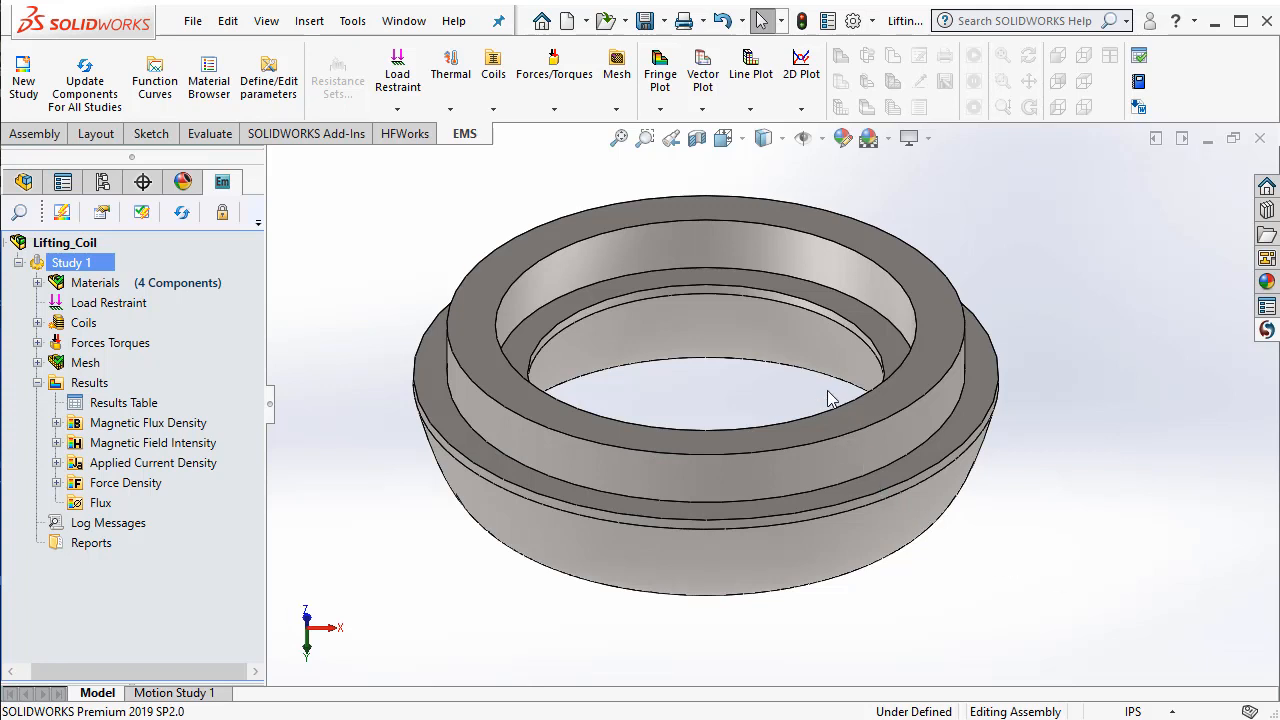
mouse_move(803, 398)
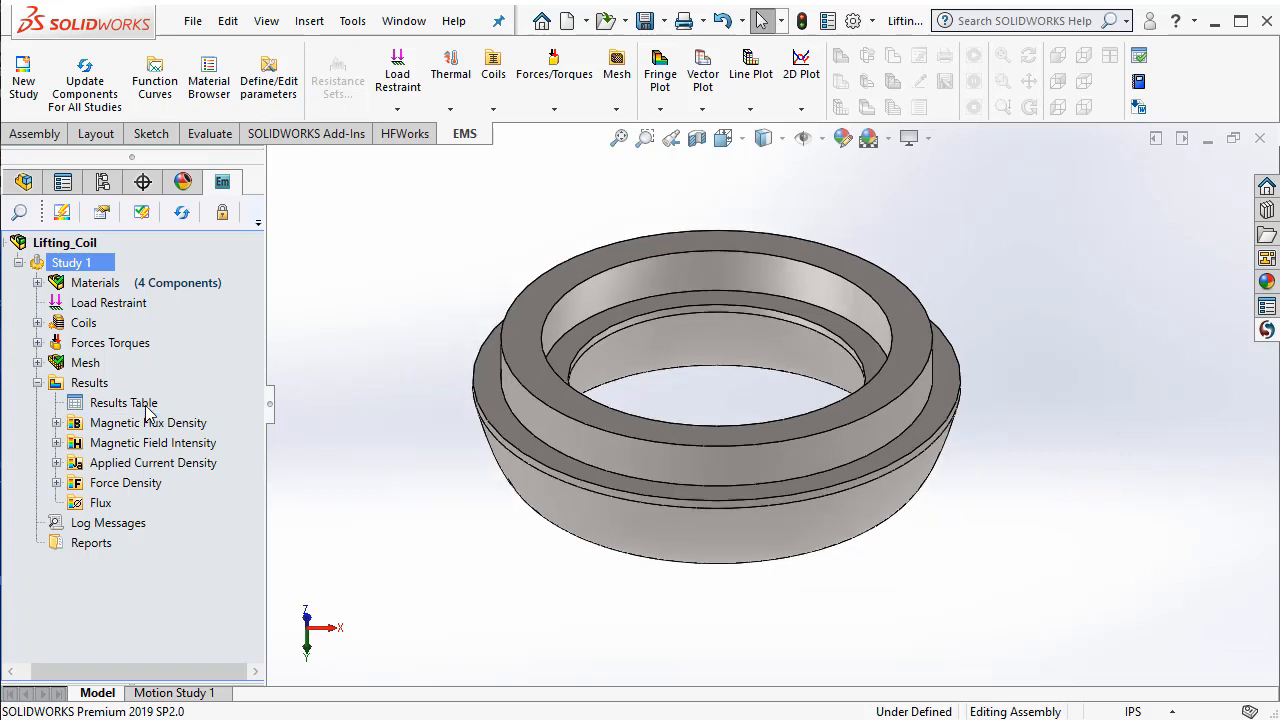
Open the Results Table and check the virtual work force Fy of about -504.4 N
click(123, 402)
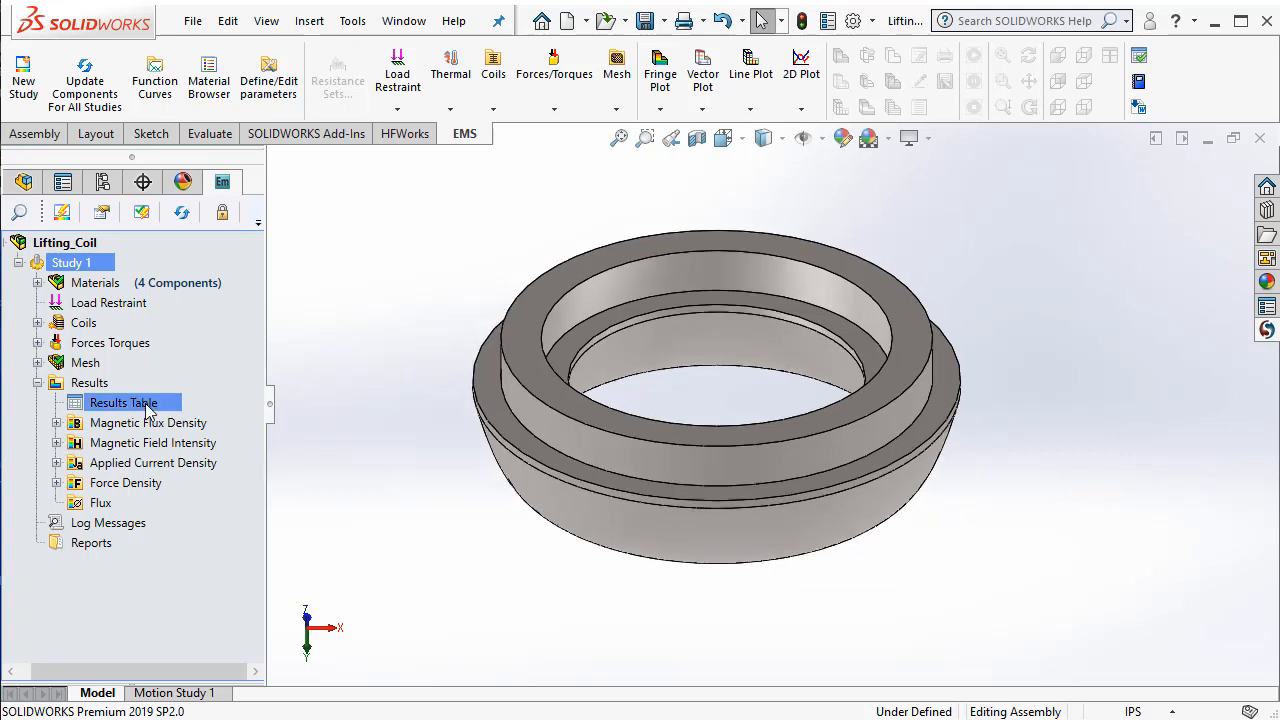
mouse_move(378, 478)
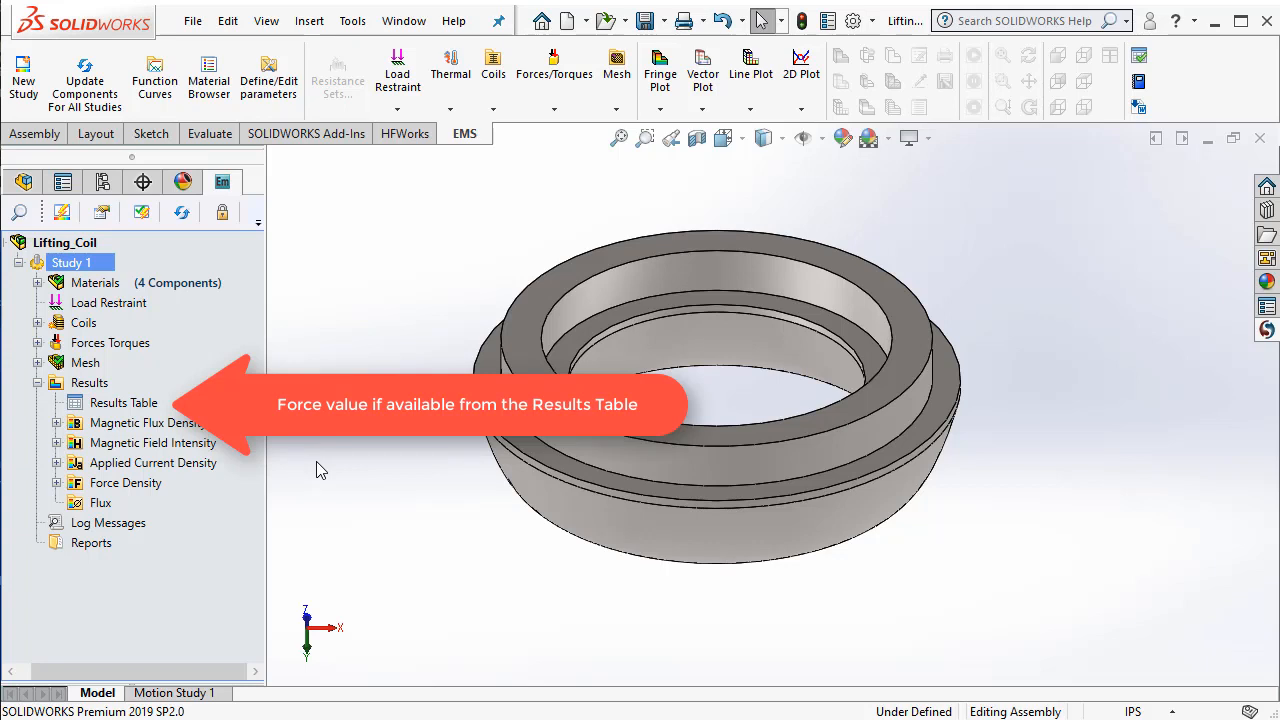
click(123, 402)
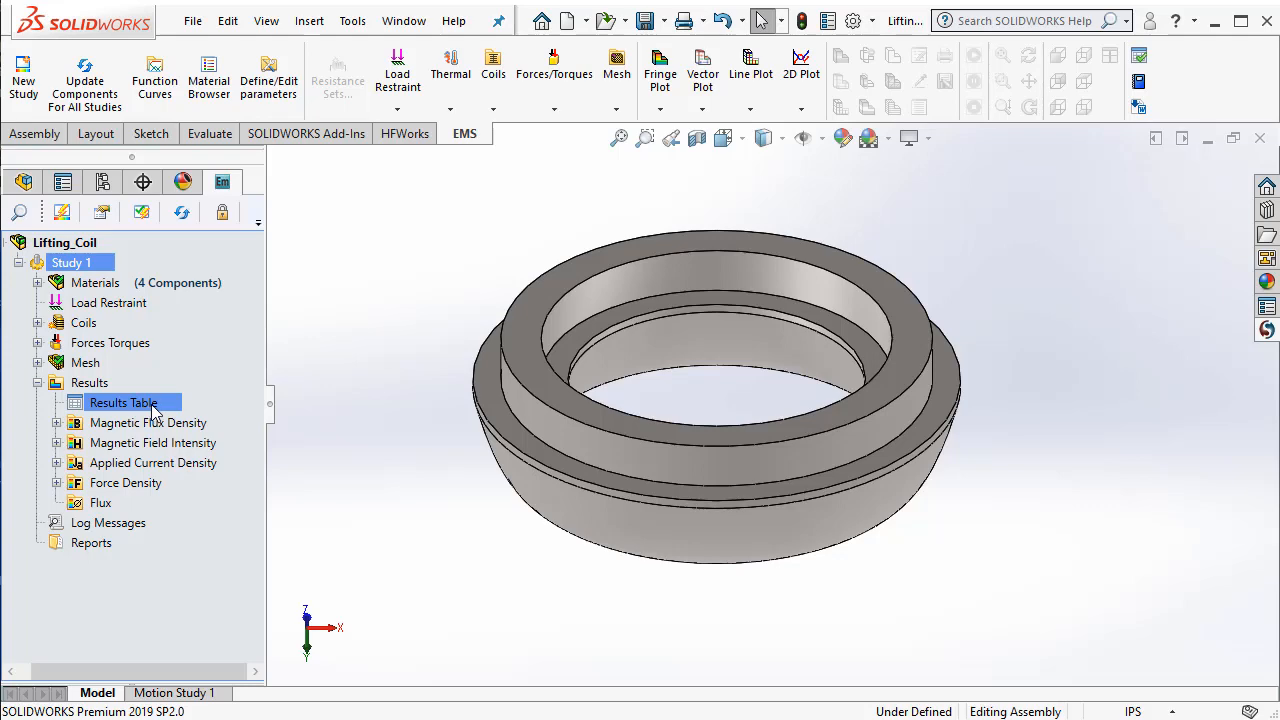
double_click(123, 402)
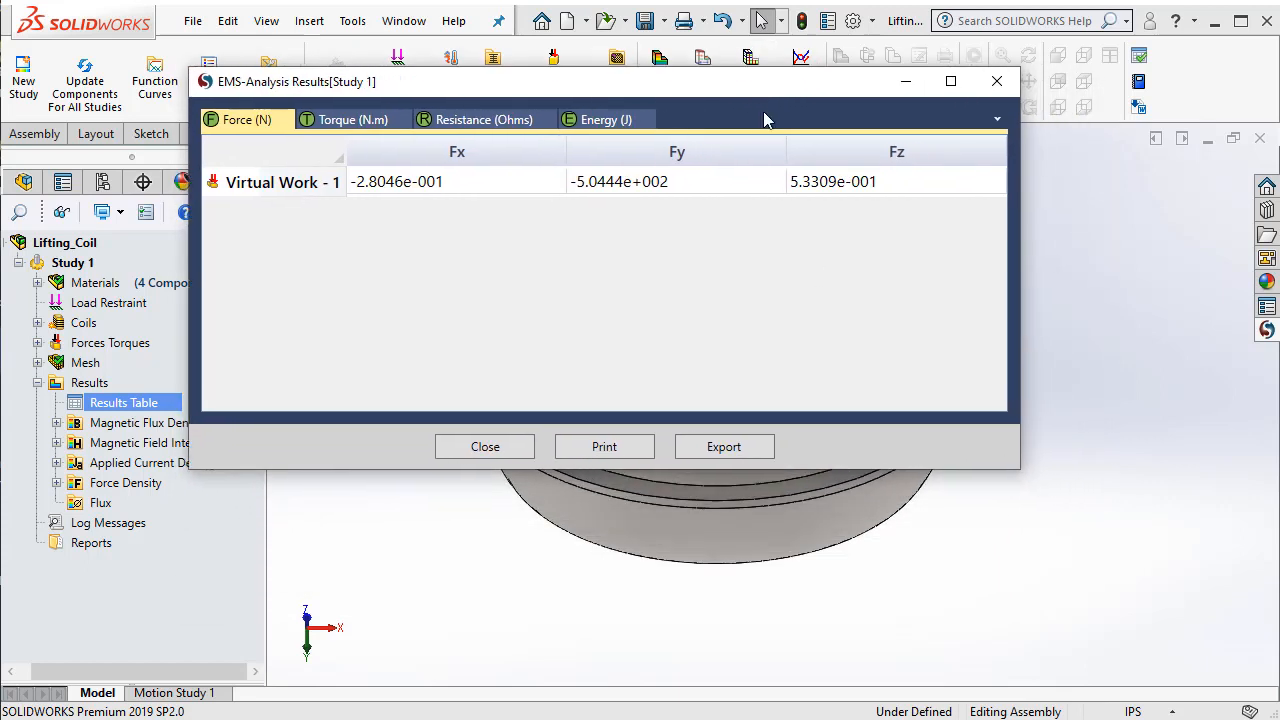
click(677, 181)
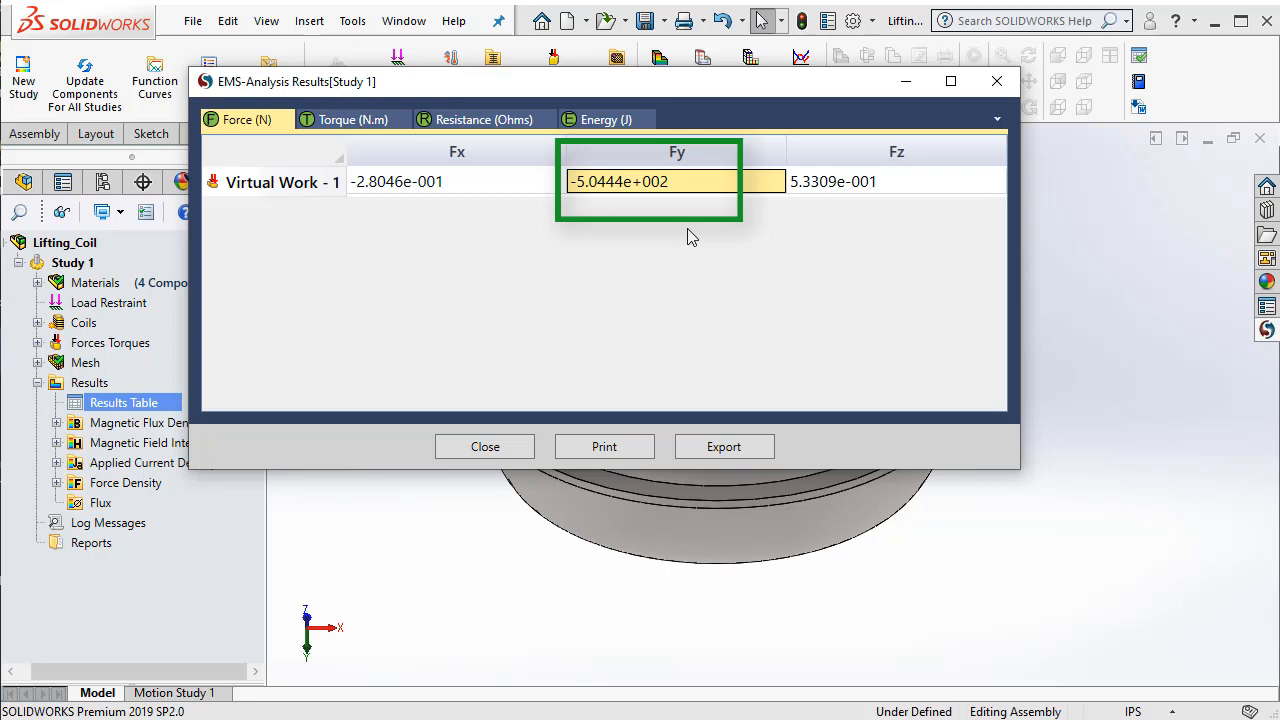
mouse_move(602, 203)
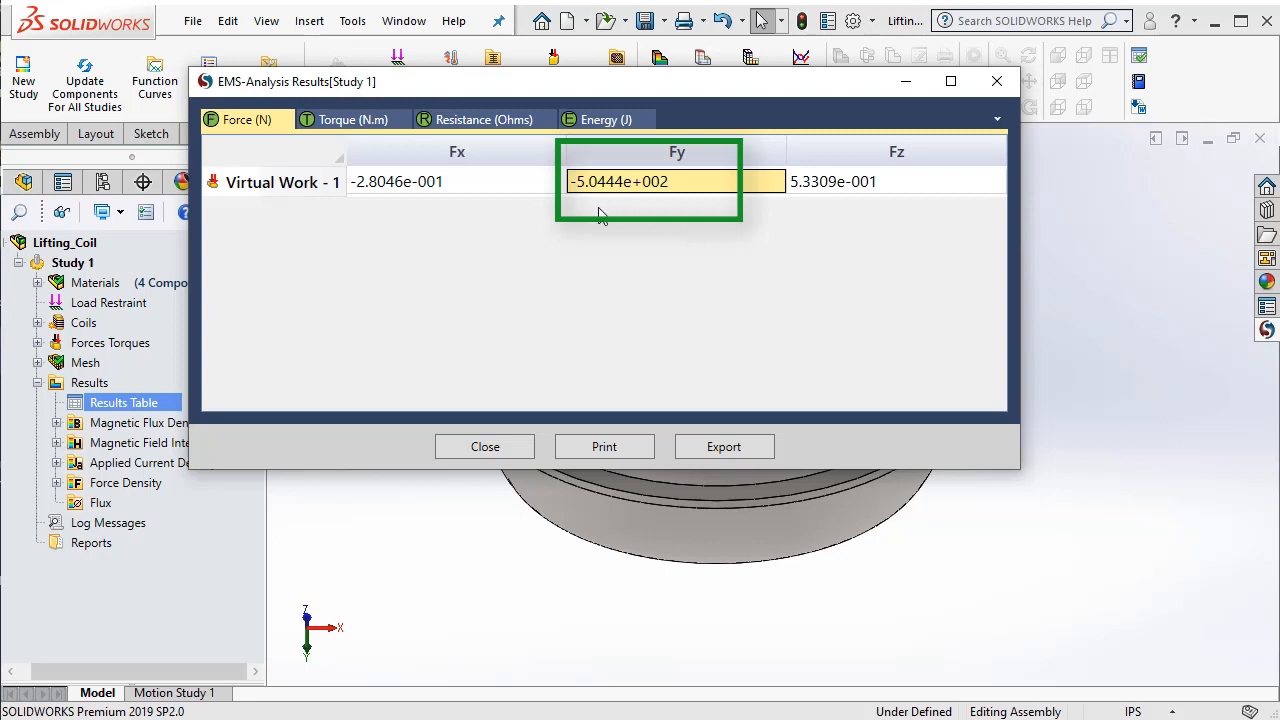
mouse_move(648, 247)
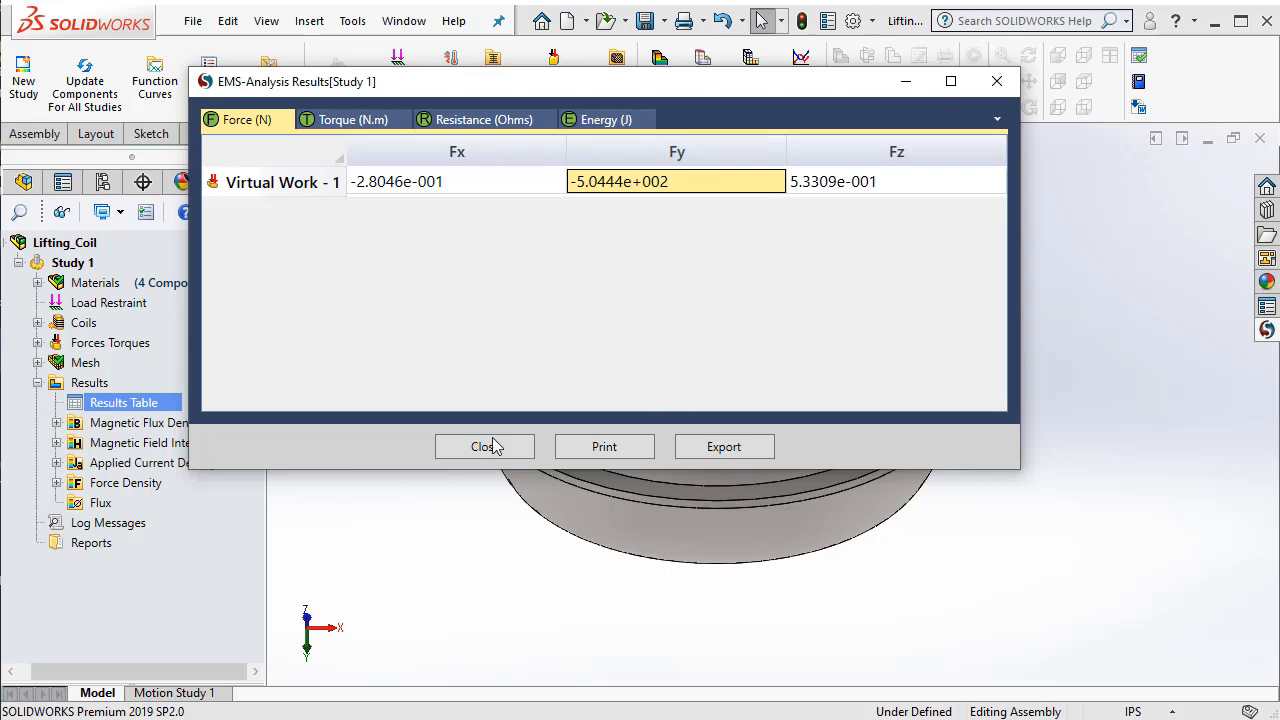
Display Magnetic Flux Density - 1 with clipping applied, peaking around 1.57 T
click(484, 446)
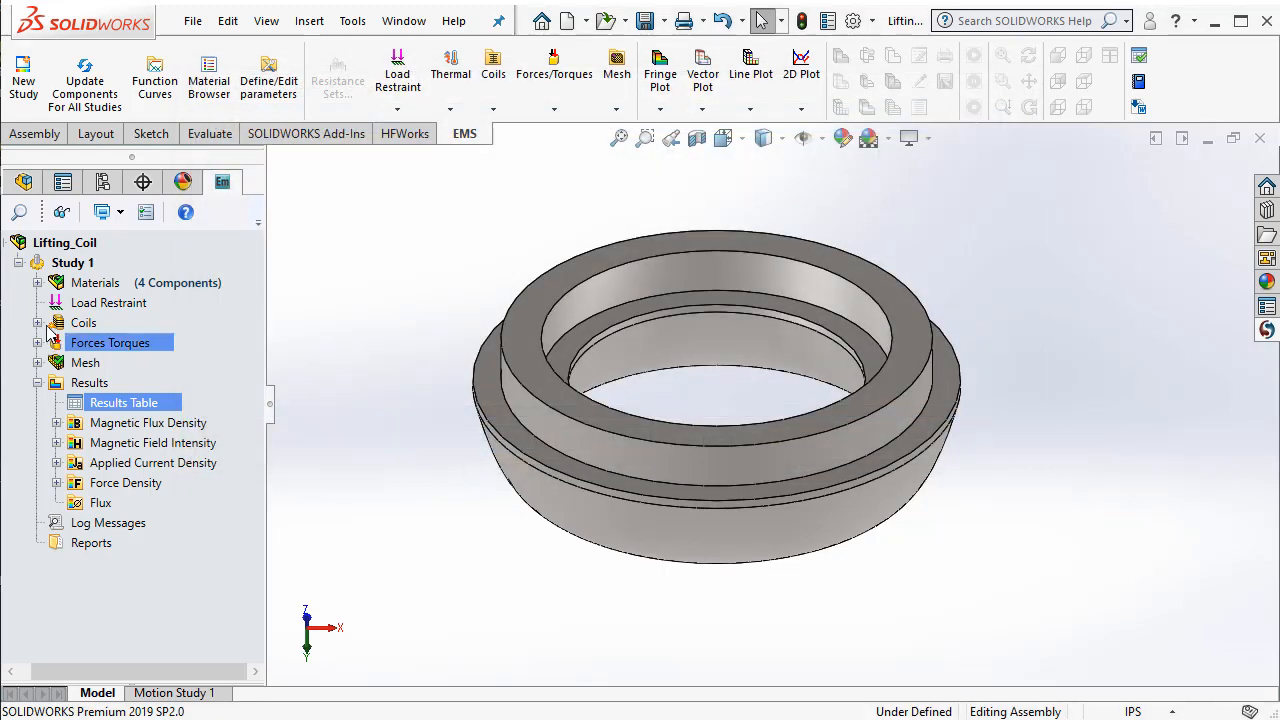
click(47, 422)
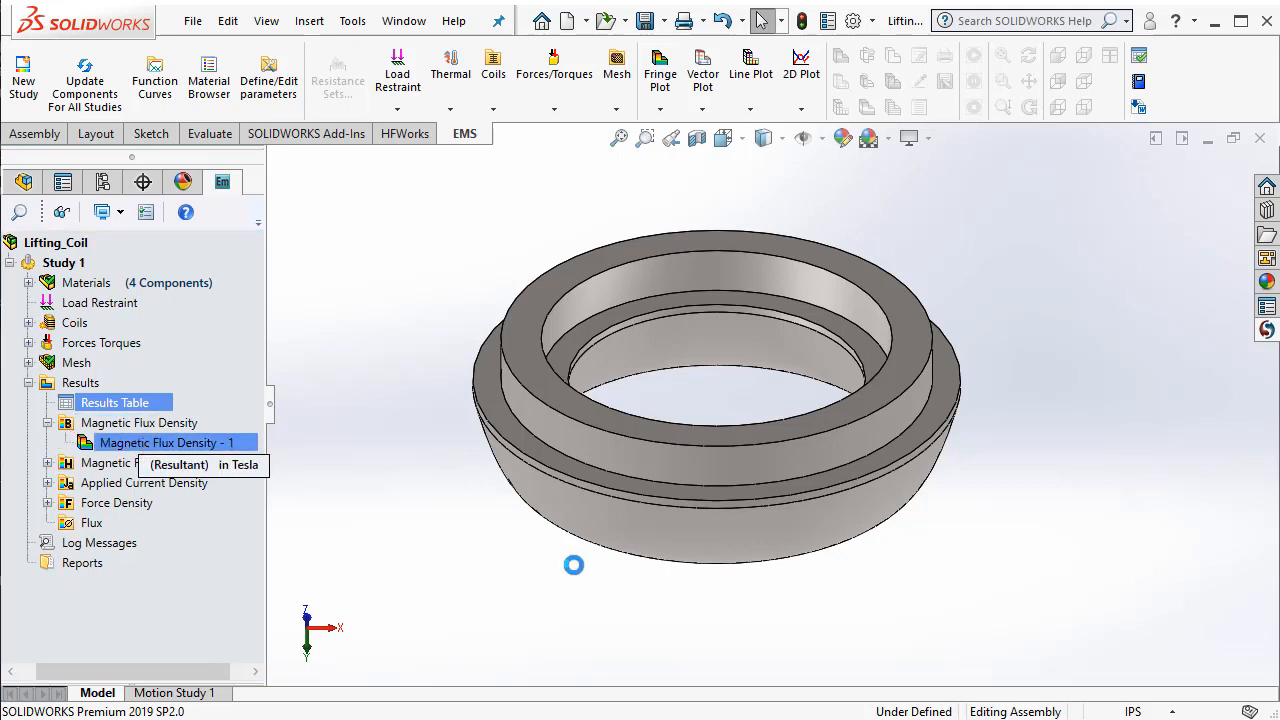
double_click(165, 442)
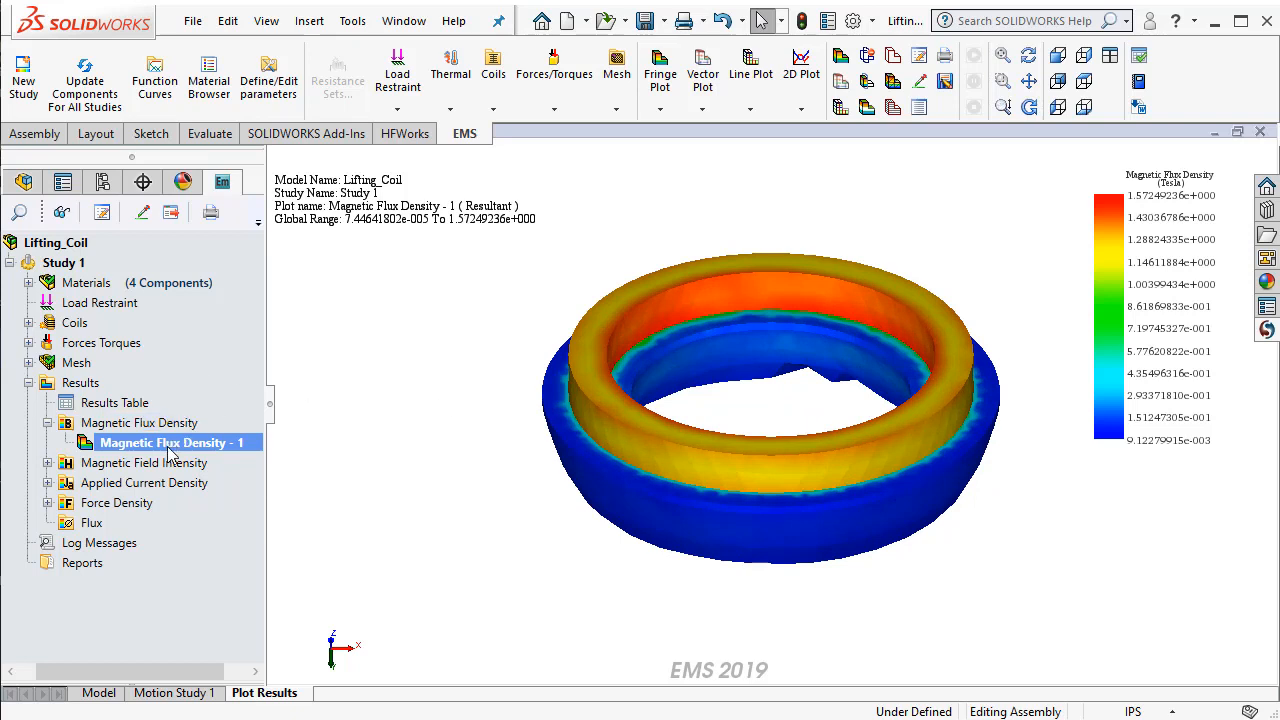
right_click(170, 442)
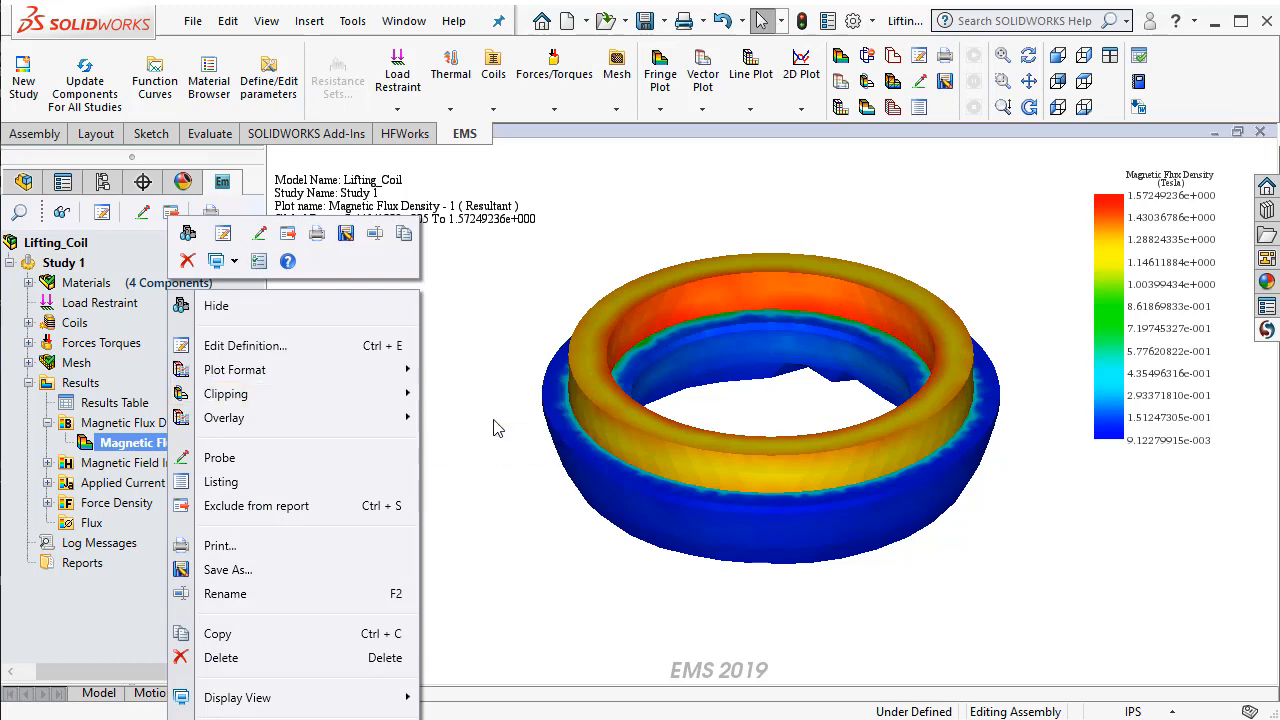
click(490, 497)
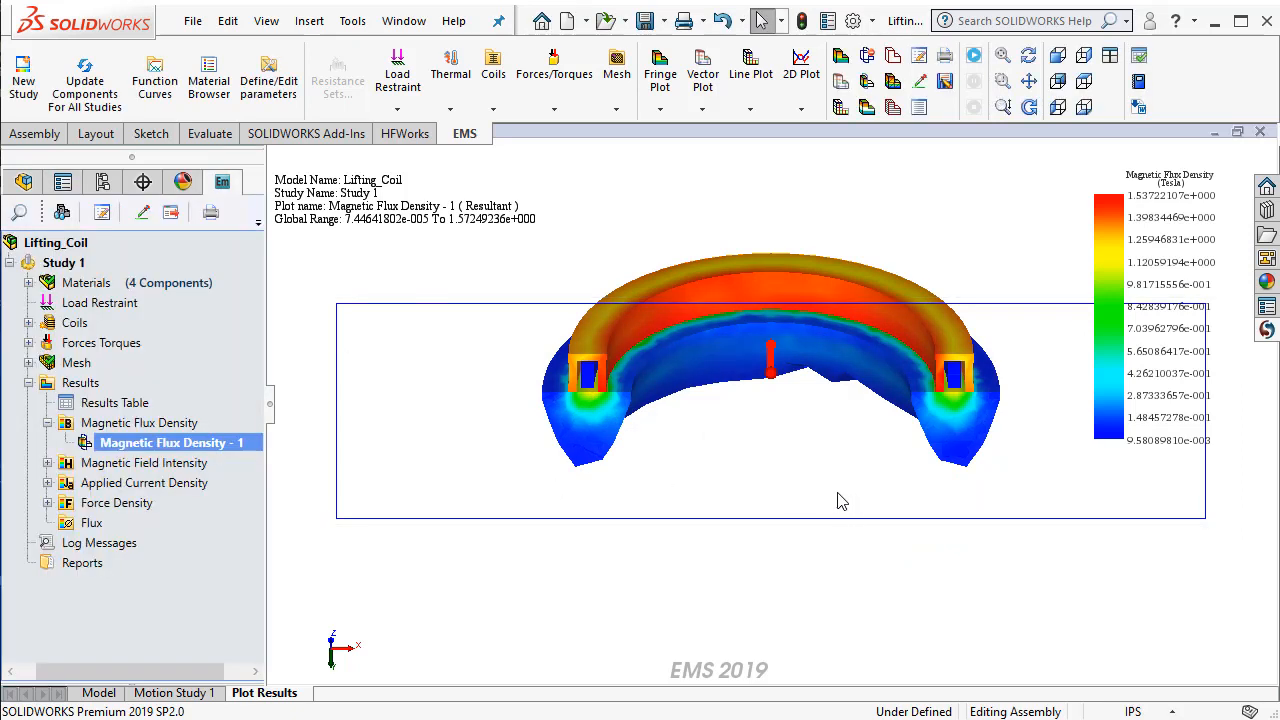
mouse_move(838, 477)
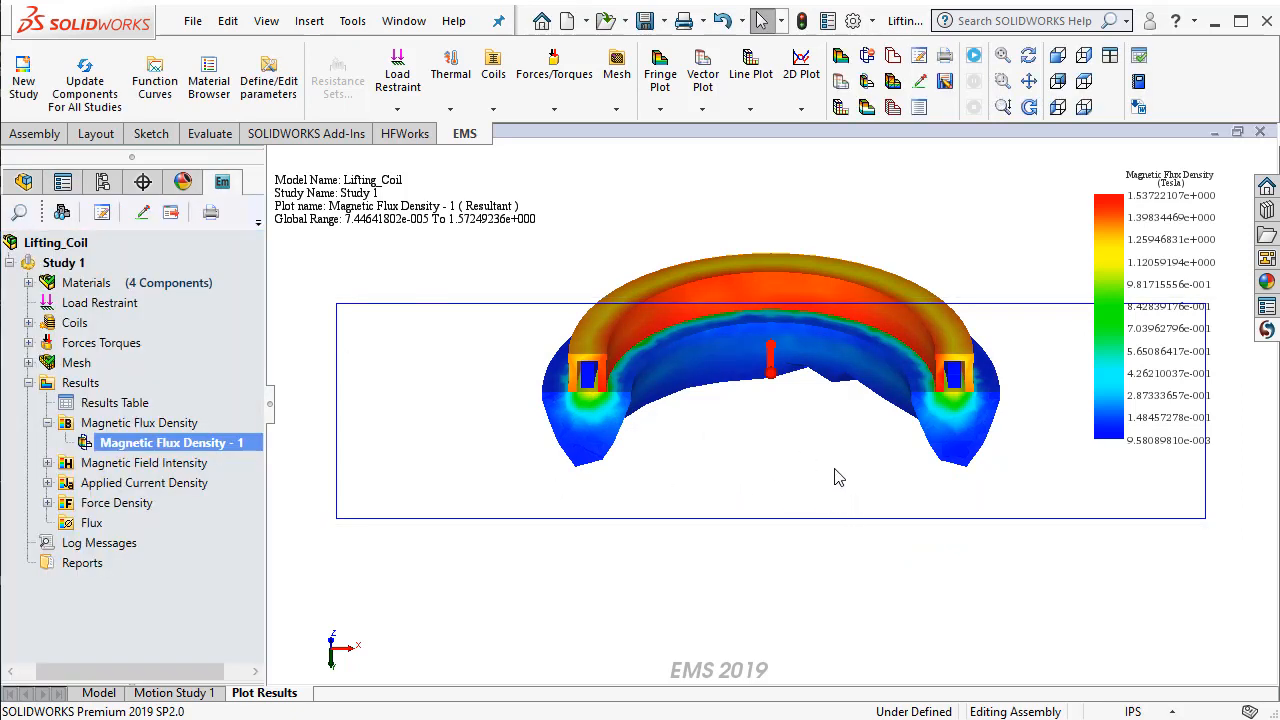